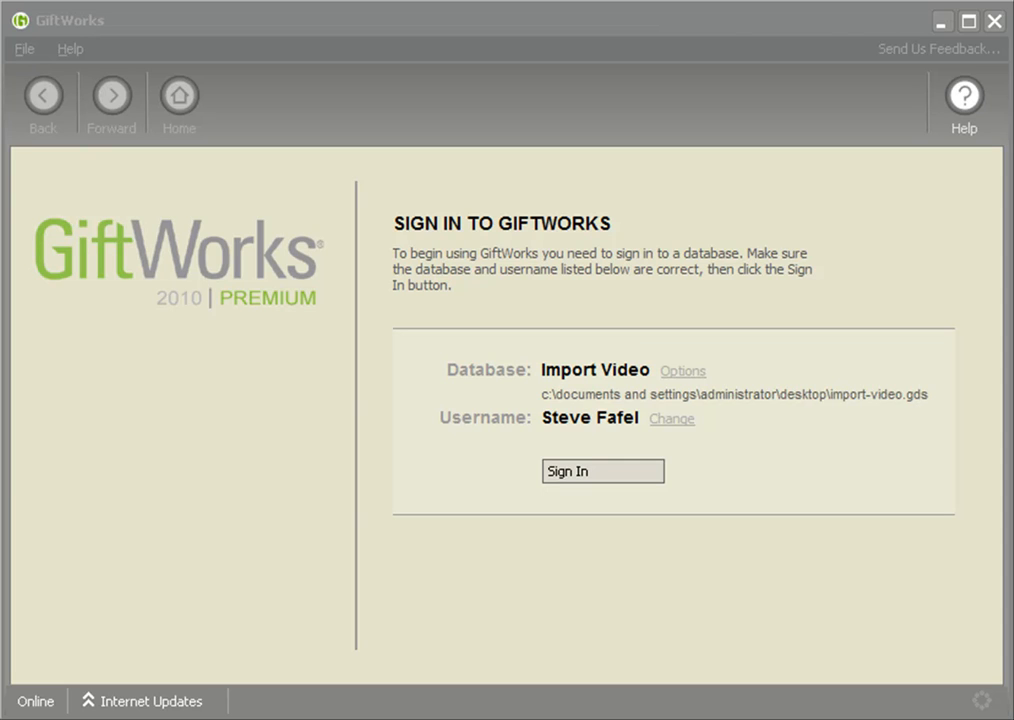
- Sign in to the Import Video database as Steve Fafel and reach the welcome home page
left_click(602, 472)
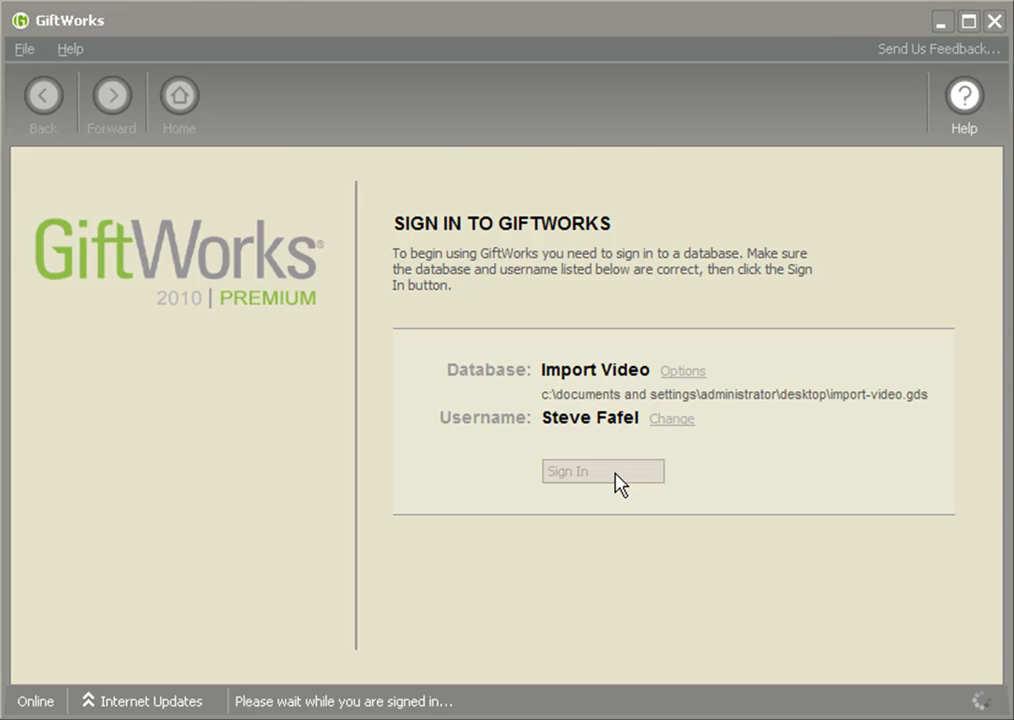
left_click(602, 472)
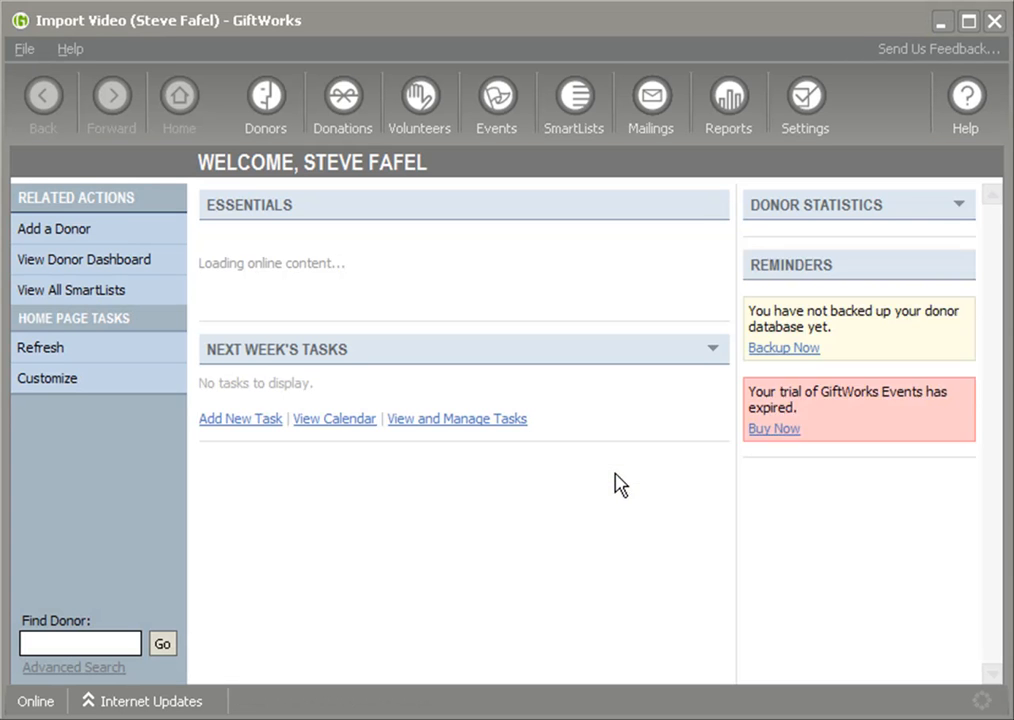
- Start an import from Settings > Database and Maintenance and browse for the Excel donor file
left_click(804, 100)
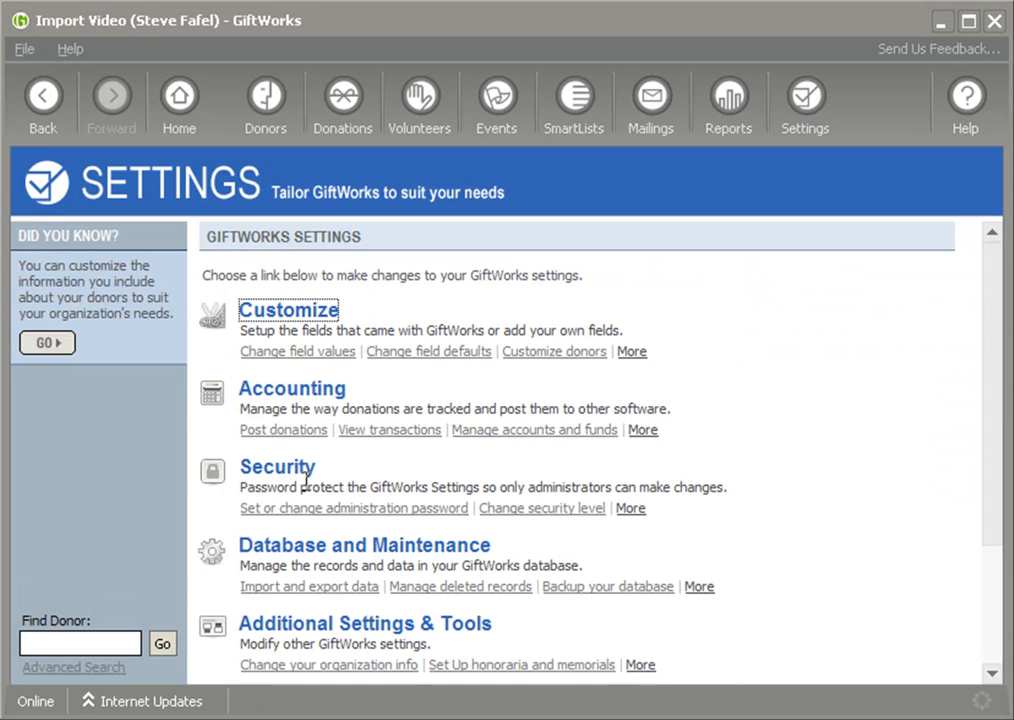
left_click(364, 544)
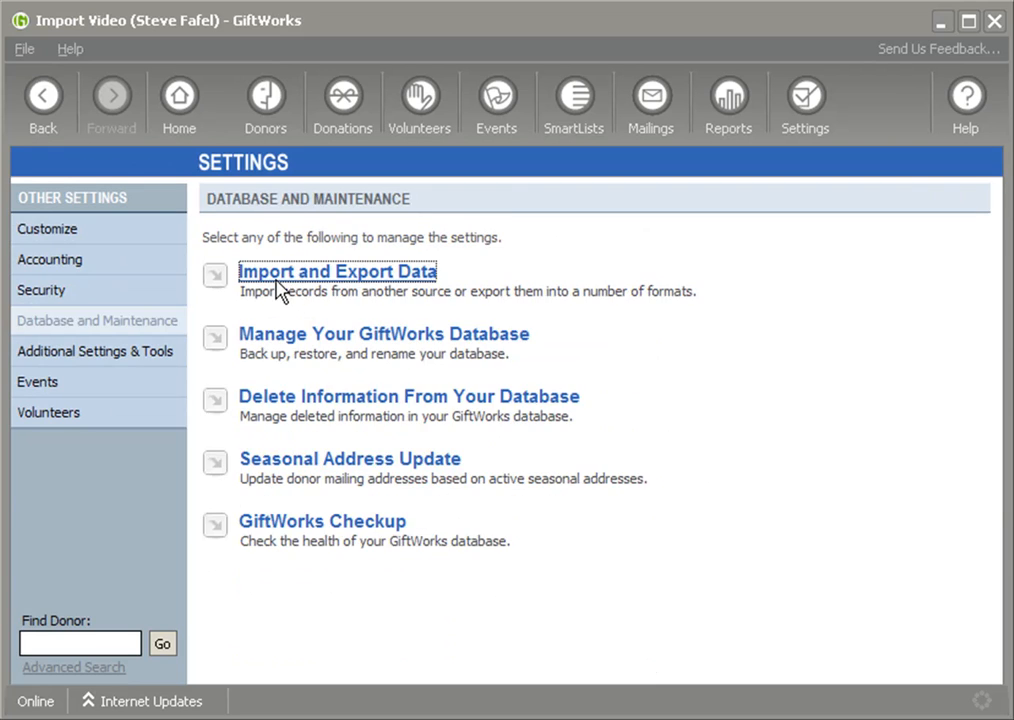
left_click(336, 272)
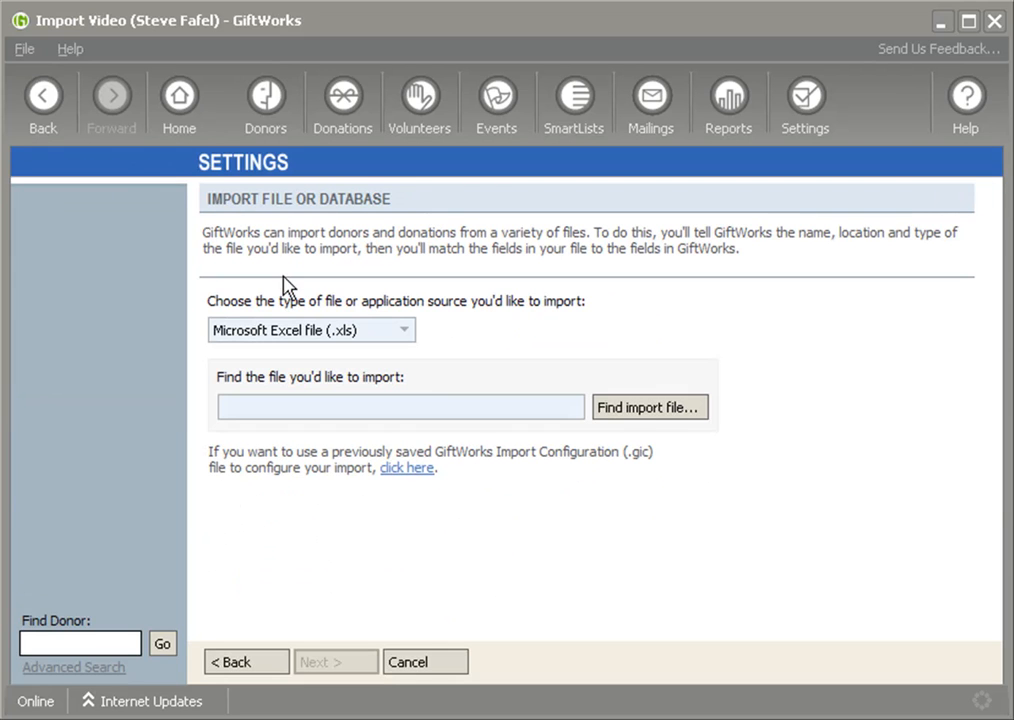
left_click(648, 408)
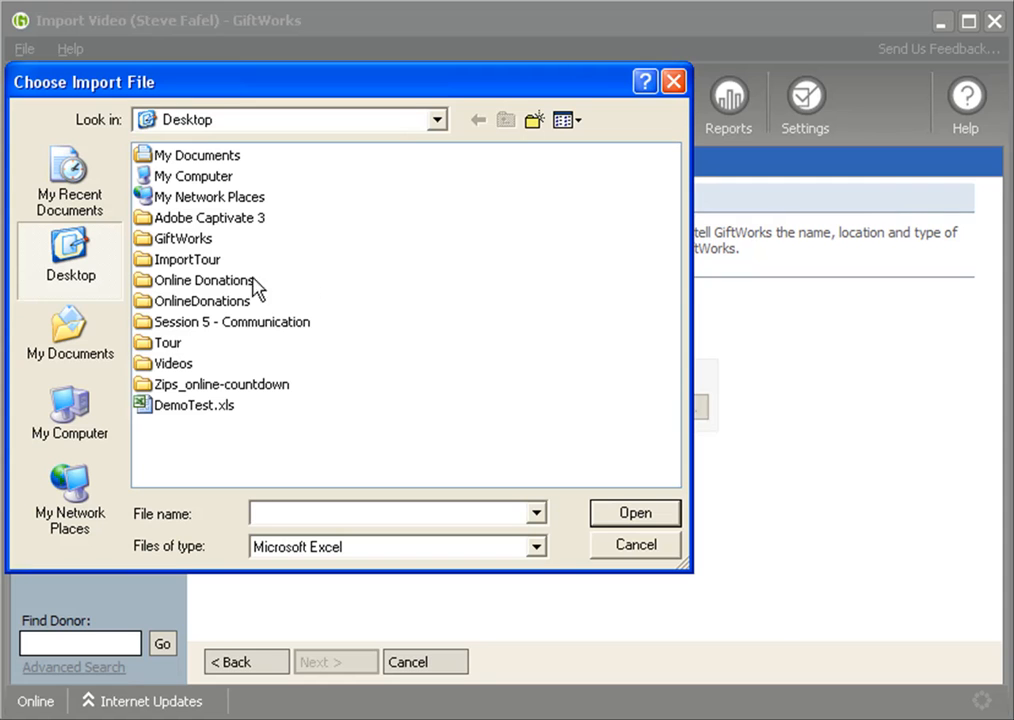
mouse_move(152, 268)
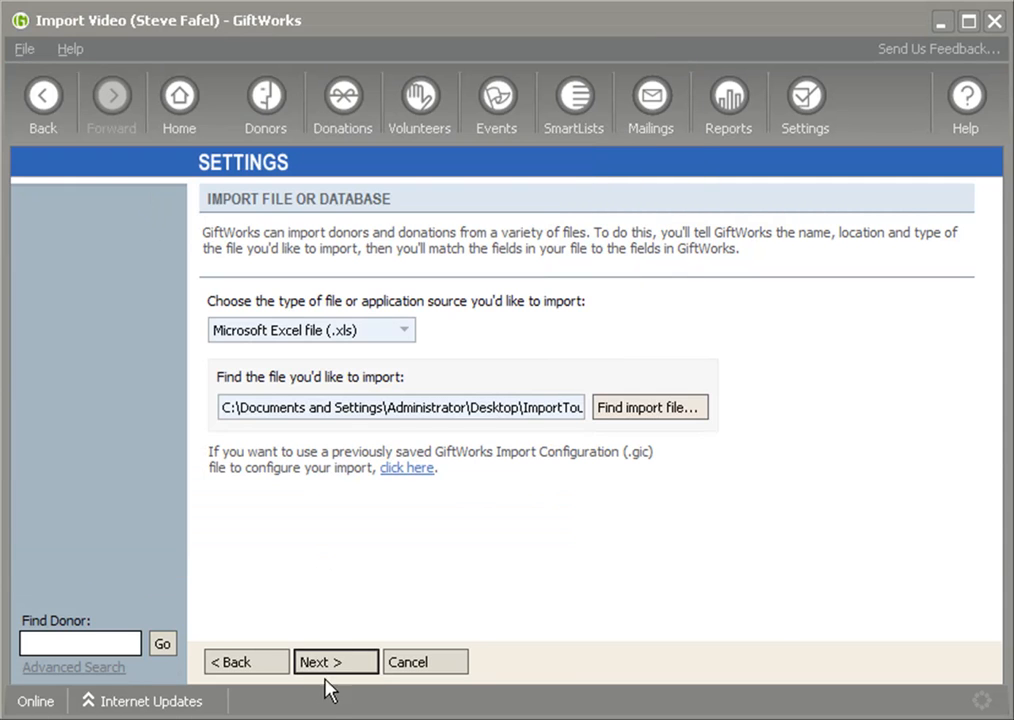
- Accept the spreadsheet preview, Sheet1 column names and donor creation options to reach field assignment
left_click(336, 660)
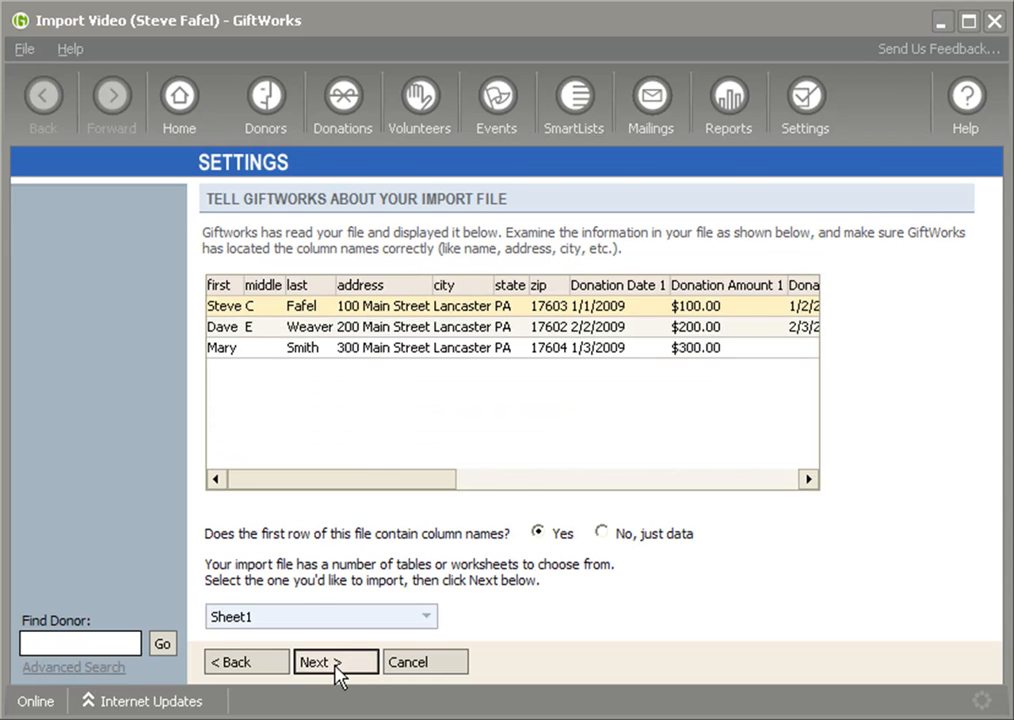
left_click(336, 660)
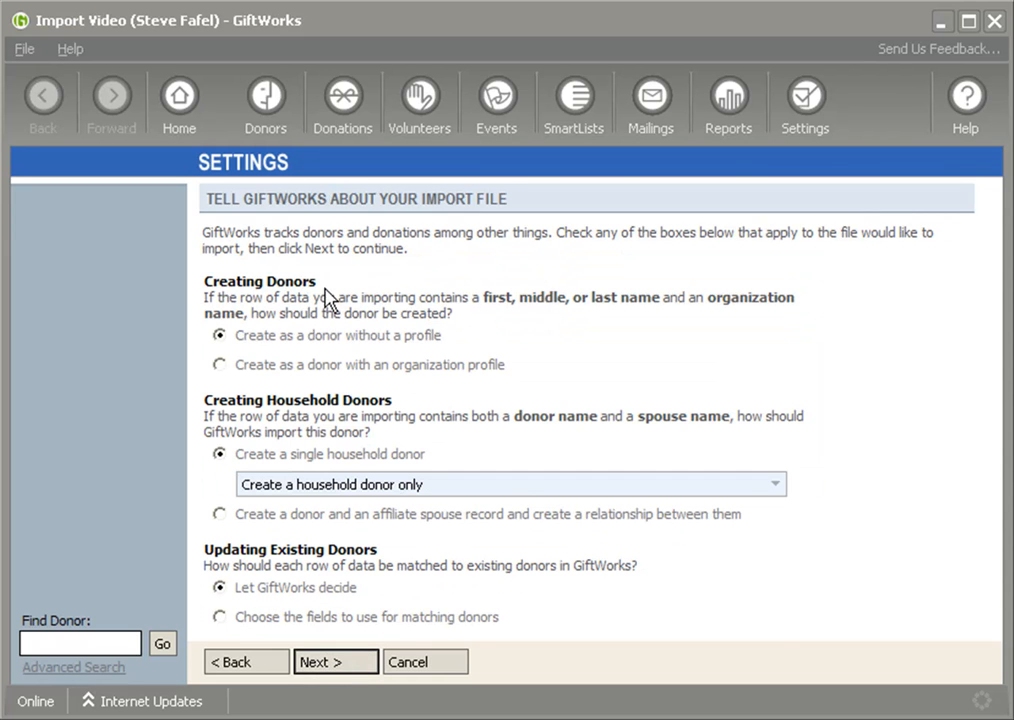
left_click(336, 662)
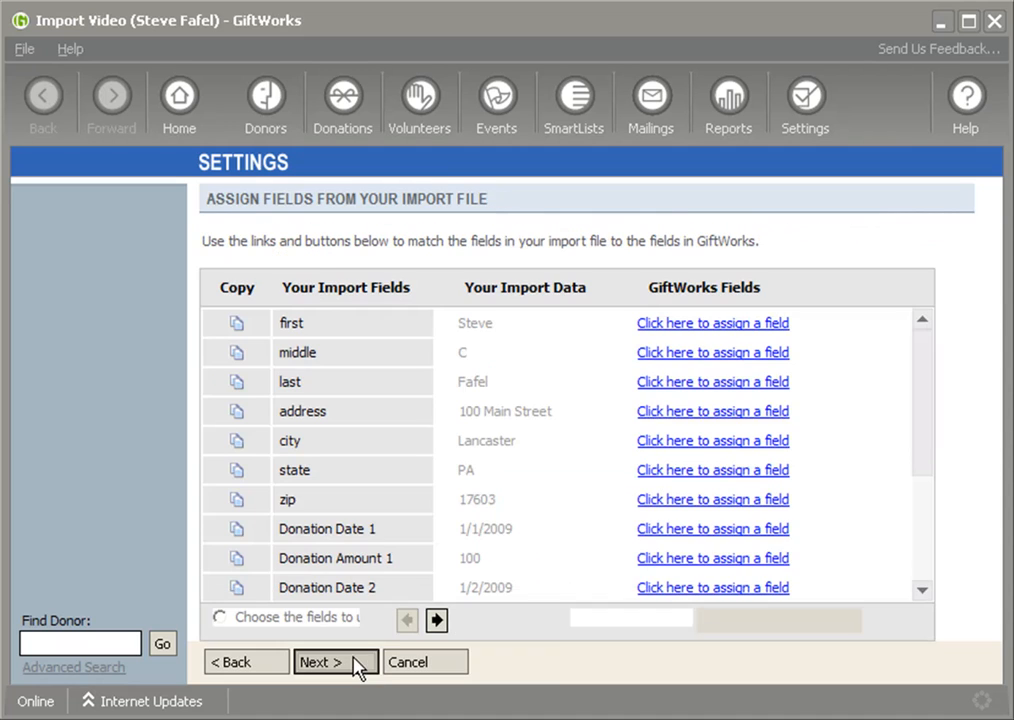
left_click(336, 660)
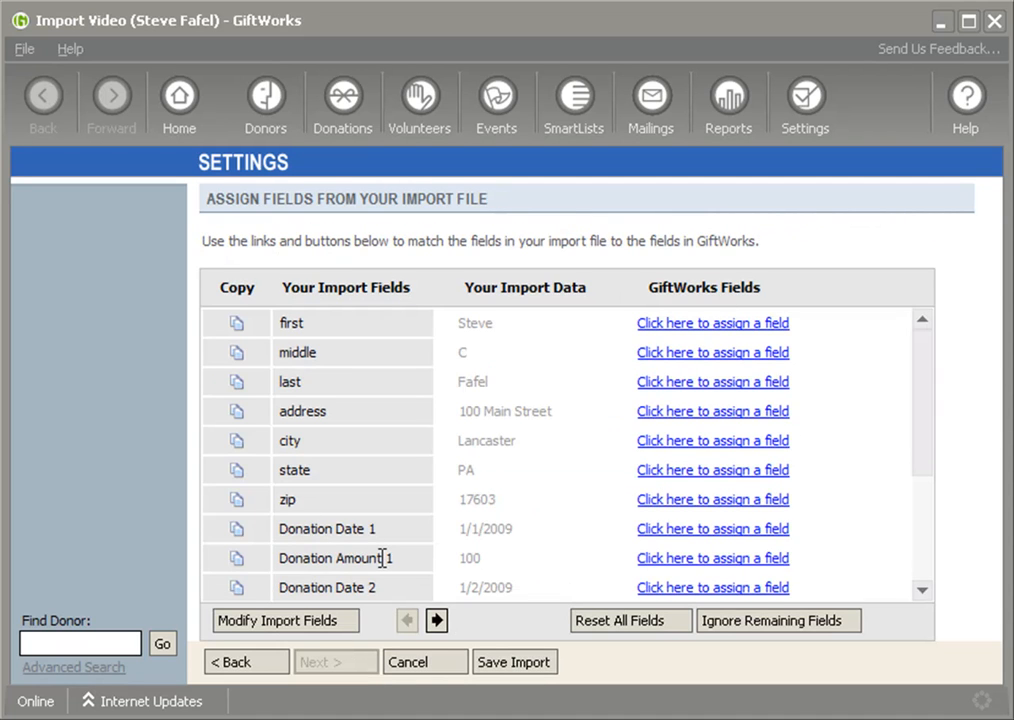
mouse_move(304, 318)
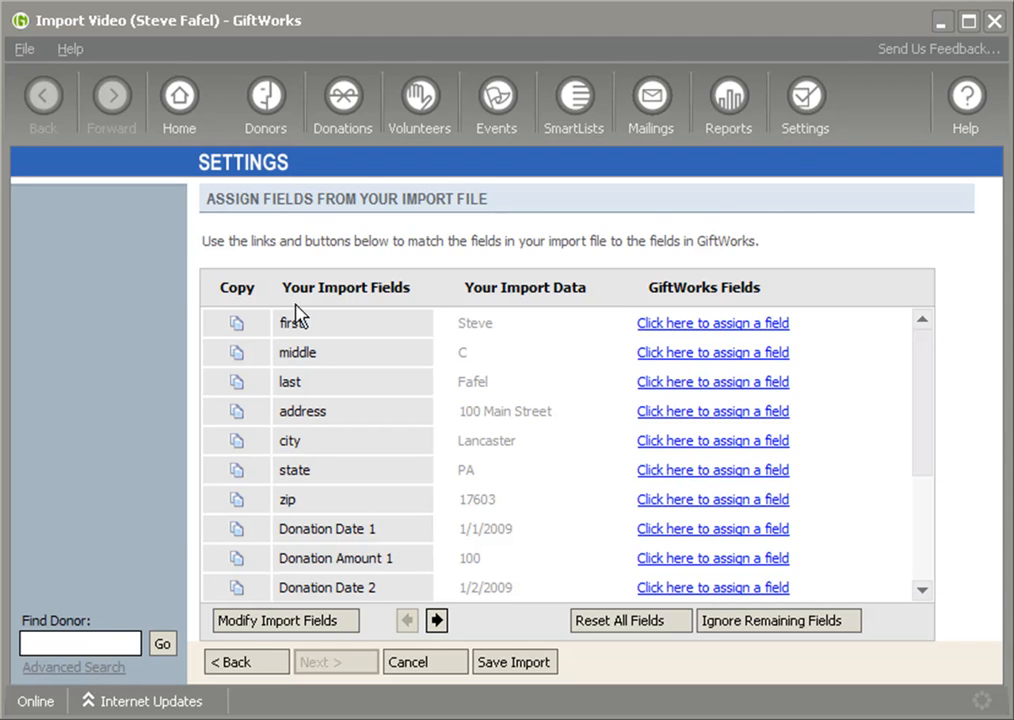
double_click(344, 288)
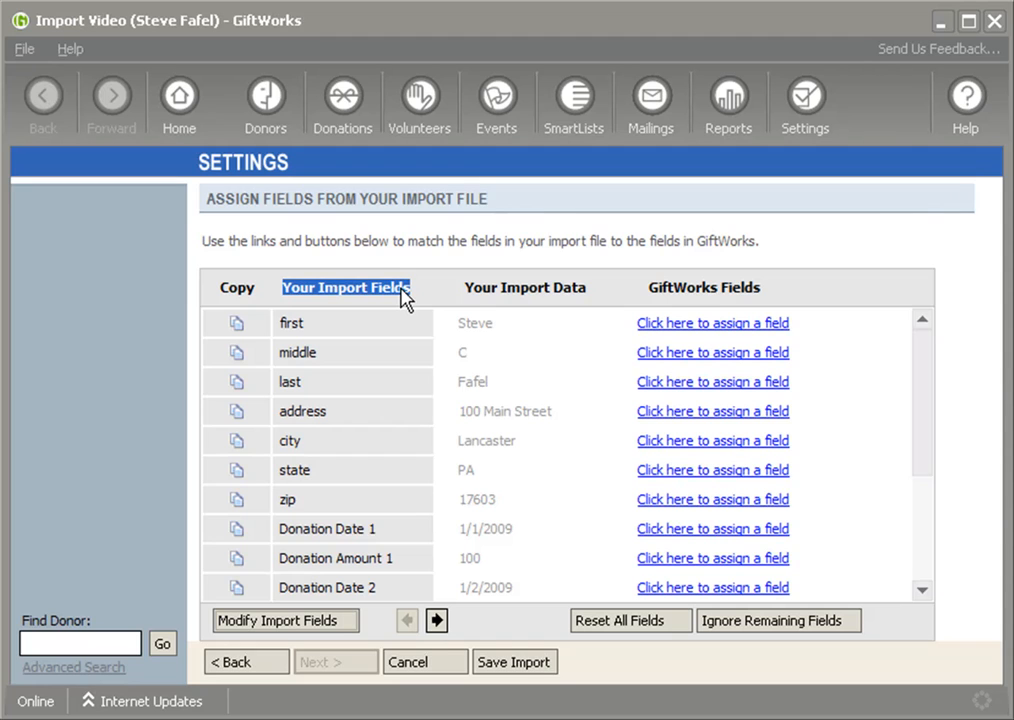
mouse_move(664, 312)
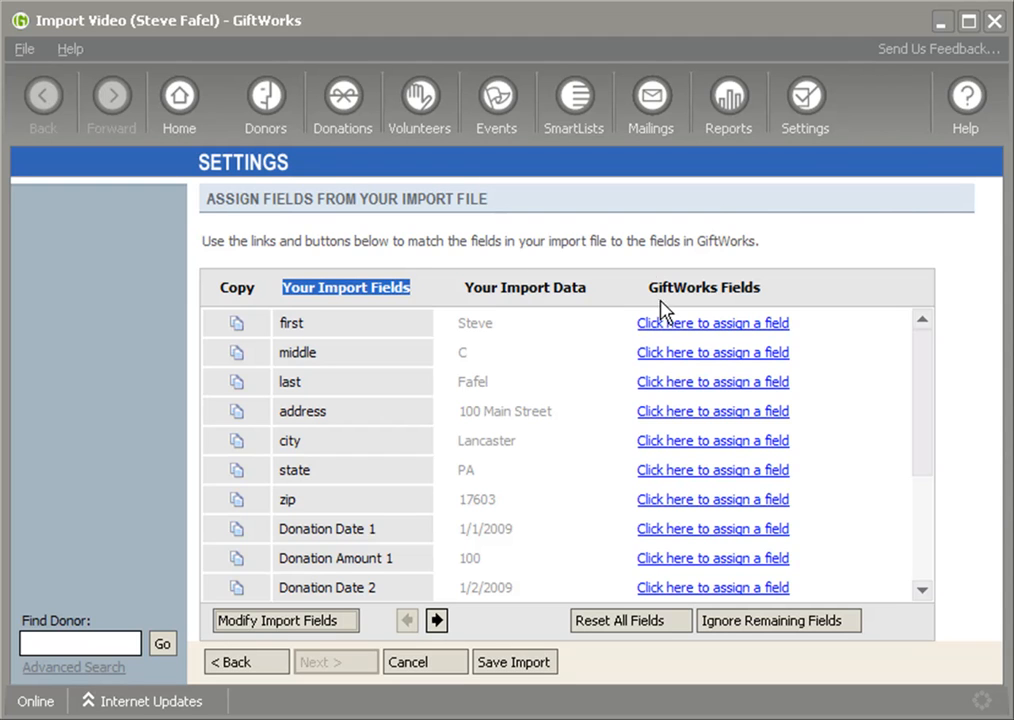
left_click(704, 288)
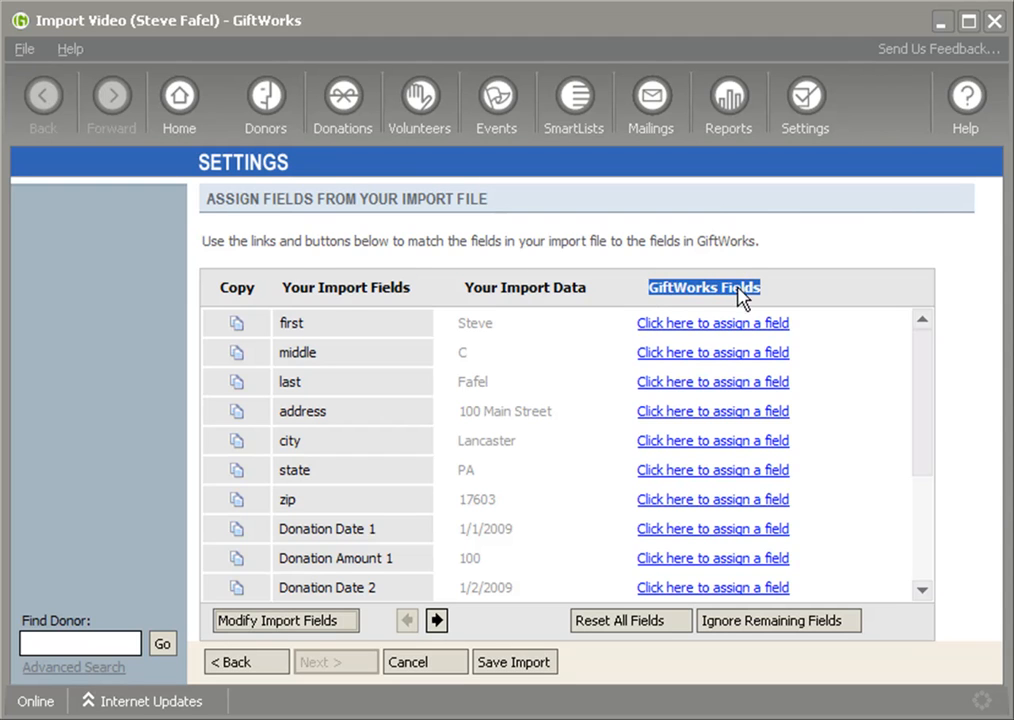
mouse_move(730, 520)
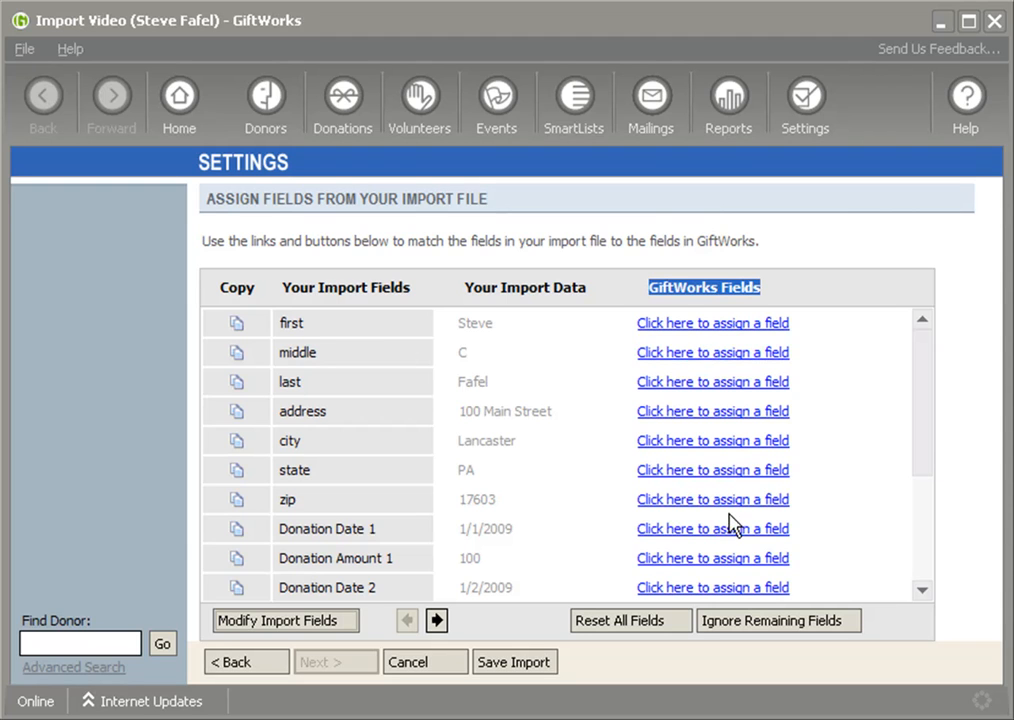
mouse_move(332, 310)
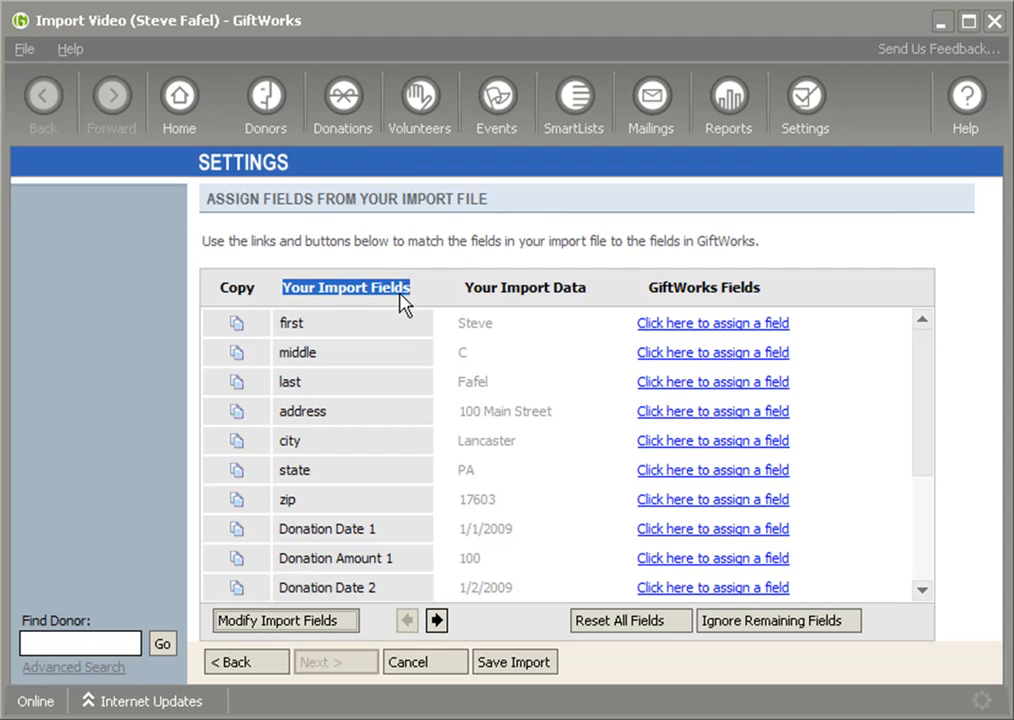
mouse_move(390, 310)
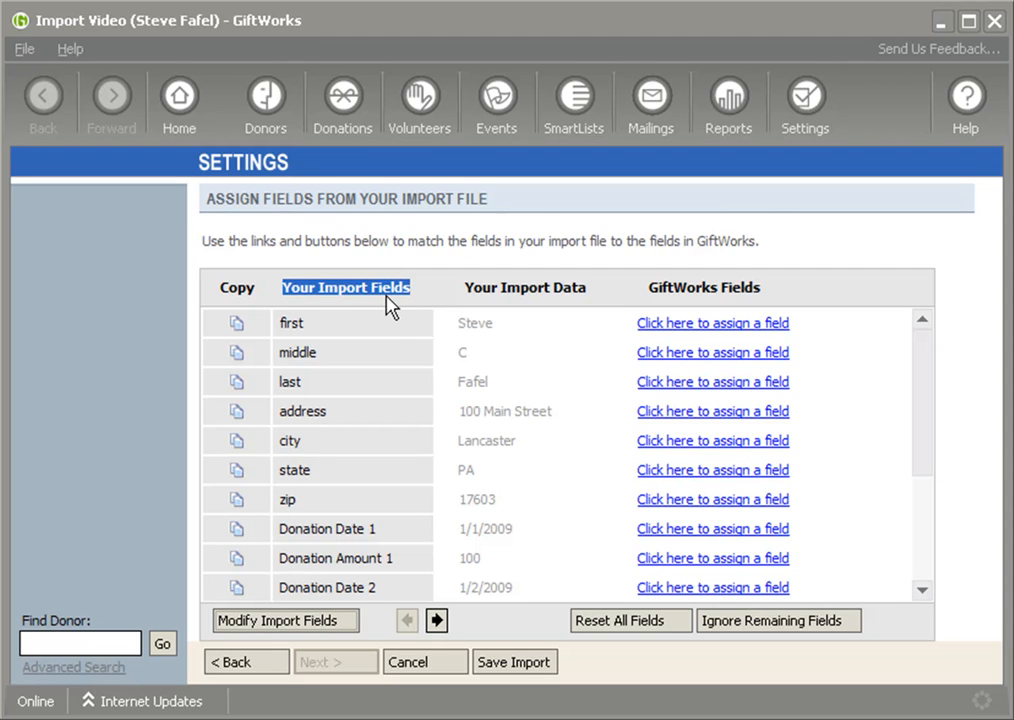
mouse_move(318, 588)
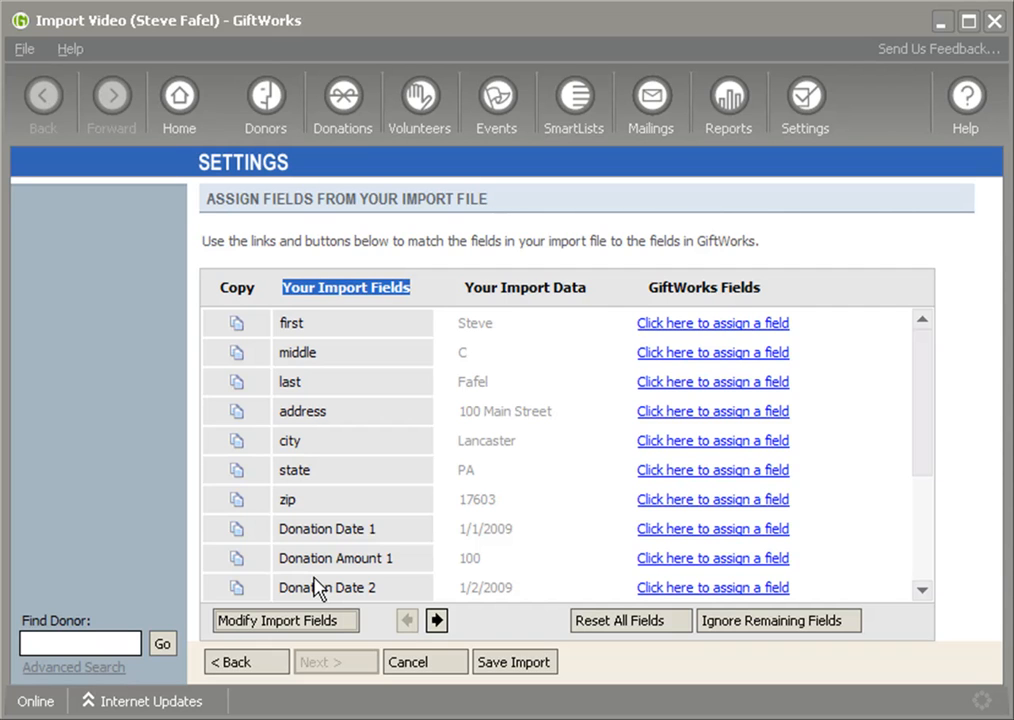
mouse_move(496, 312)
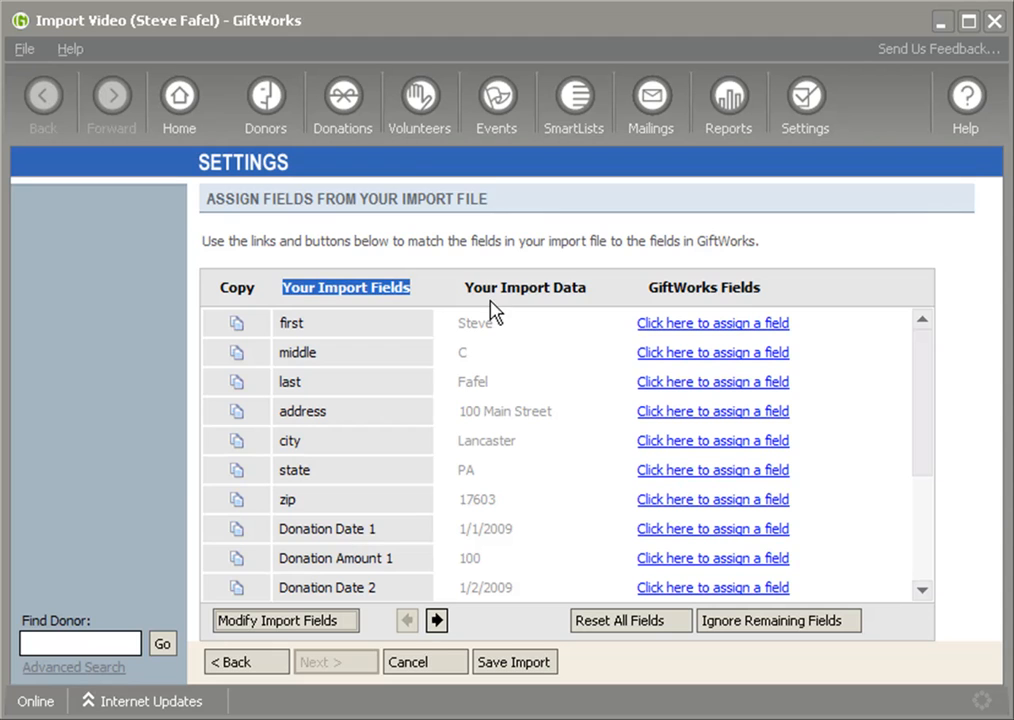
left_click(524, 288)
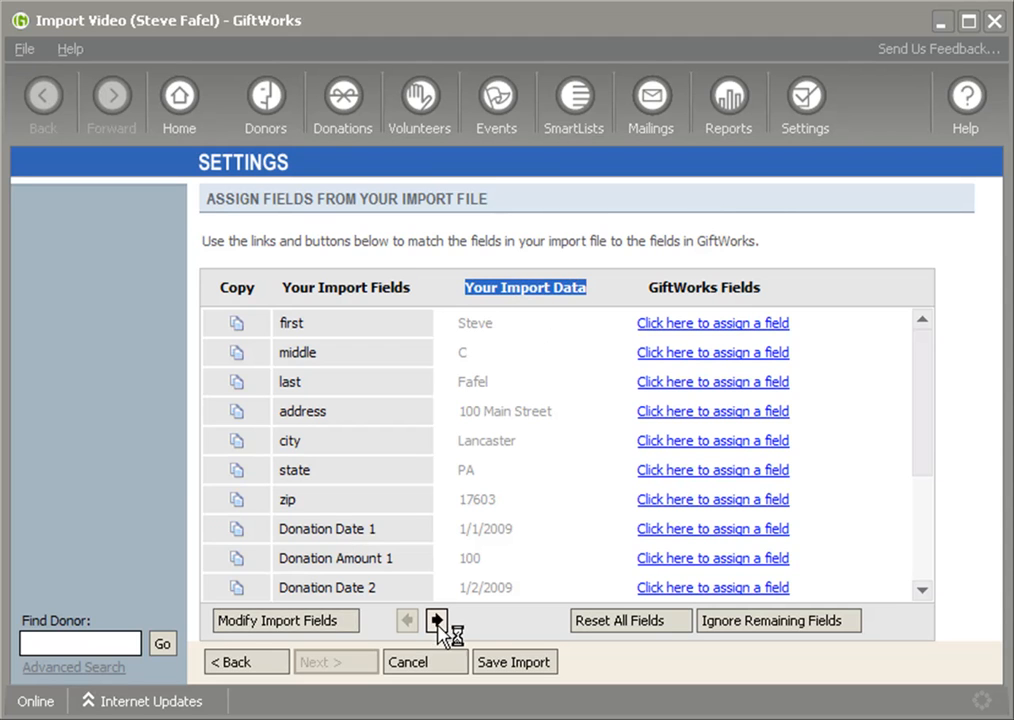
left_click(436, 620)
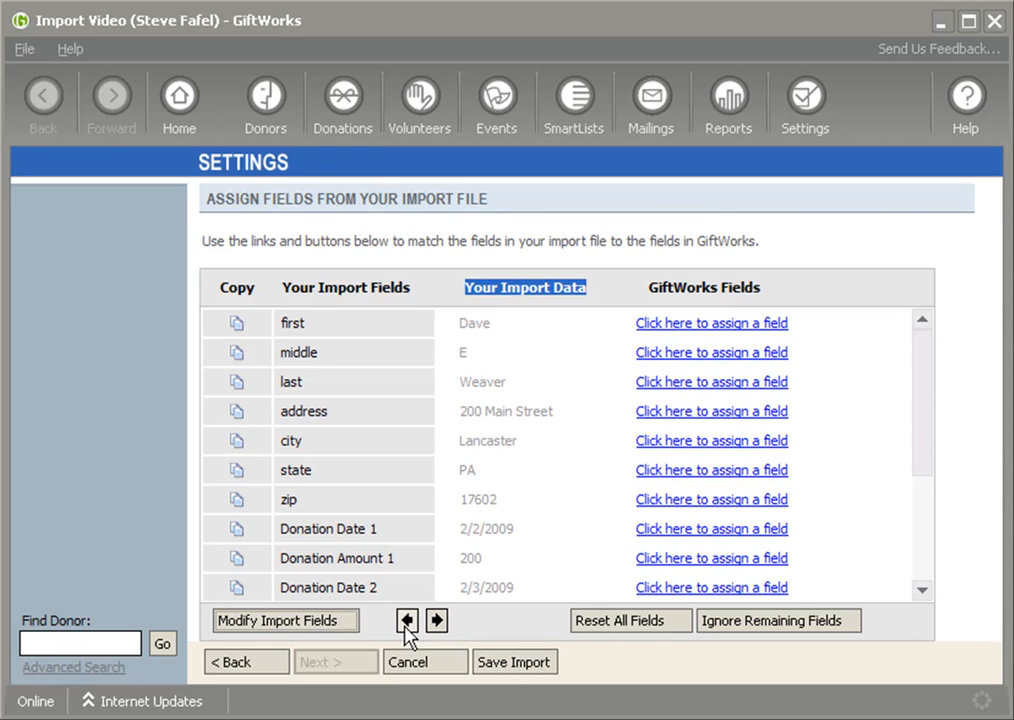
left_click(408, 620)
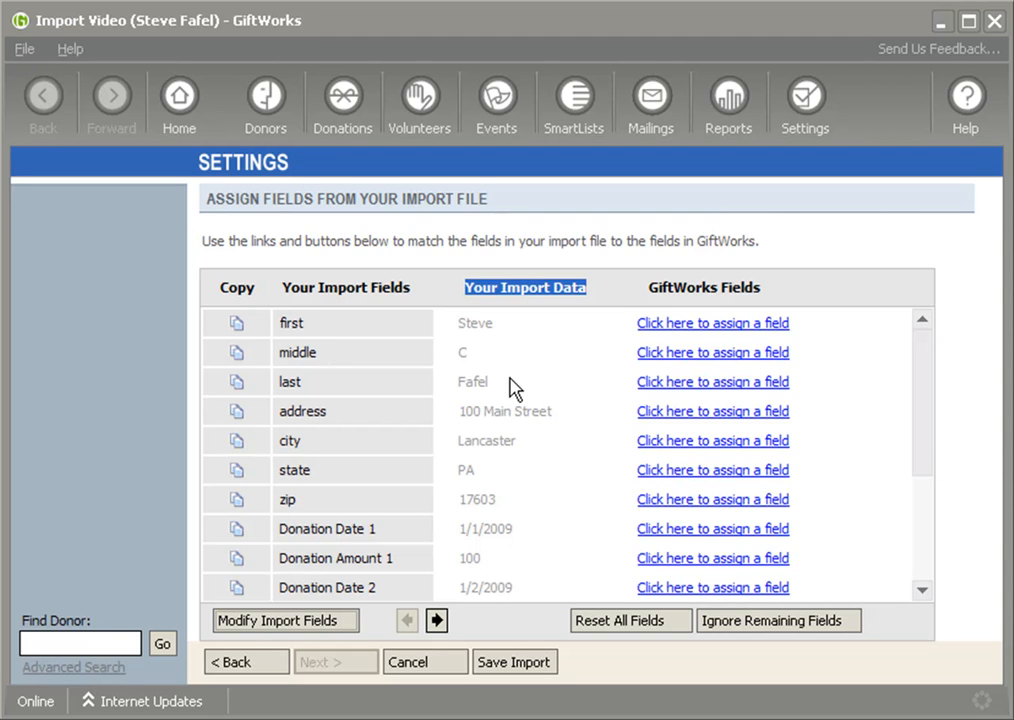
mouse_move(652, 312)
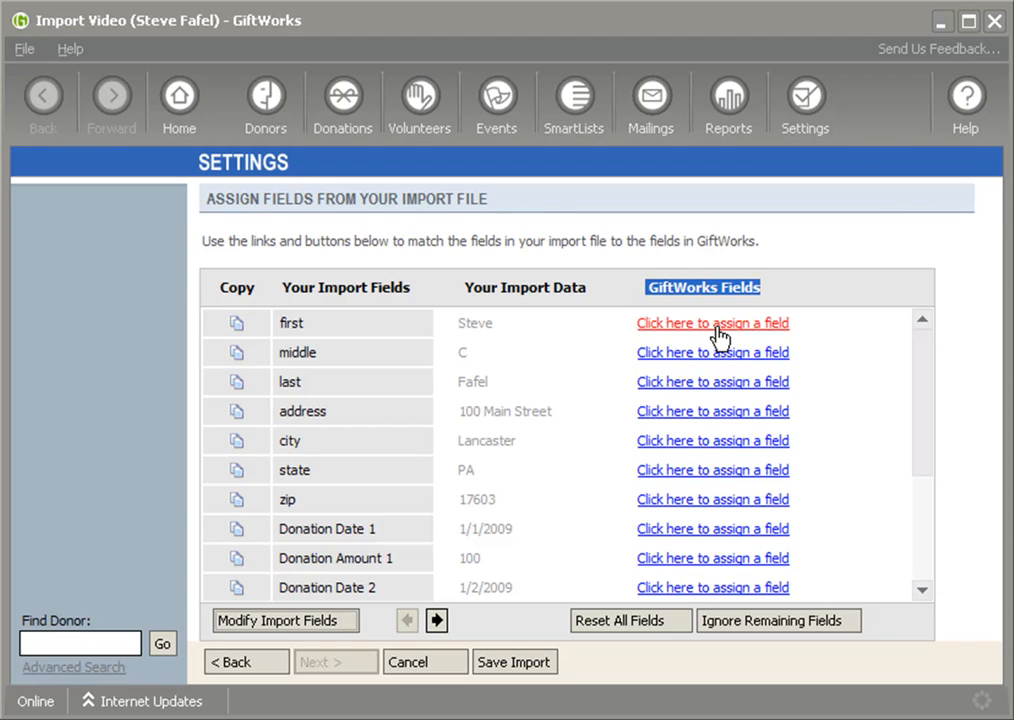
- Show the Donor Name field choices for the 'first' import column without assigning one
left_click(712, 322)
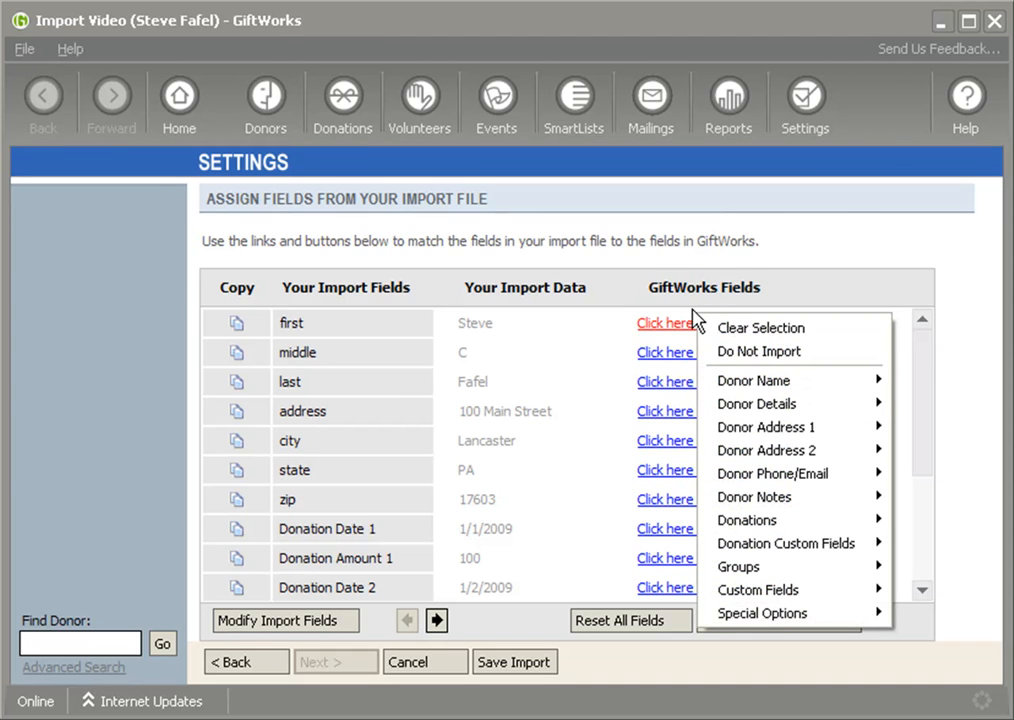
mouse_move(752, 380)
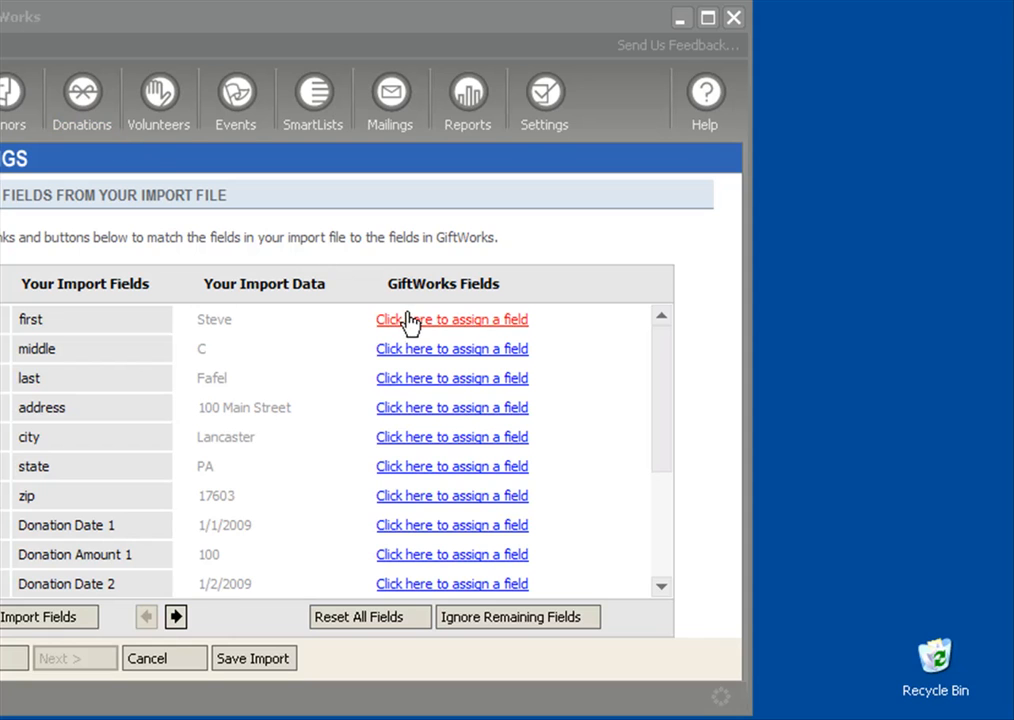
mouse_move(480, 328)
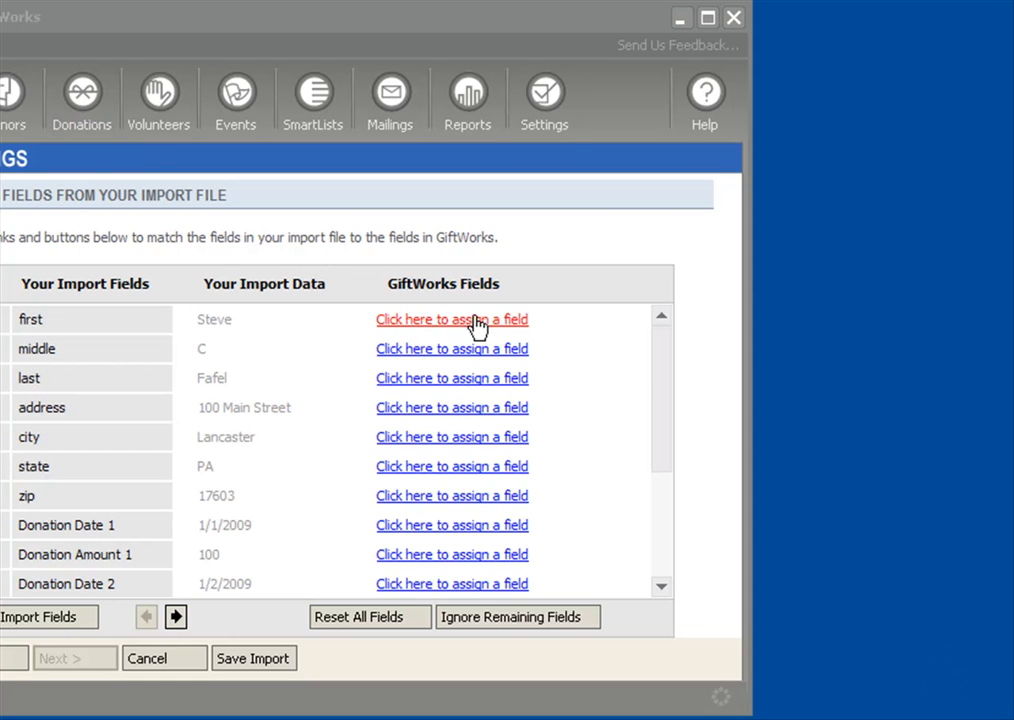
left_click(452, 320)
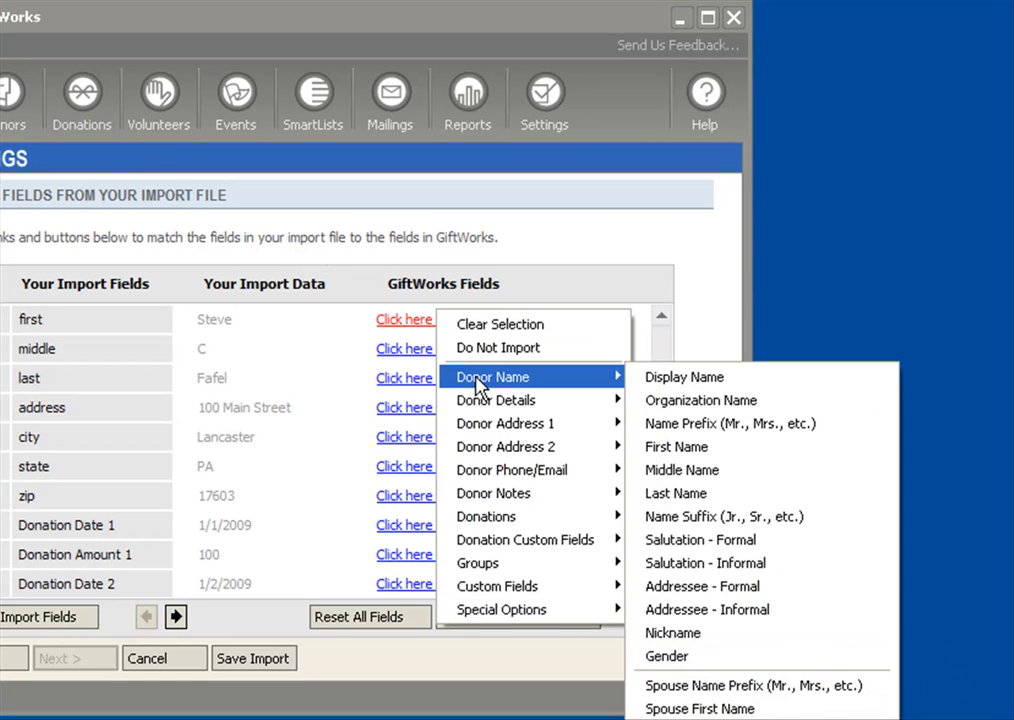
mouse_move(520, 396)
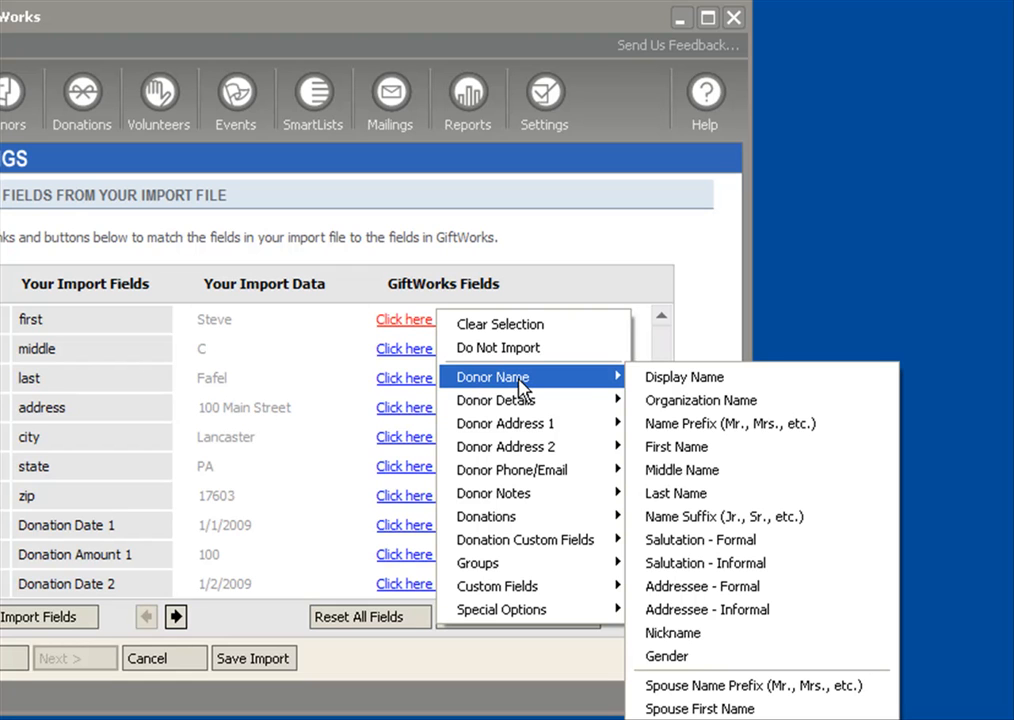
mouse_move(700, 586)
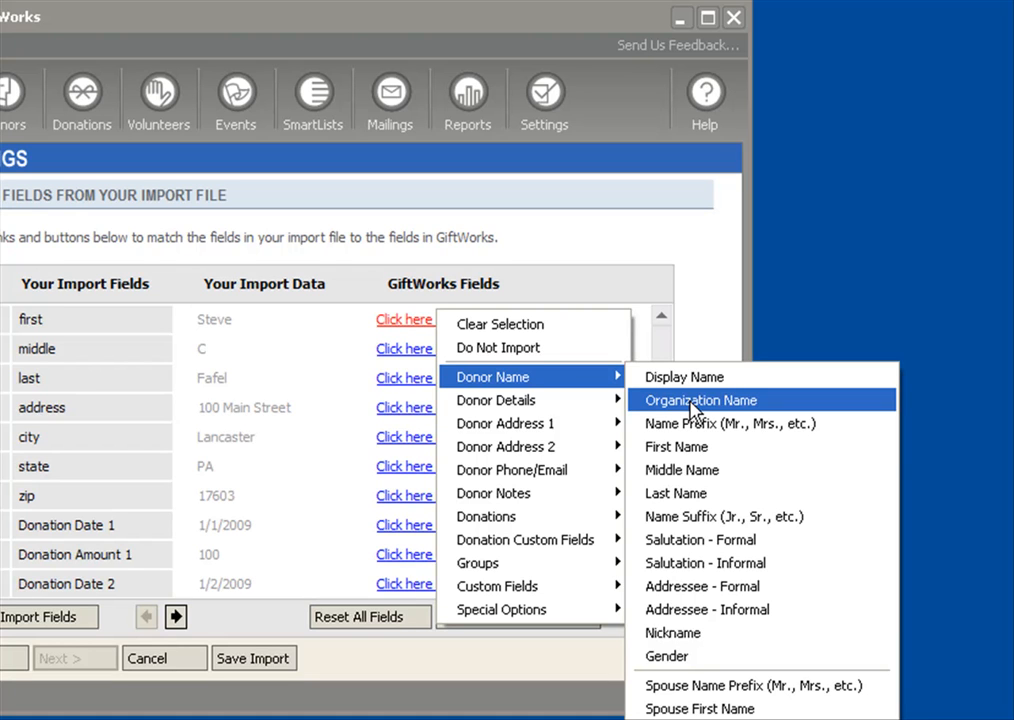
mouse_move(150, 716)
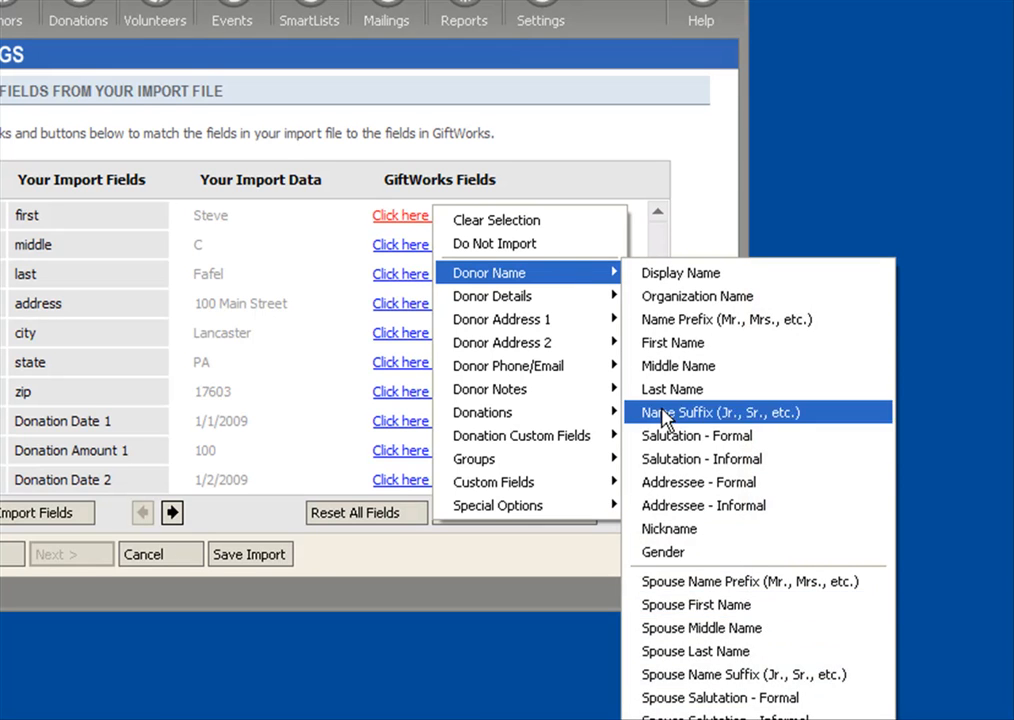
mouse_move(492, 296)
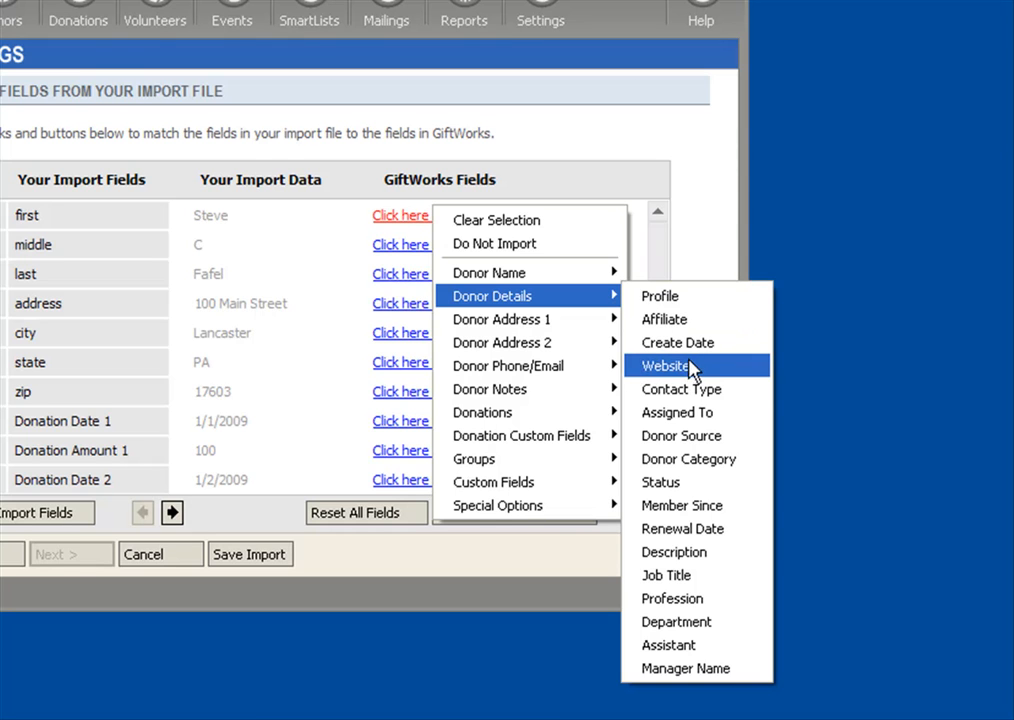
mouse_move(700, 412)
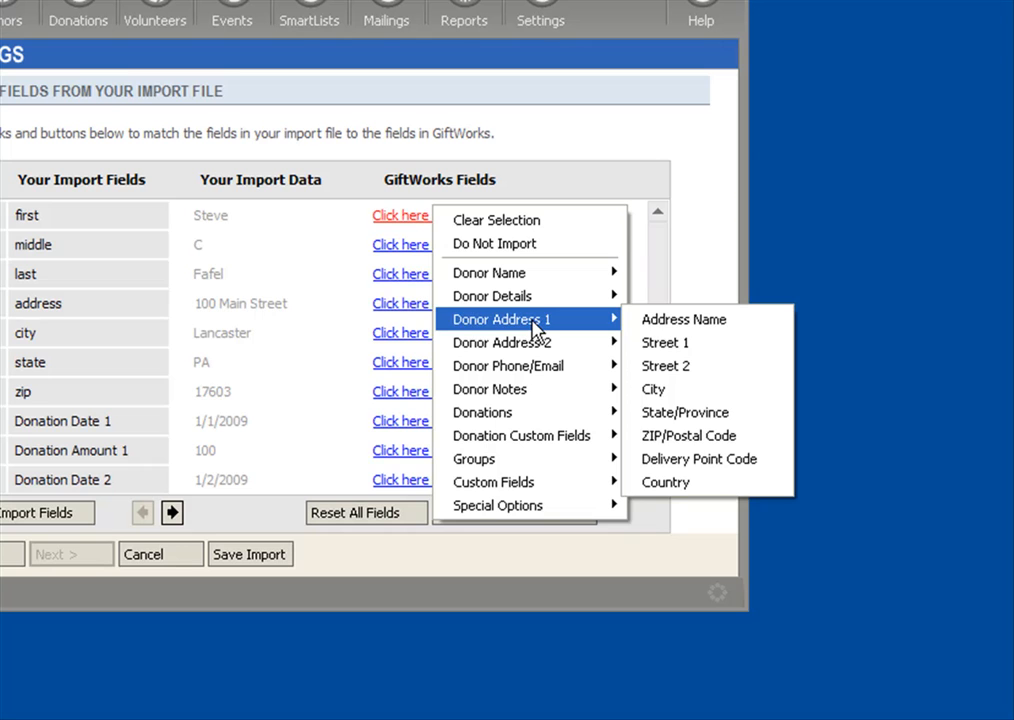
mouse_move(504, 342)
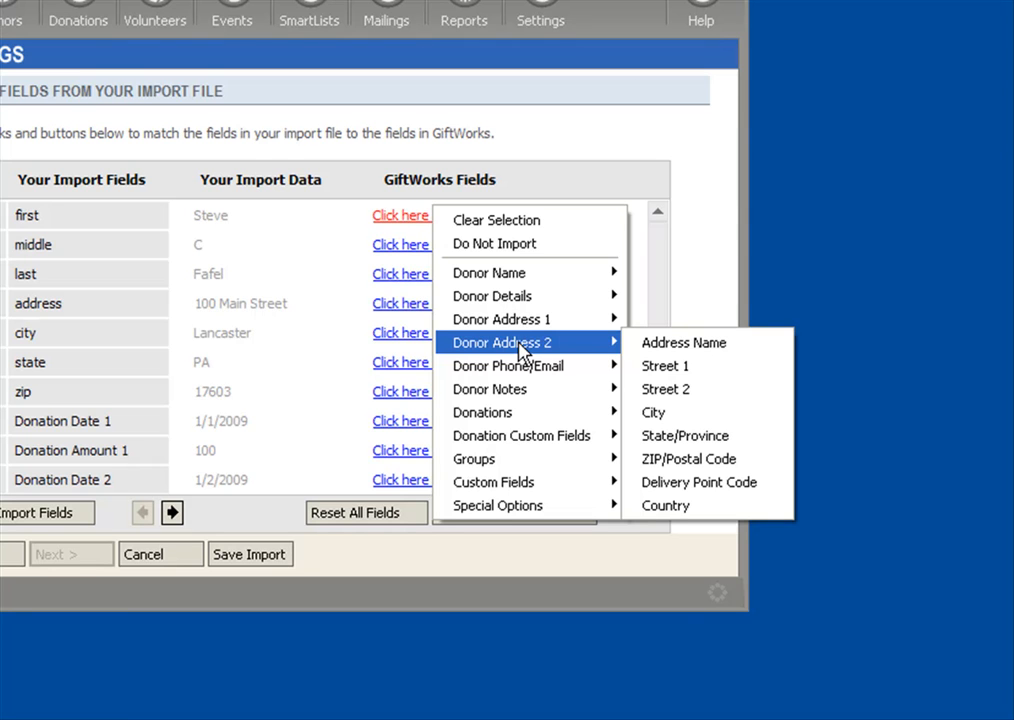
mouse_move(530, 320)
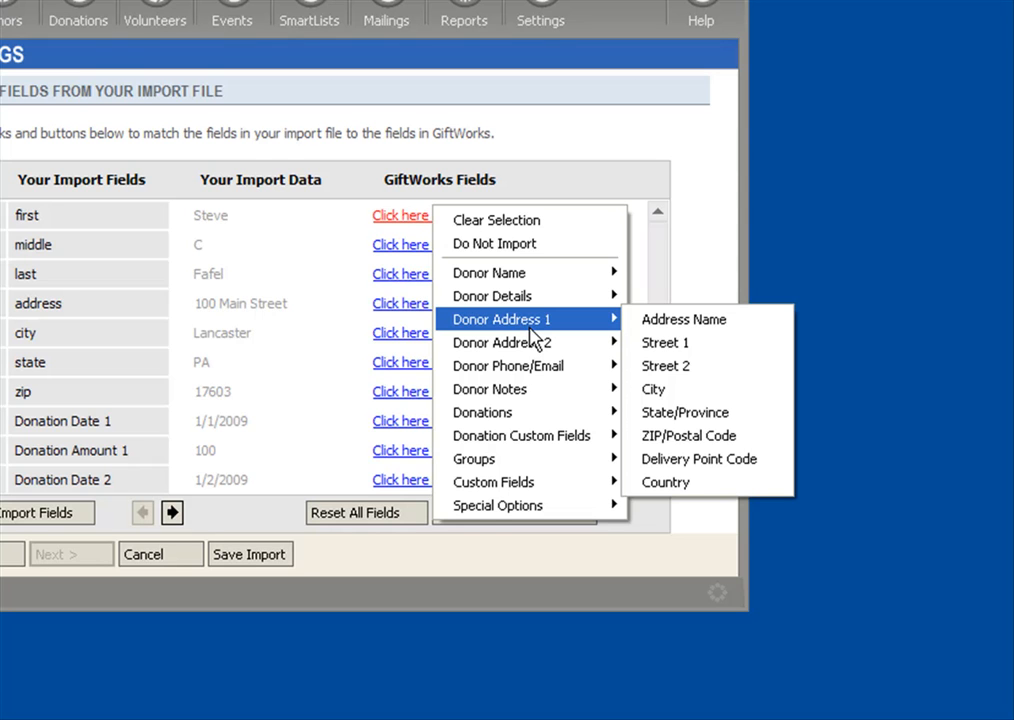
mouse_move(502, 342)
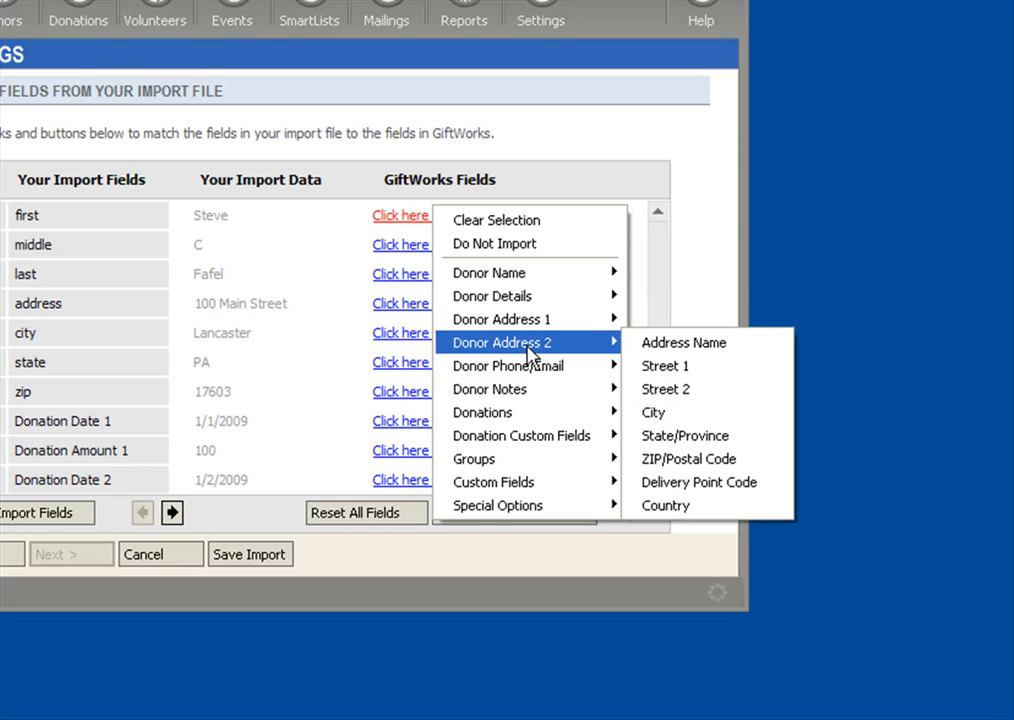
mouse_move(500, 320)
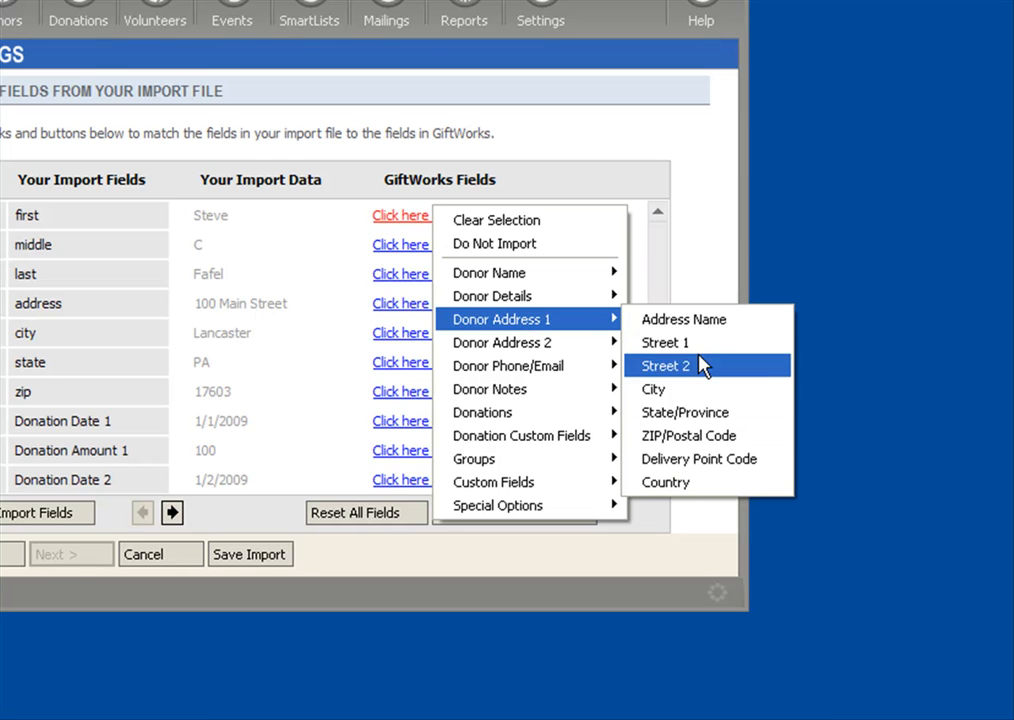
mouse_move(708, 458)
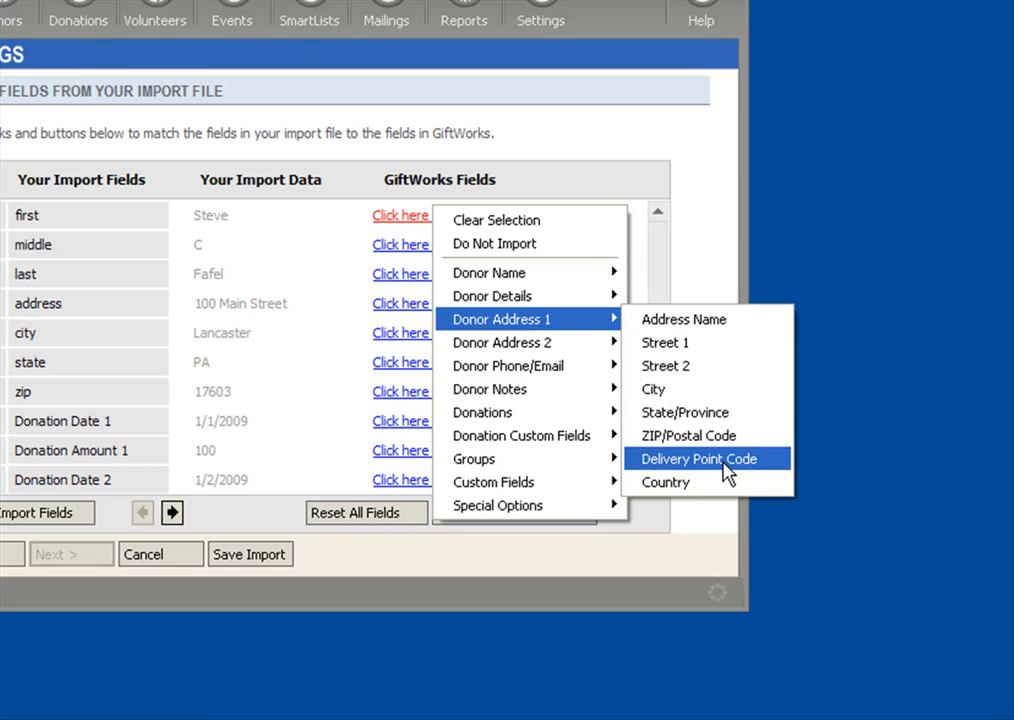
mouse_move(686, 436)
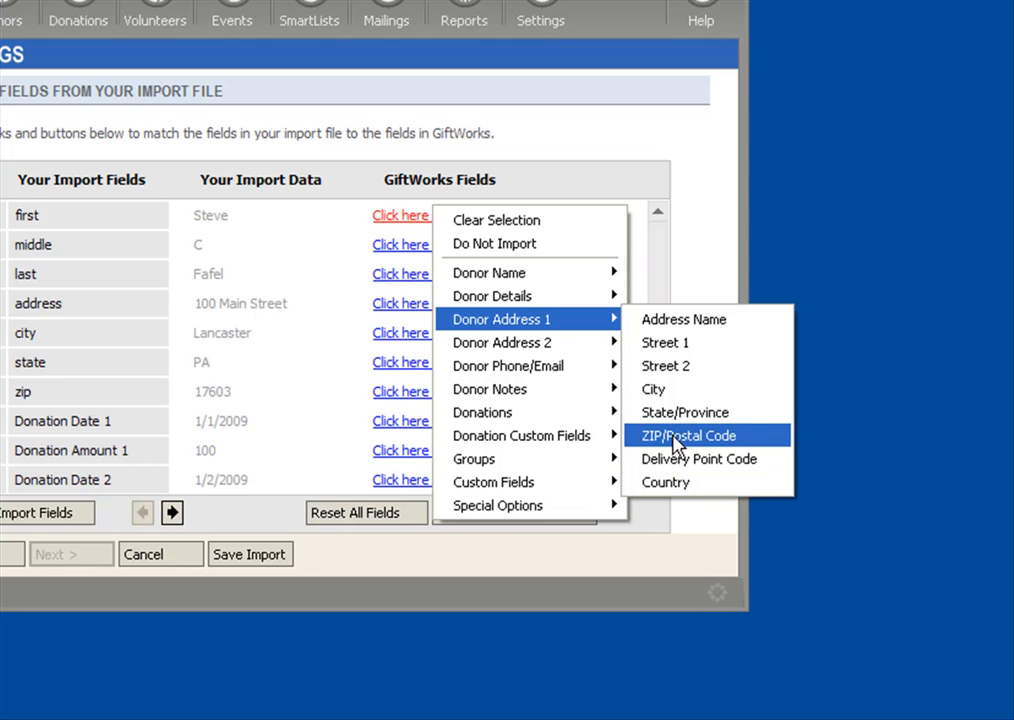
mouse_move(508, 364)
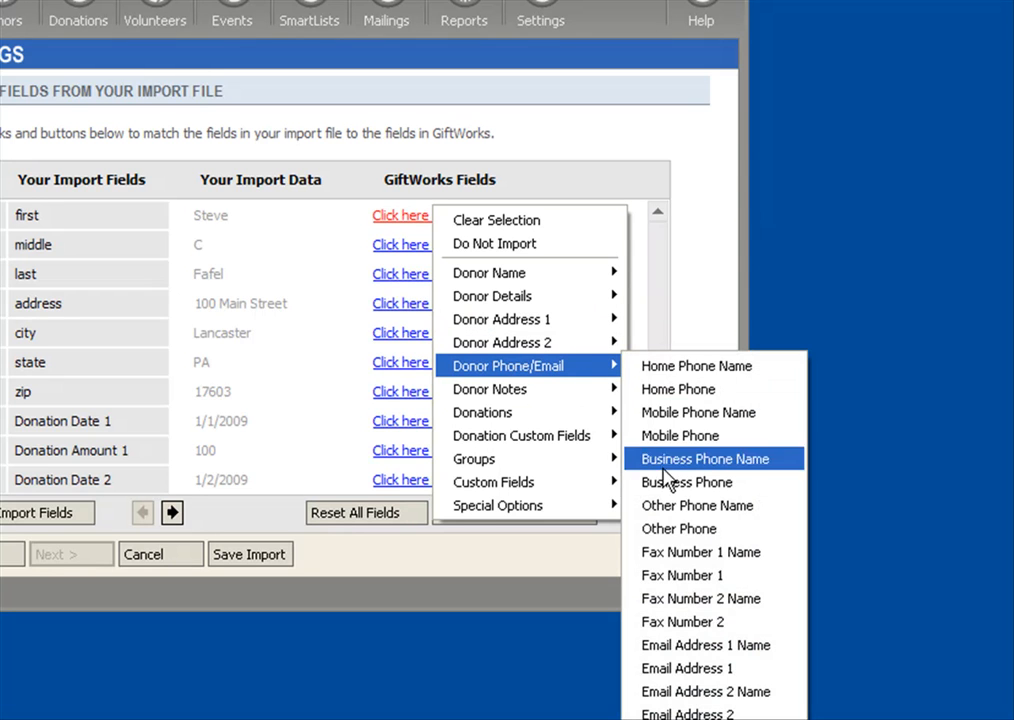
mouse_move(688, 388)
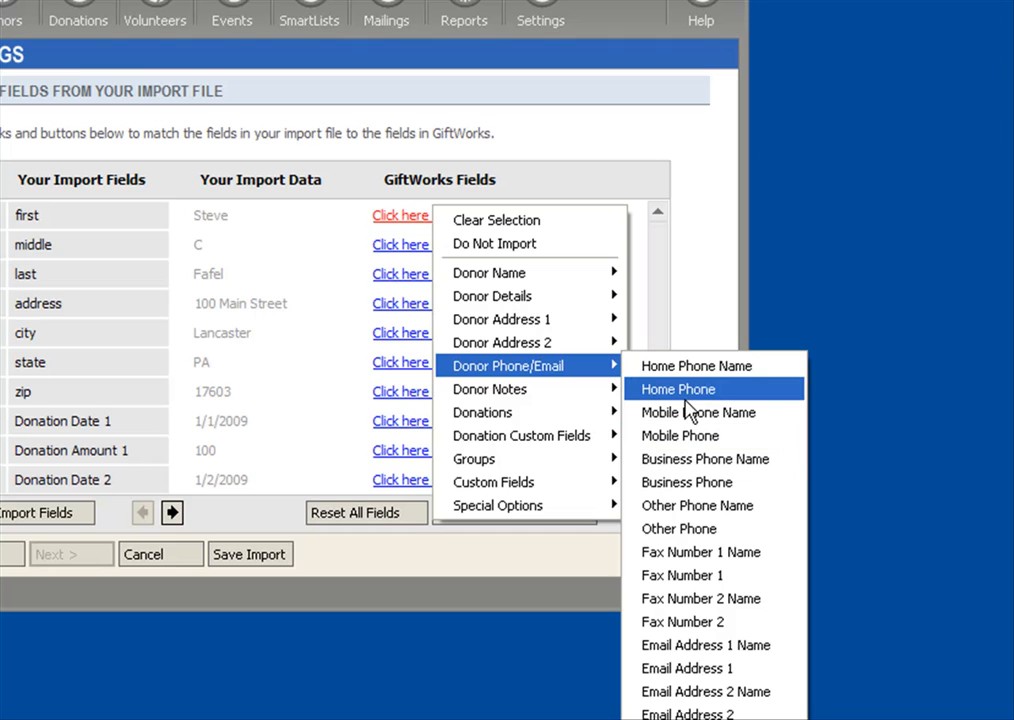
mouse_move(696, 366)
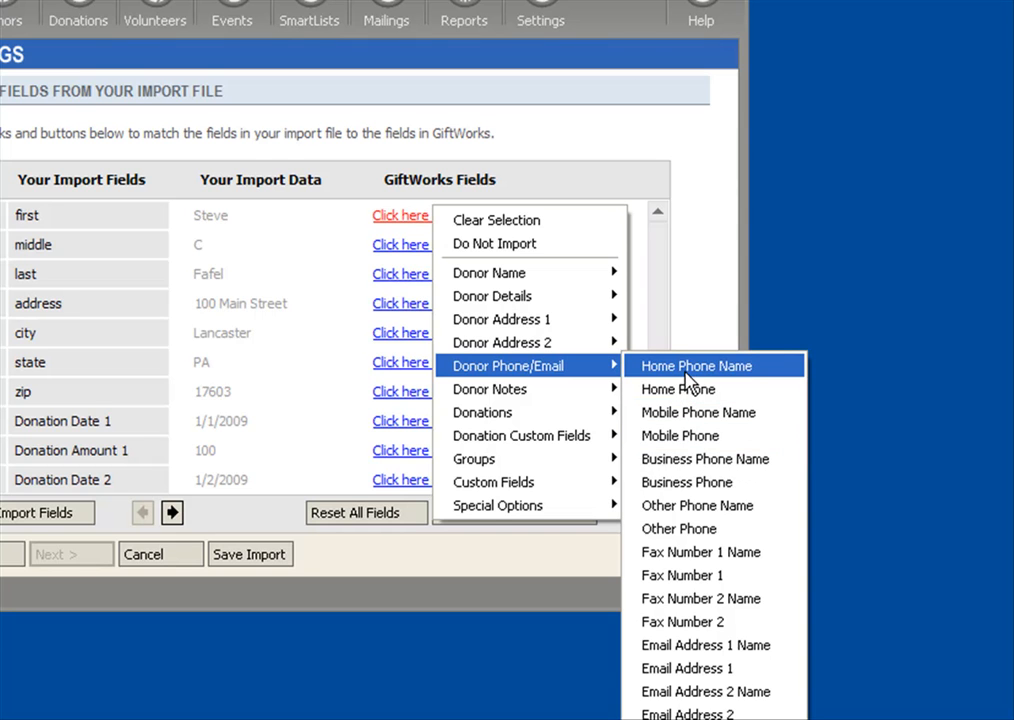
mouse_move(696, 412)
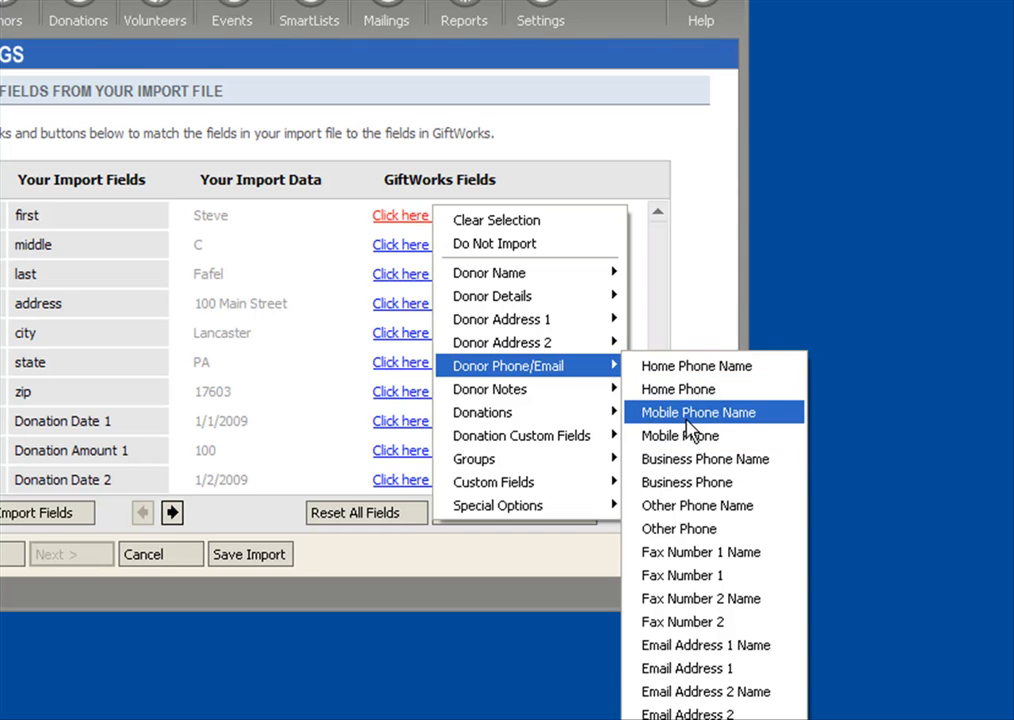
mouse_move(690, 528)
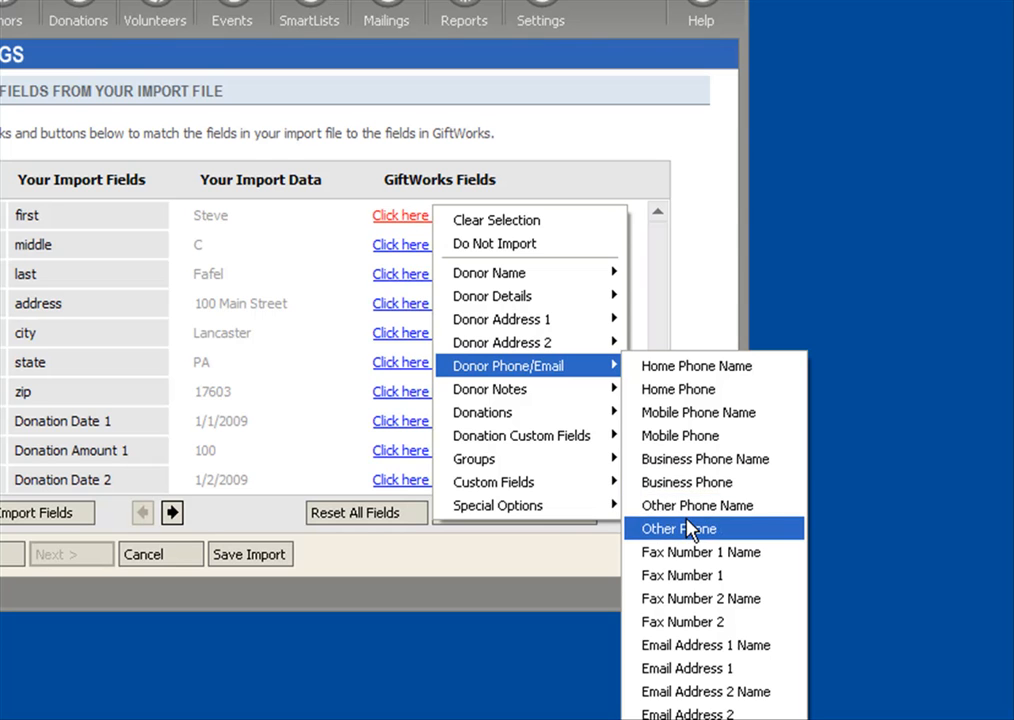
mouse_move(690, 620)
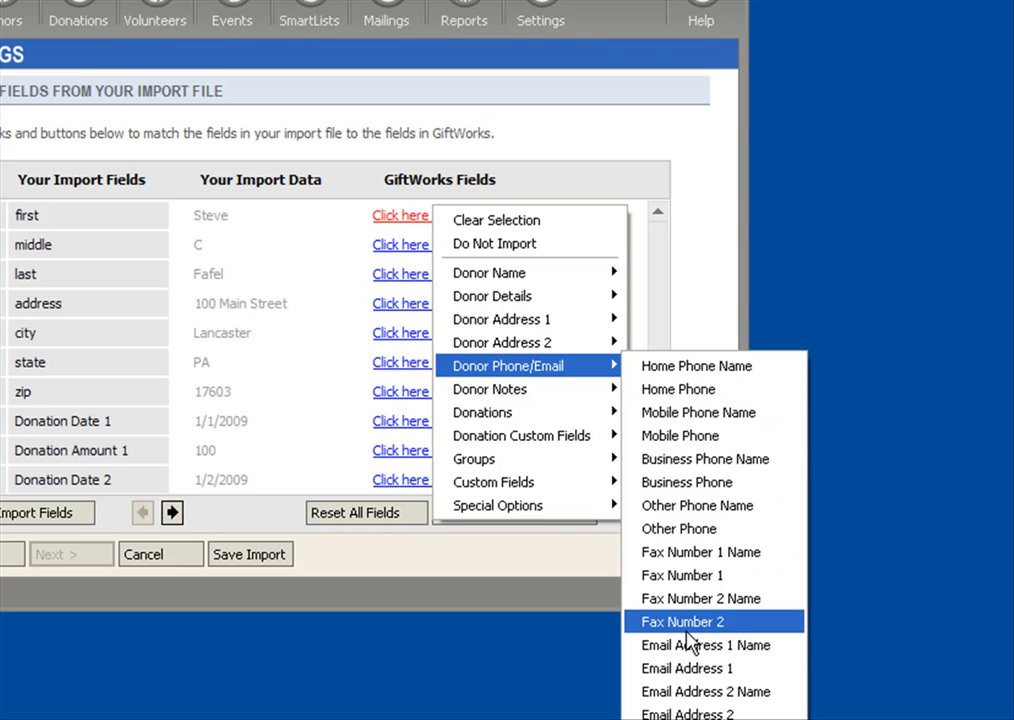
mouse_move(686, 644)
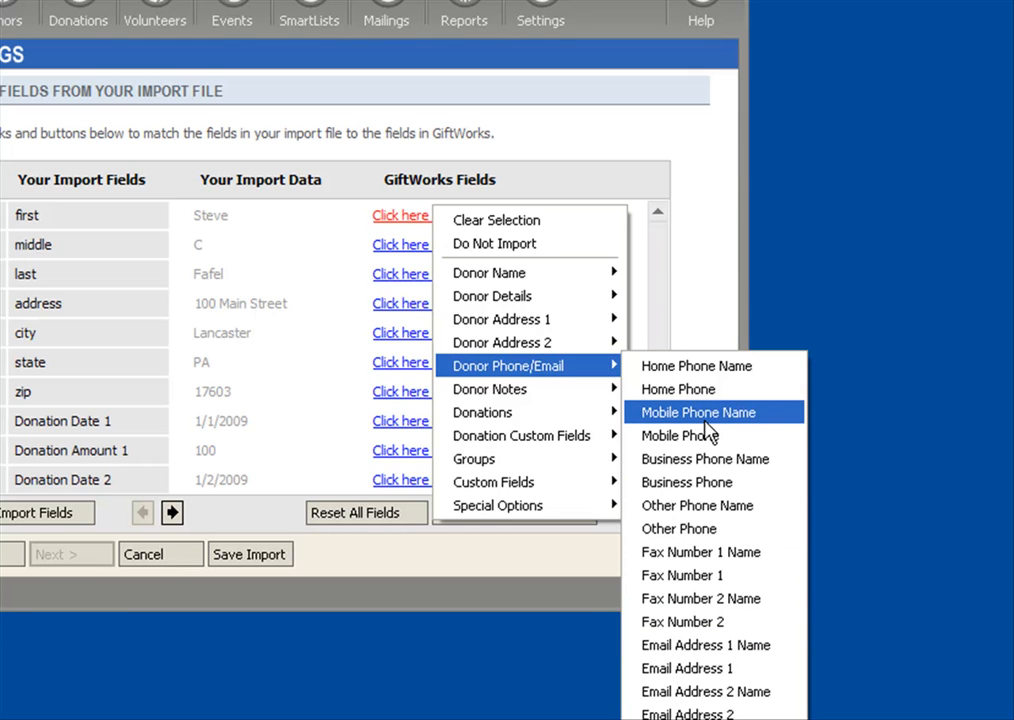
mouse_move(696, 366)
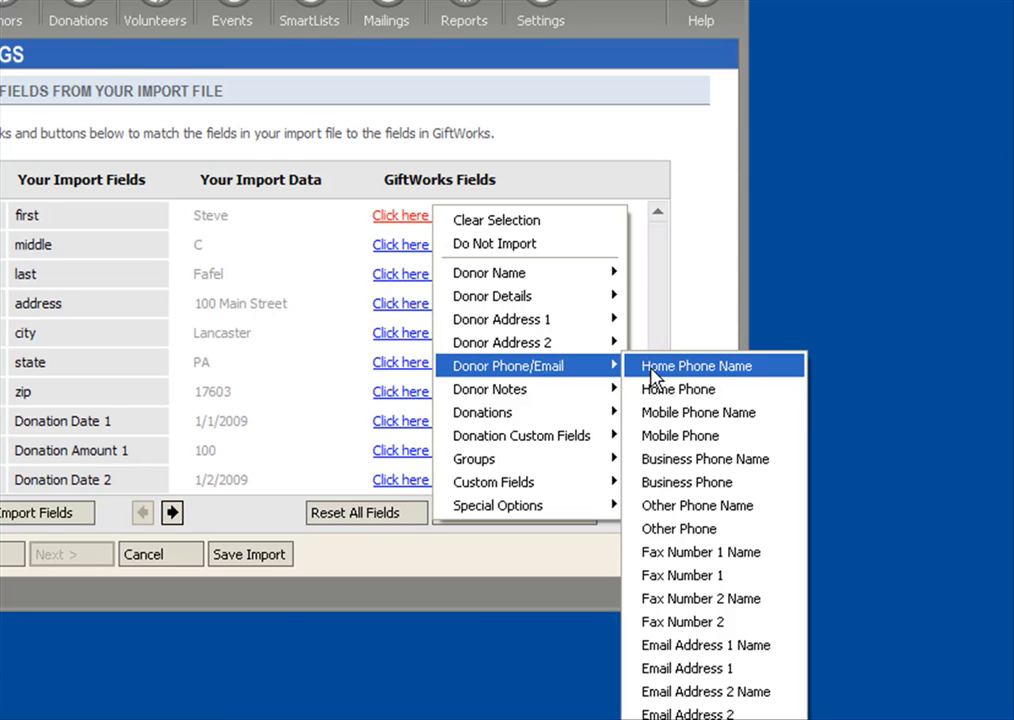
mouse_move(720, 384)
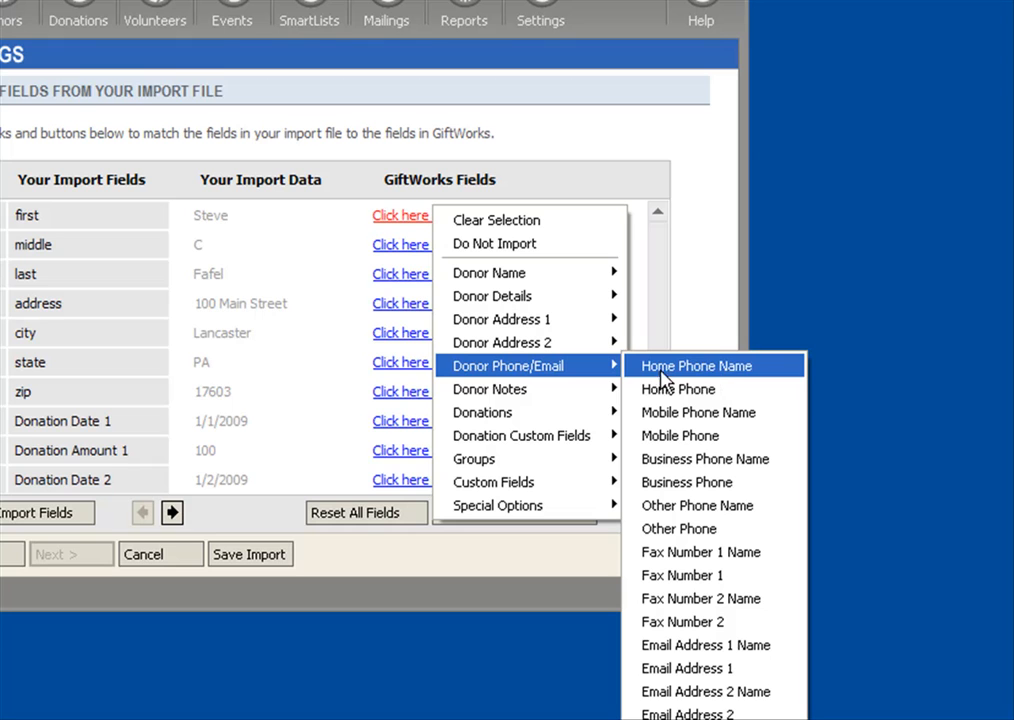
mouse_move(678, 388)
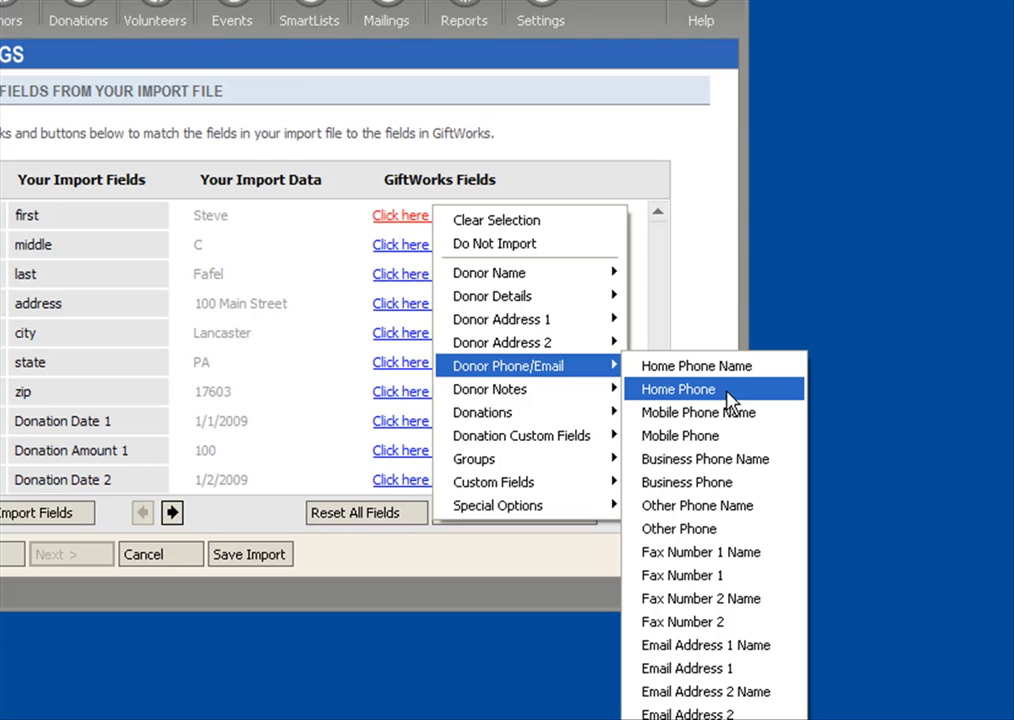
mouse_move(546, 402)
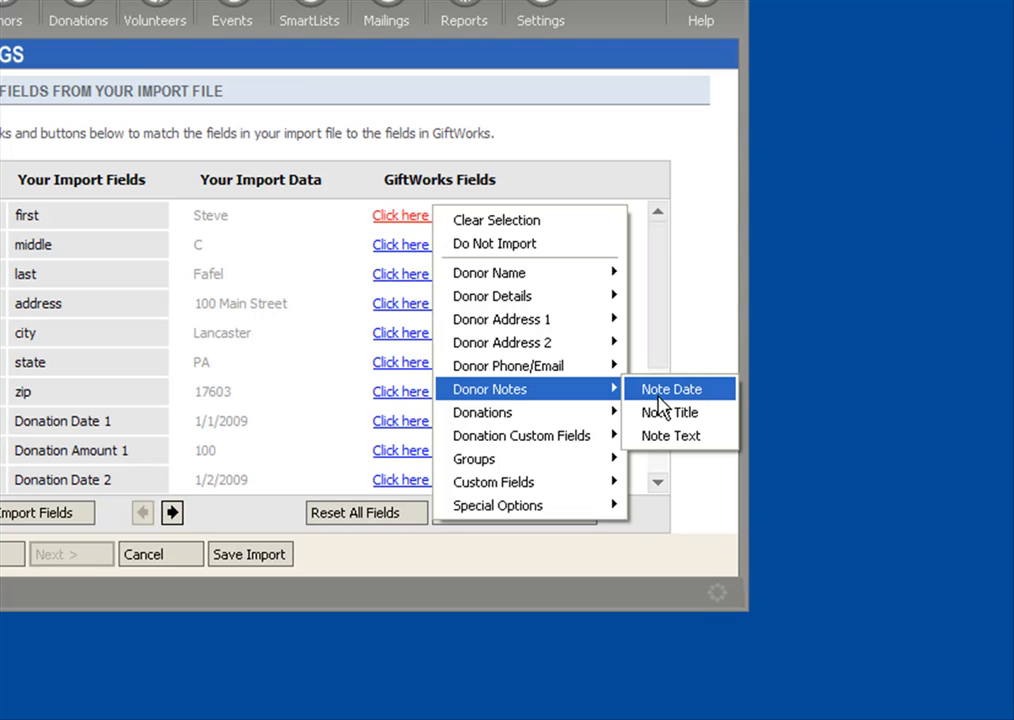
mouse_move(666, 410)
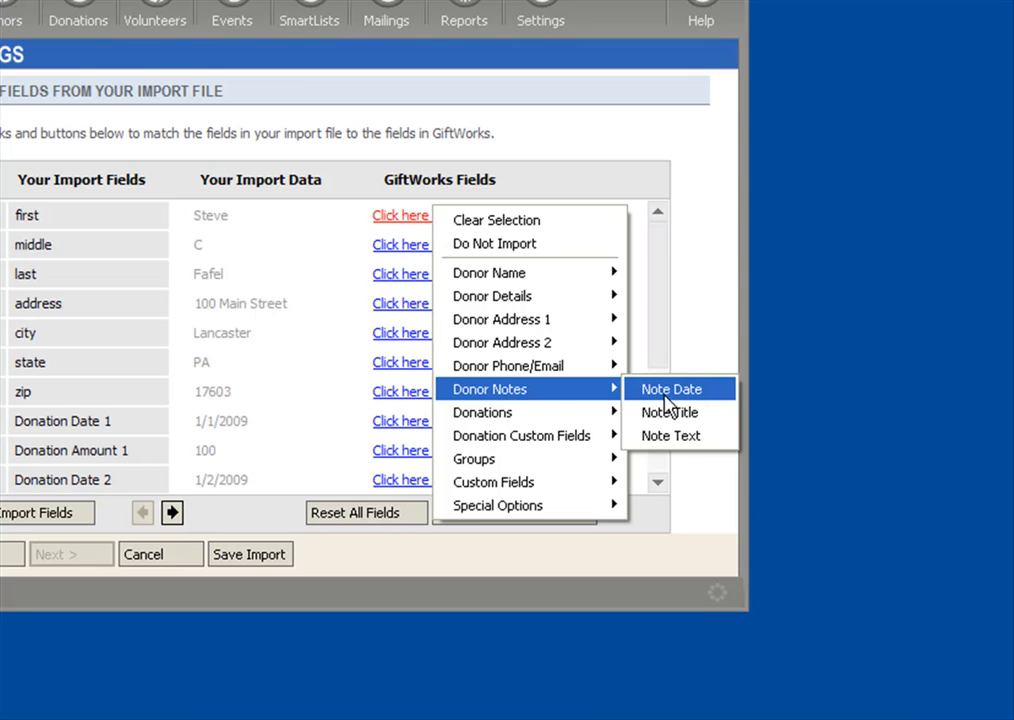
mouse_move(684, 436)
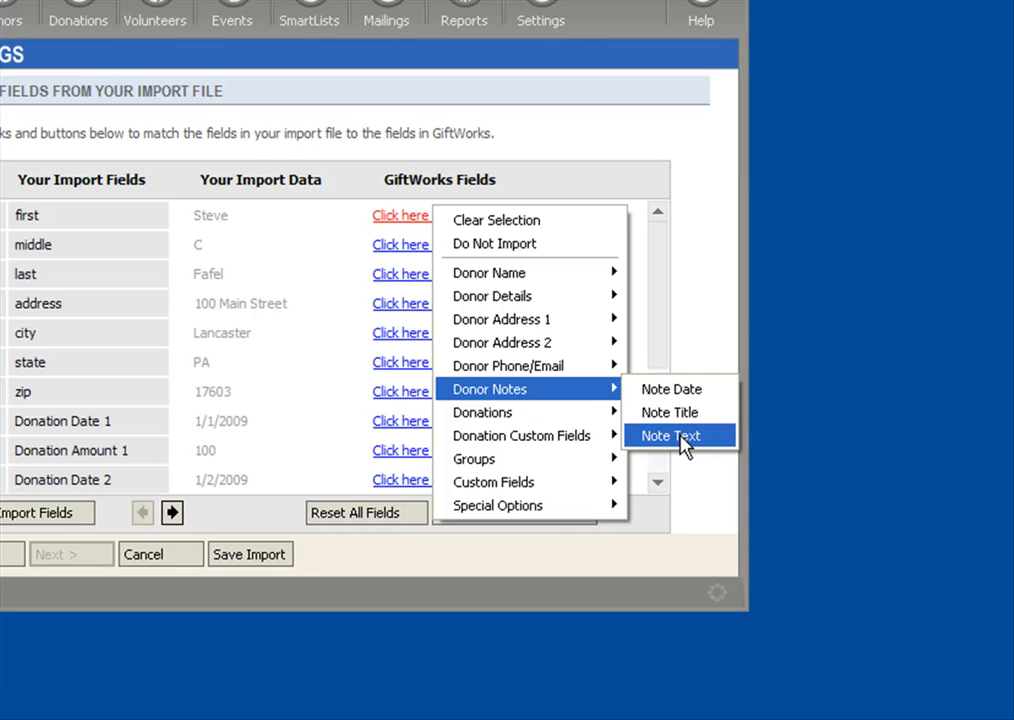
mouse_move(484, 412)
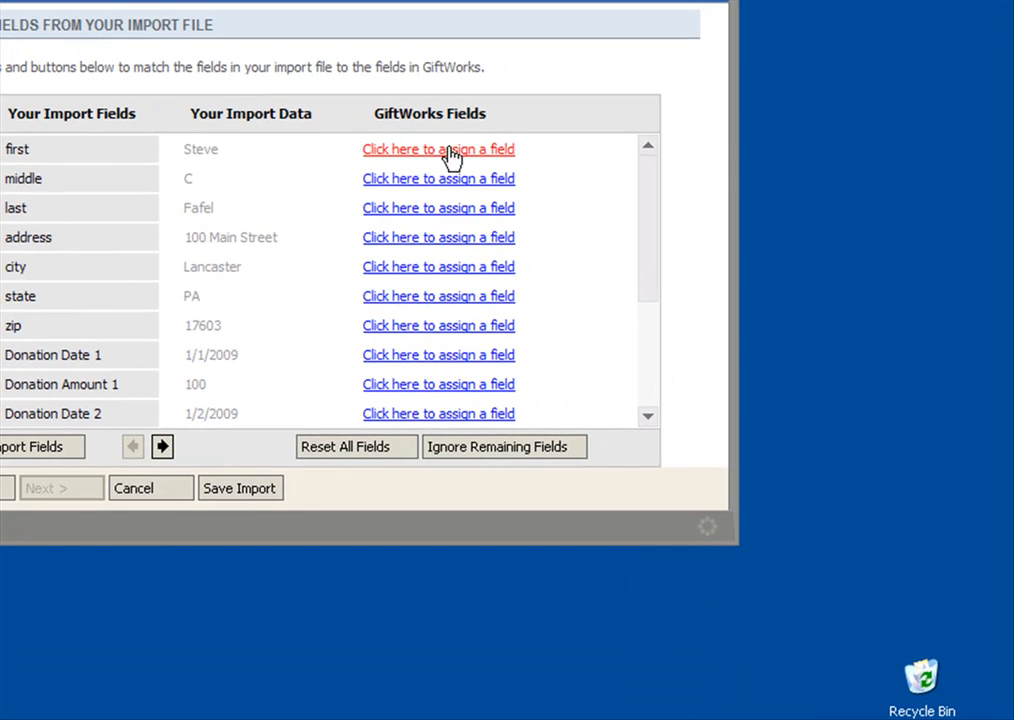
- Reopen the 'first' column's field choices and browse to the Donation 1 fields
left_click(438, 148)
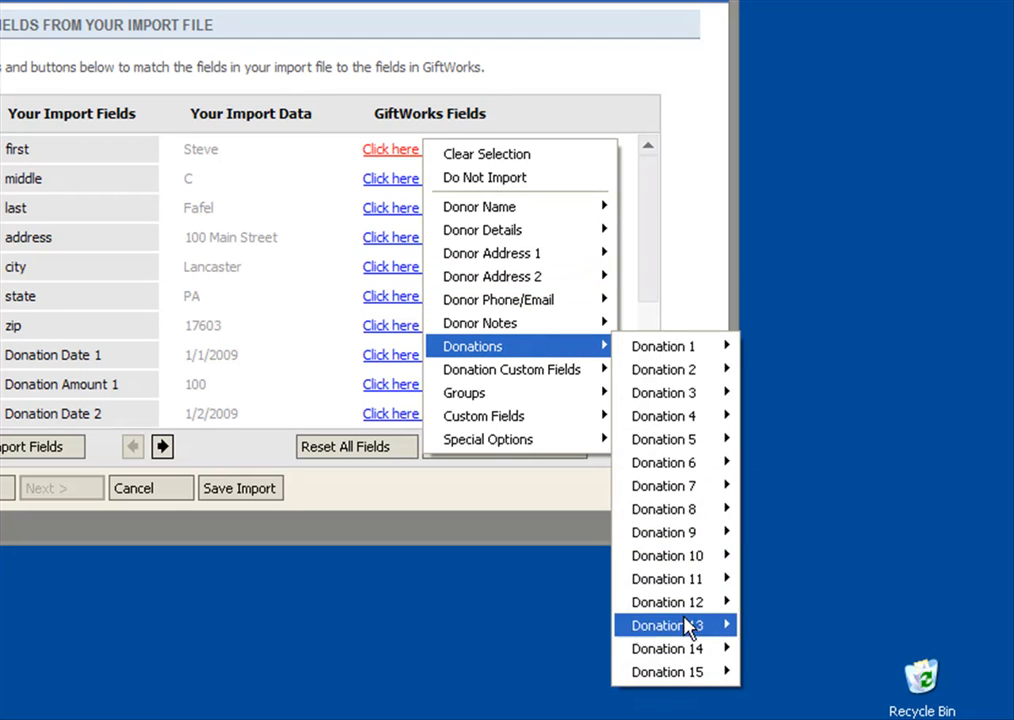
mouse_move(664, 346)
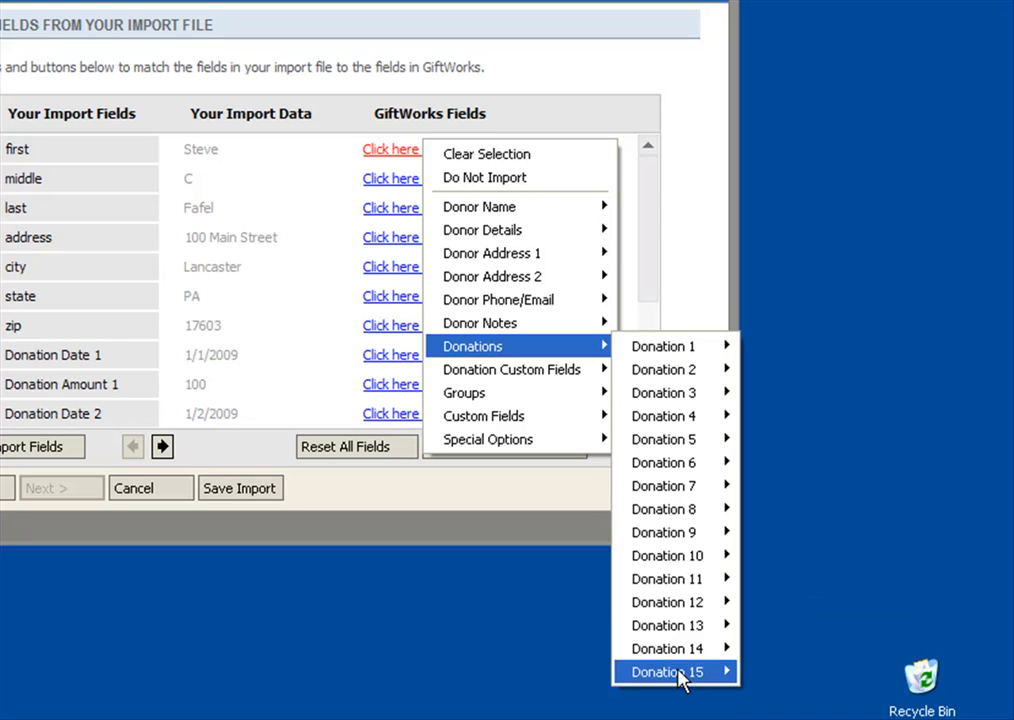
mouse_move(662, 344)
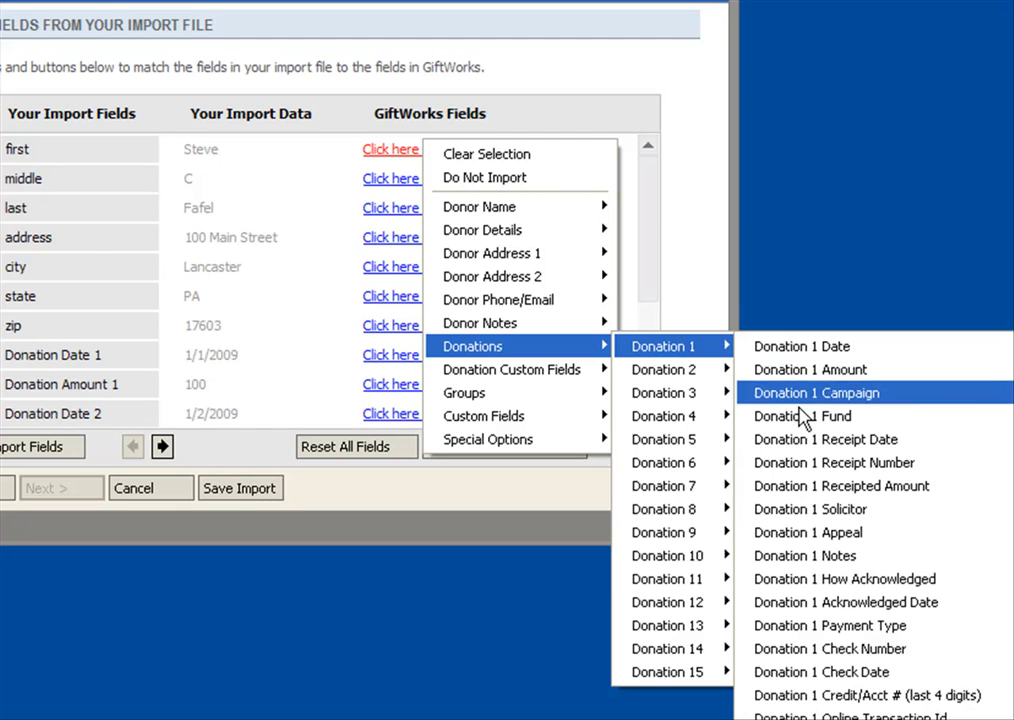
mouse_move(810, 368)
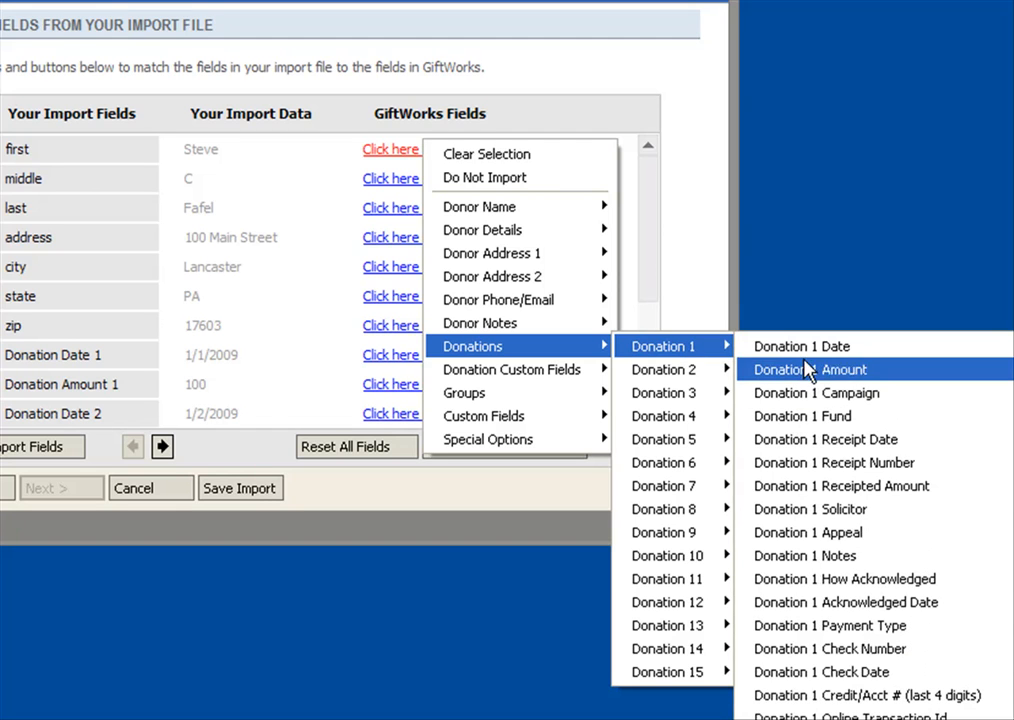
mouse_move(832, 462)
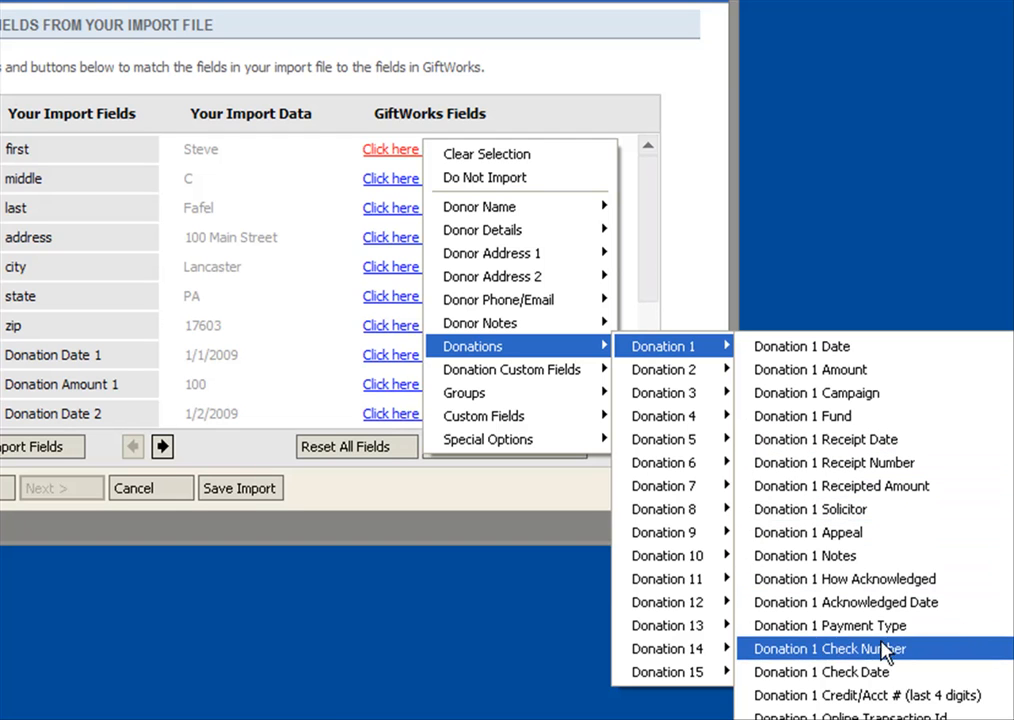
mouse_move(830, 392)
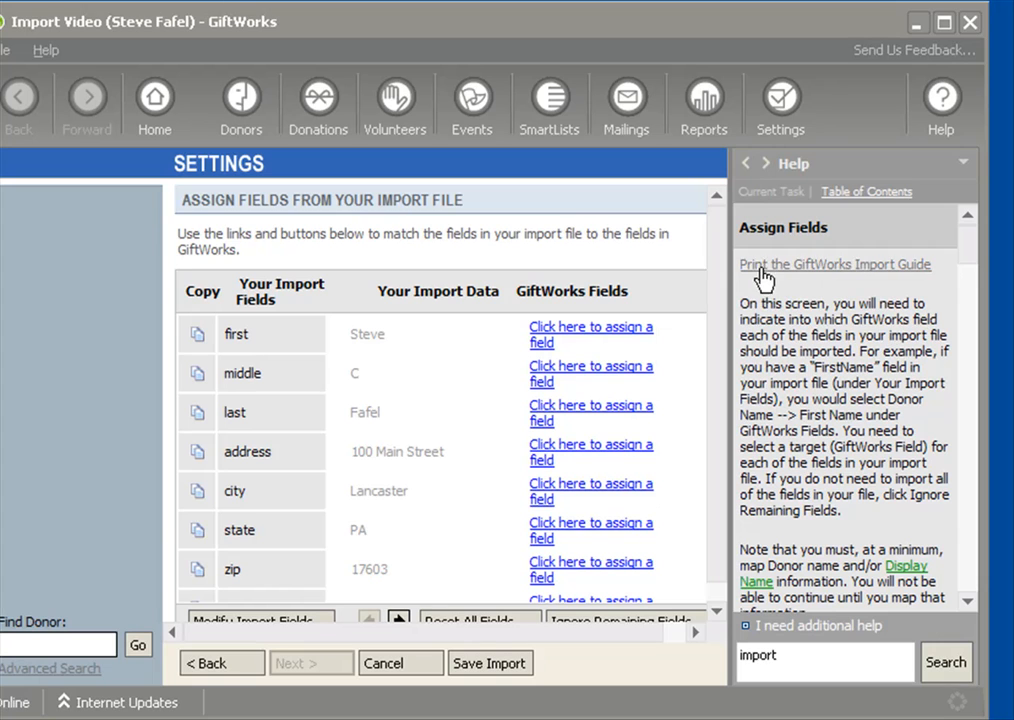
mouse_move(896, 280)
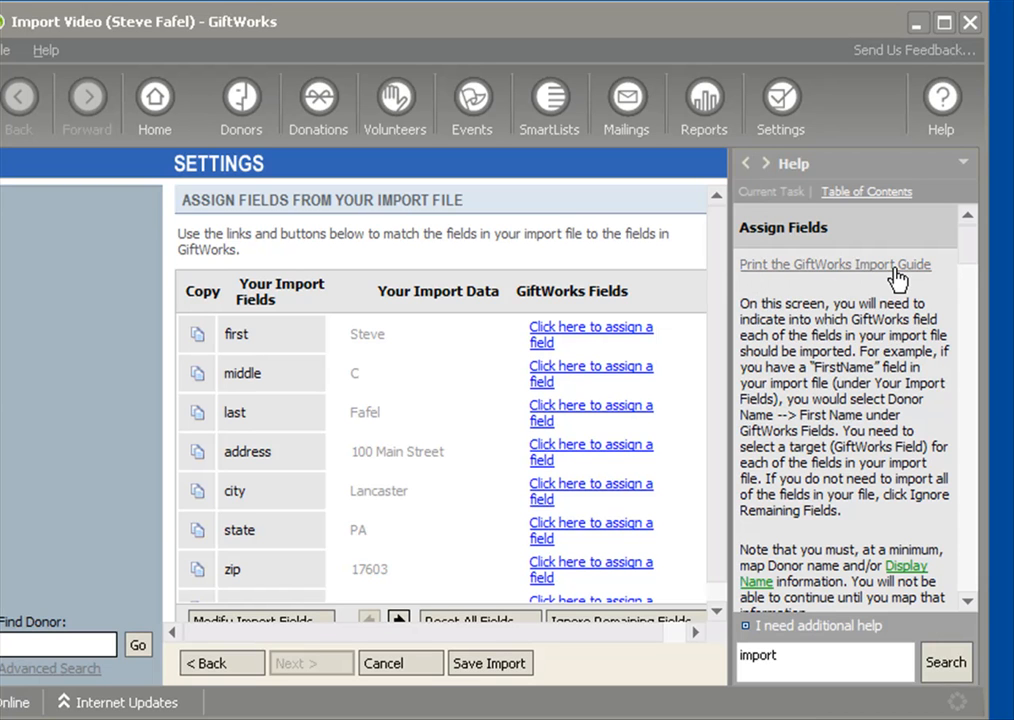
mouse_move(772, 312)
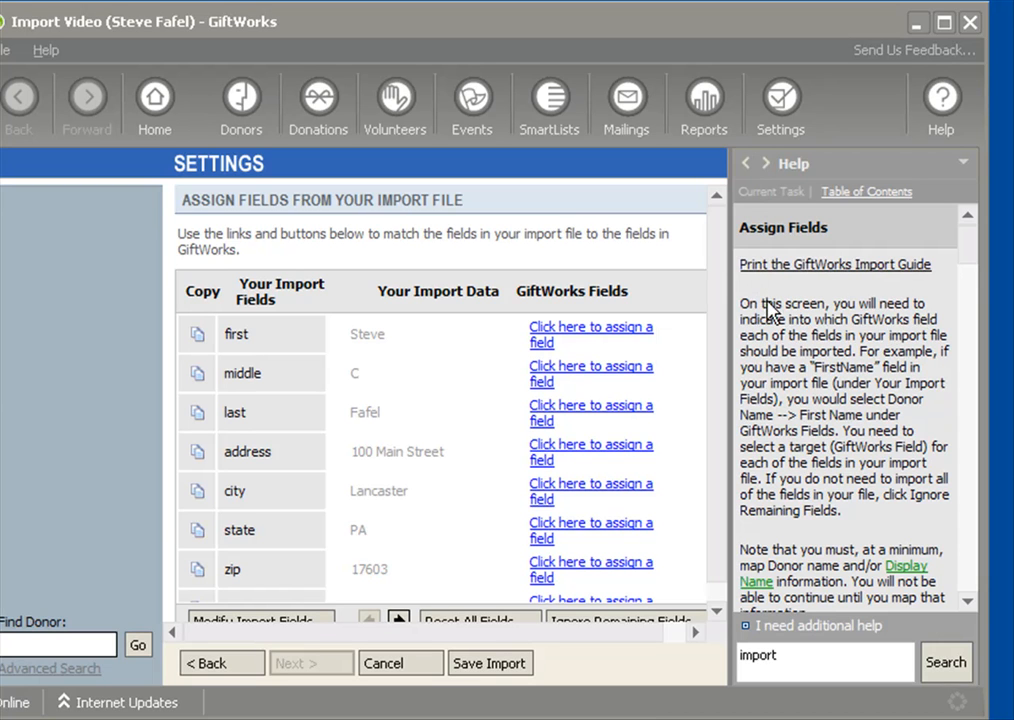
- Read through the Assign Fields help topic, then close the help pane to widen the table
scroll("down", 3)
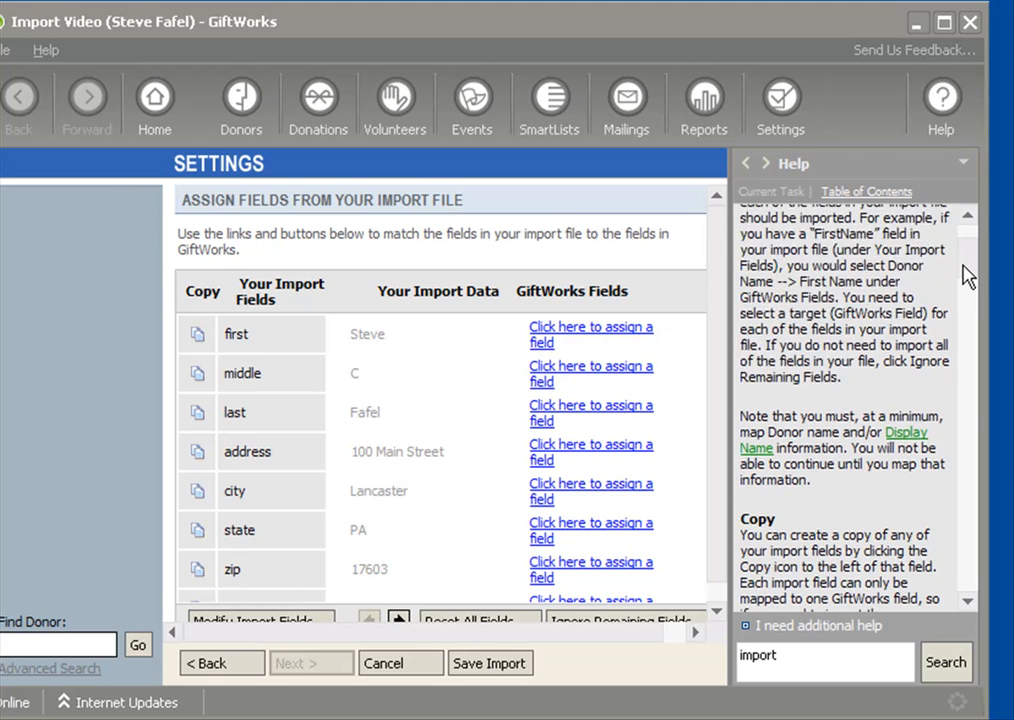
scroll("down", 3)
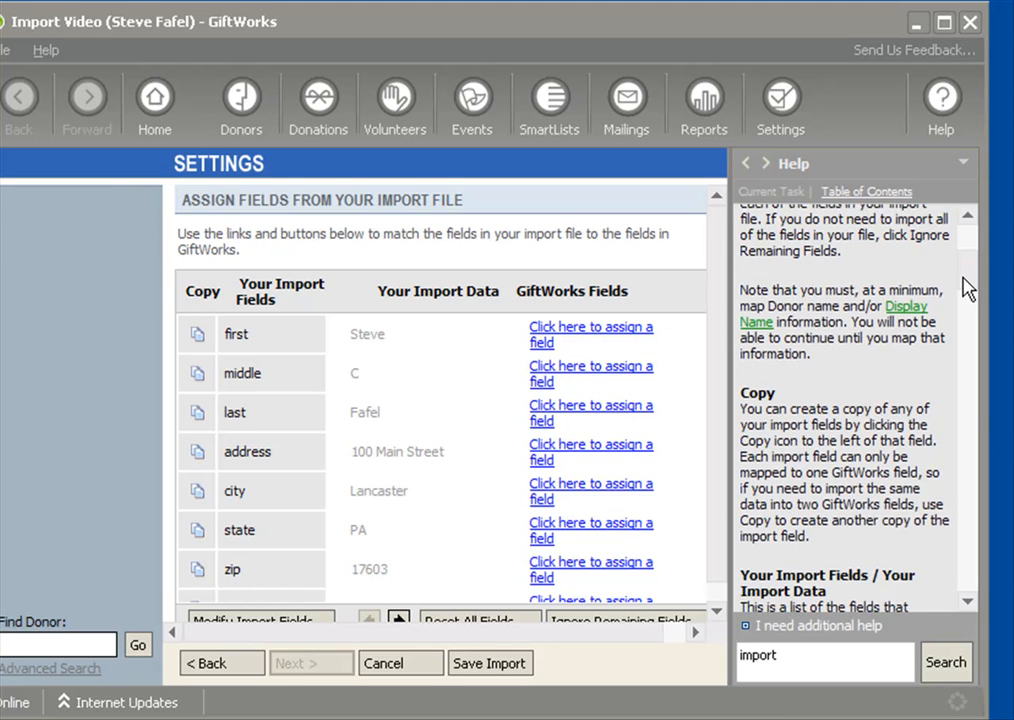
scroll("down", 3)
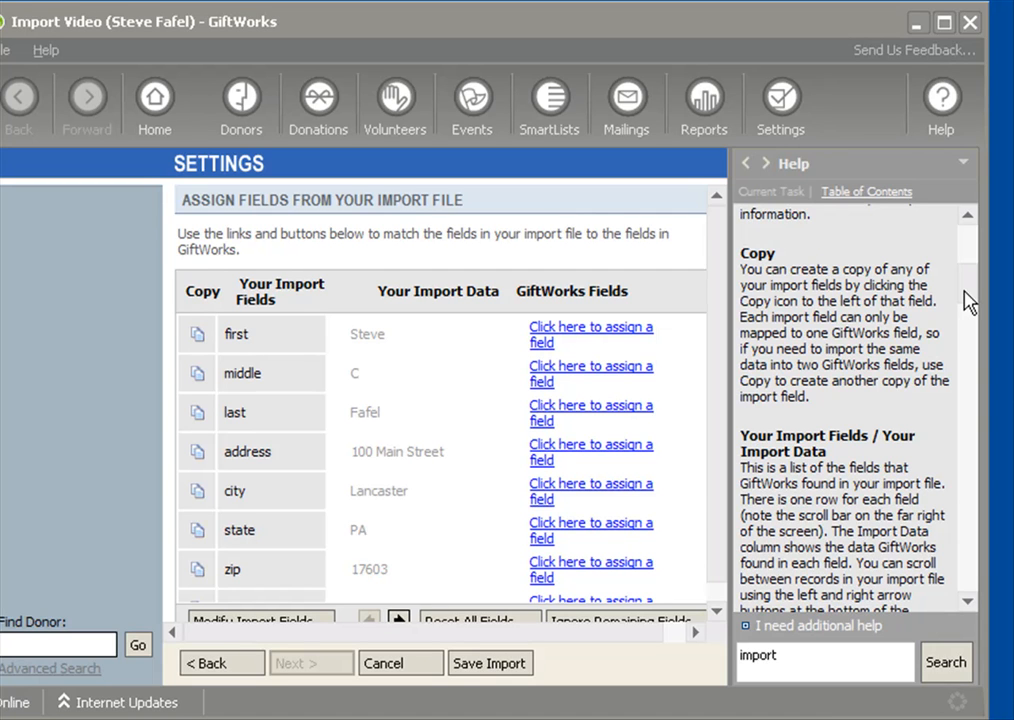
mouse_move(302, 358)
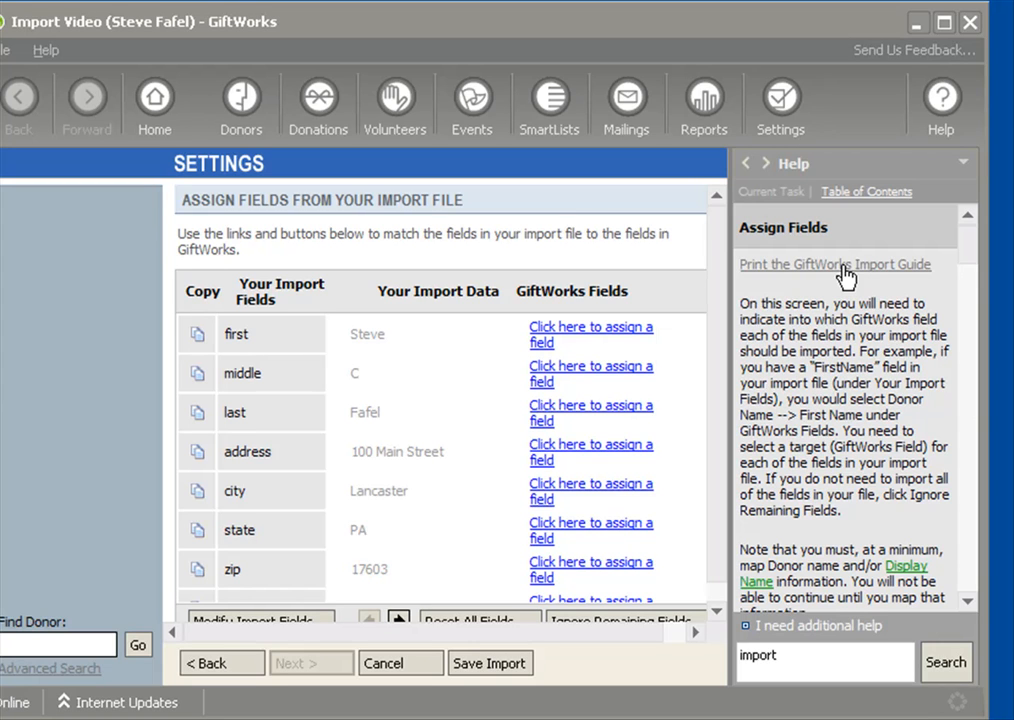
left_click(940, 104)
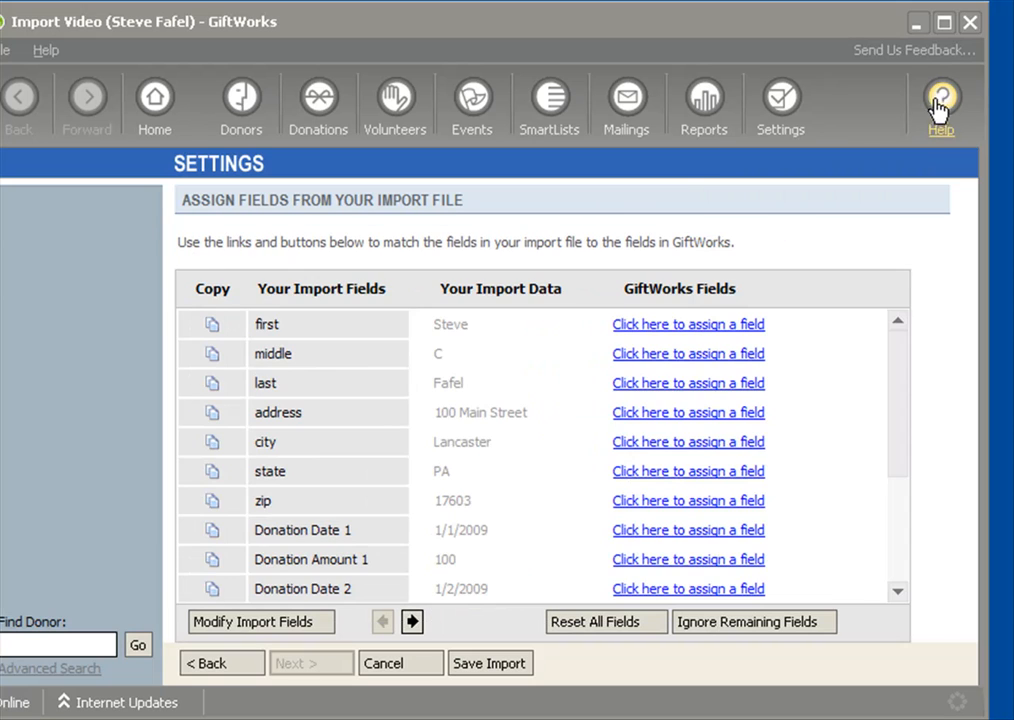
mouse_move(278, 348)
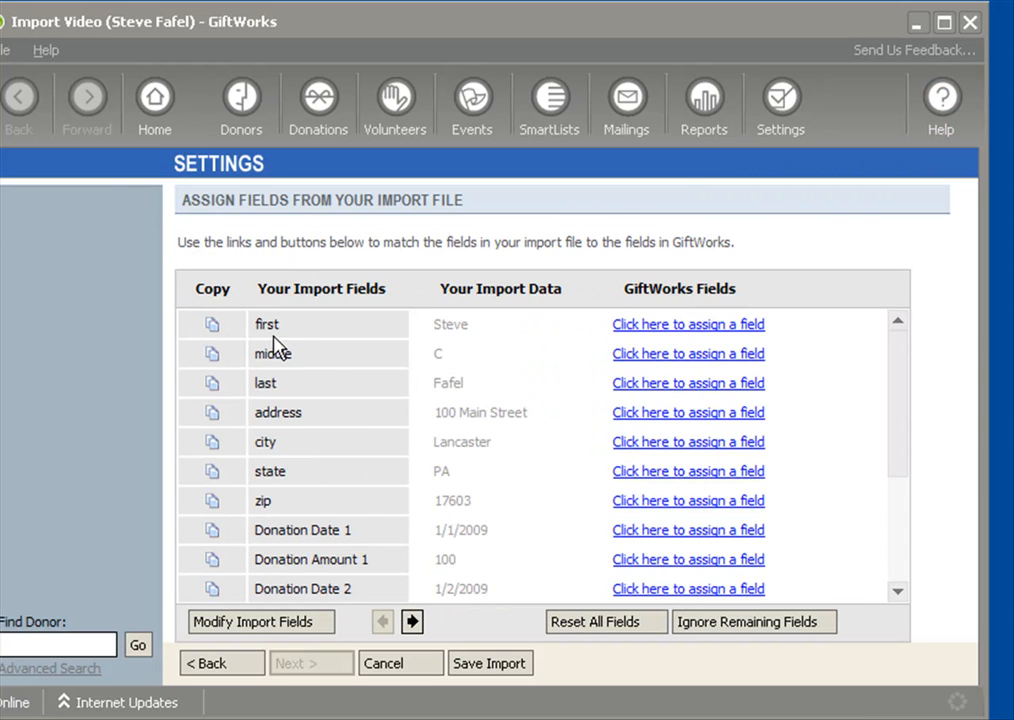
- Map first, middle and last to the donor's First, Middle and Last Name fields
double_click(266, 324)
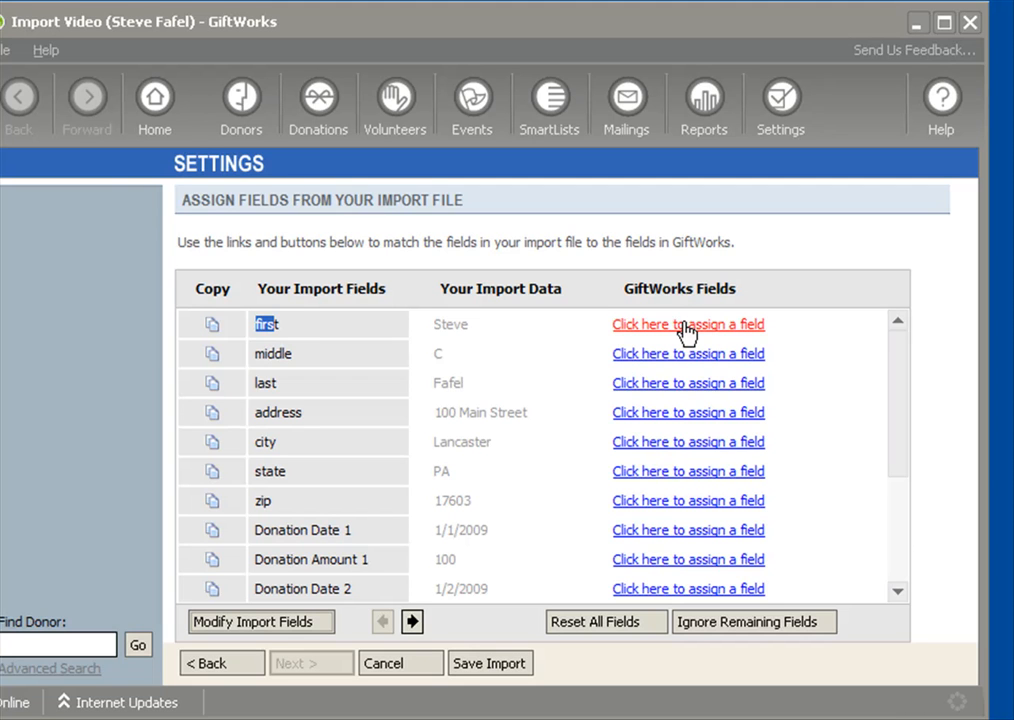
left_click(688, 324)
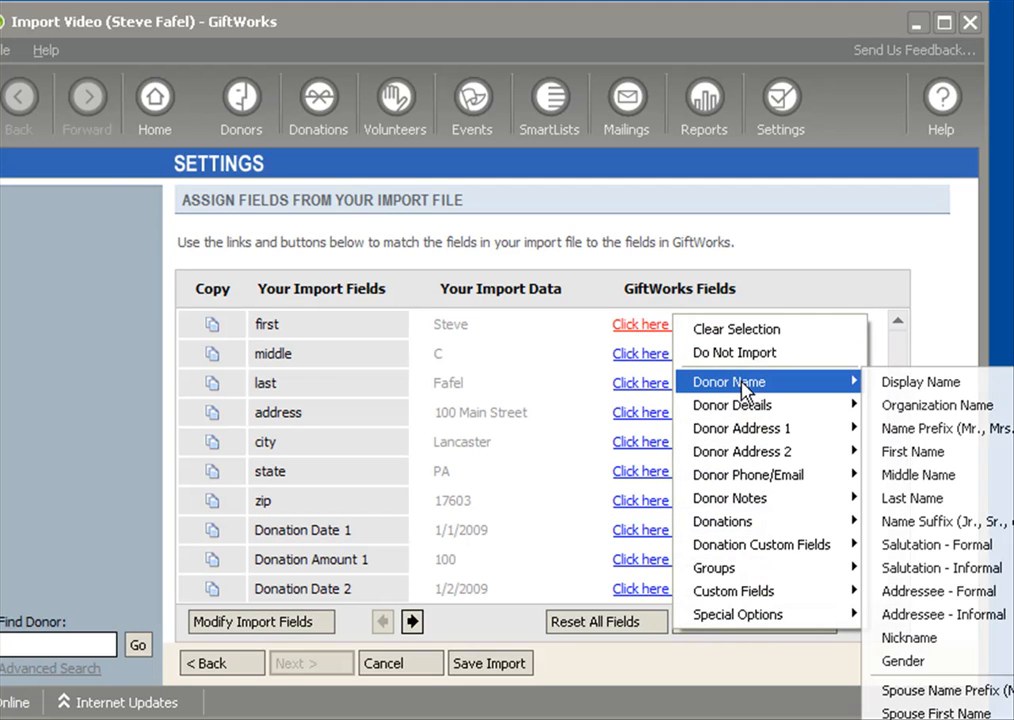
left_click(912, 452)
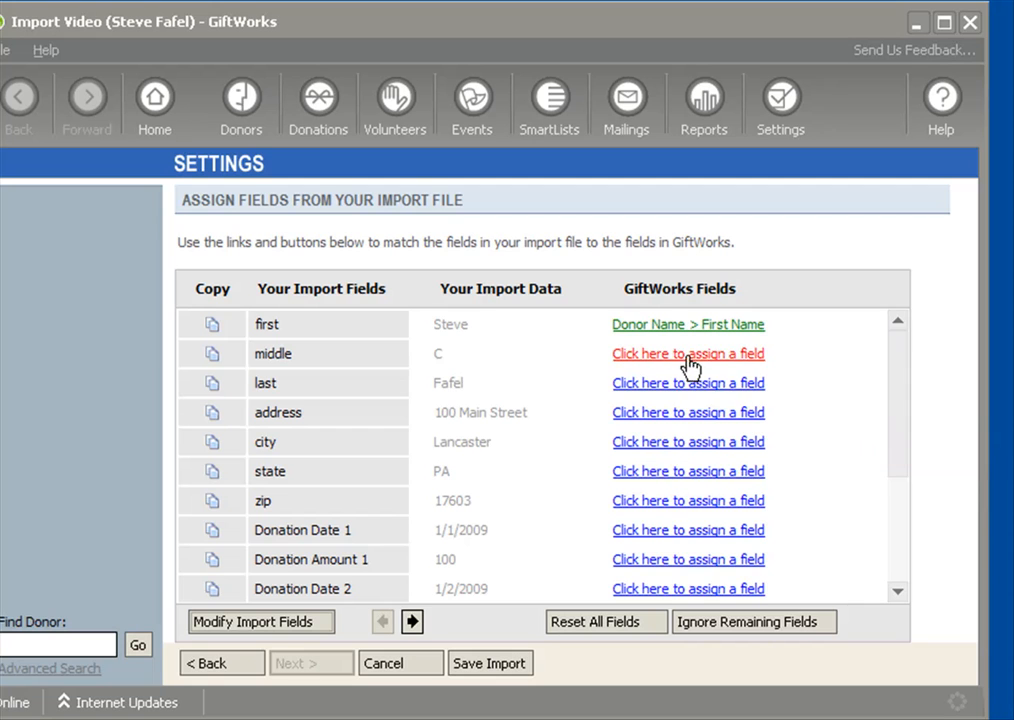
left_click(688, 352)
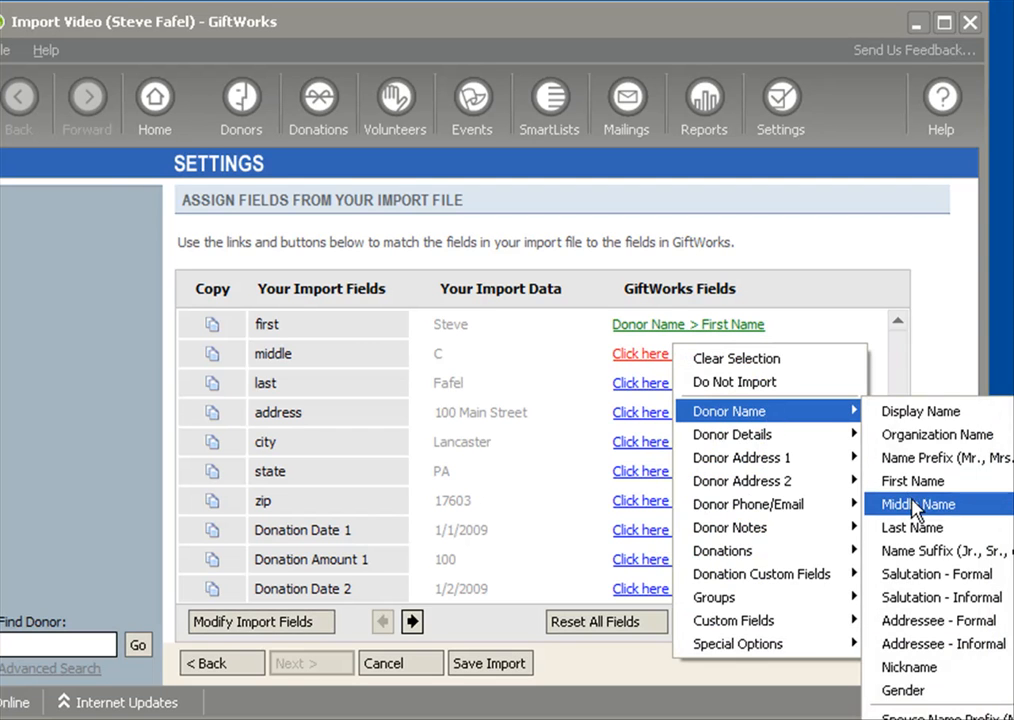
left_click(916, 504)
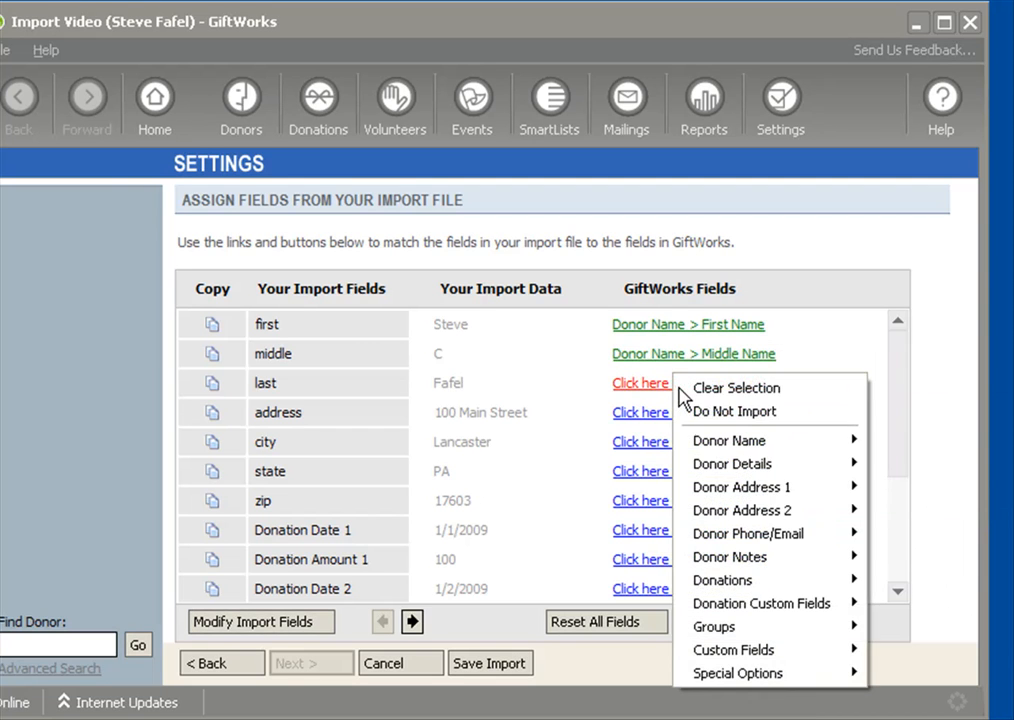
mouse_move(728, 440)
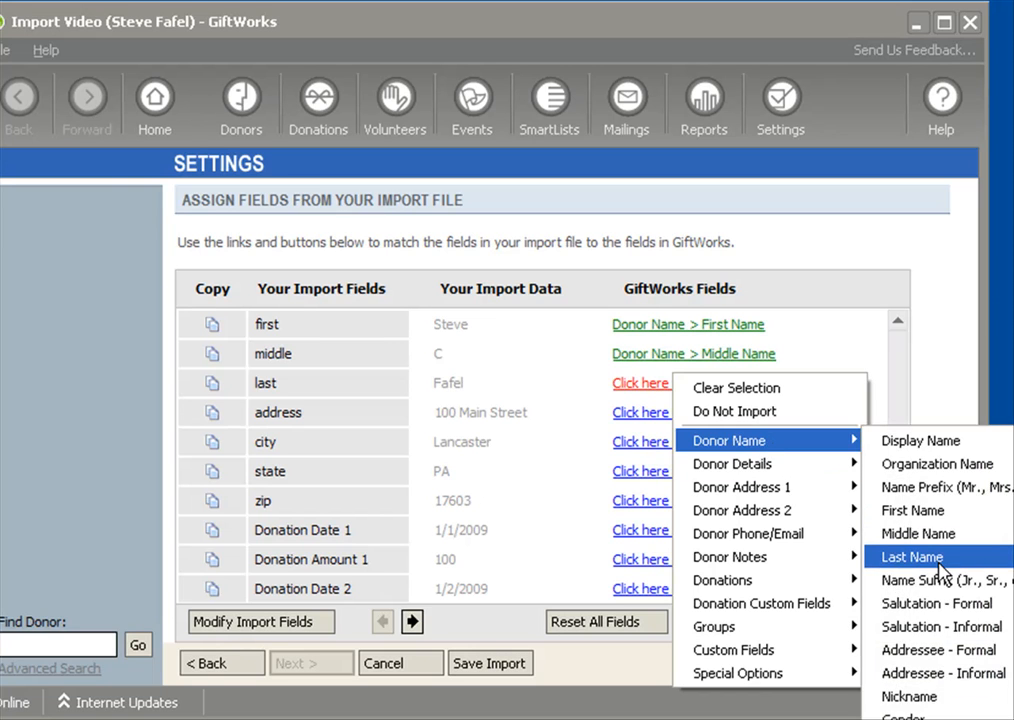
left_click(912, 556)
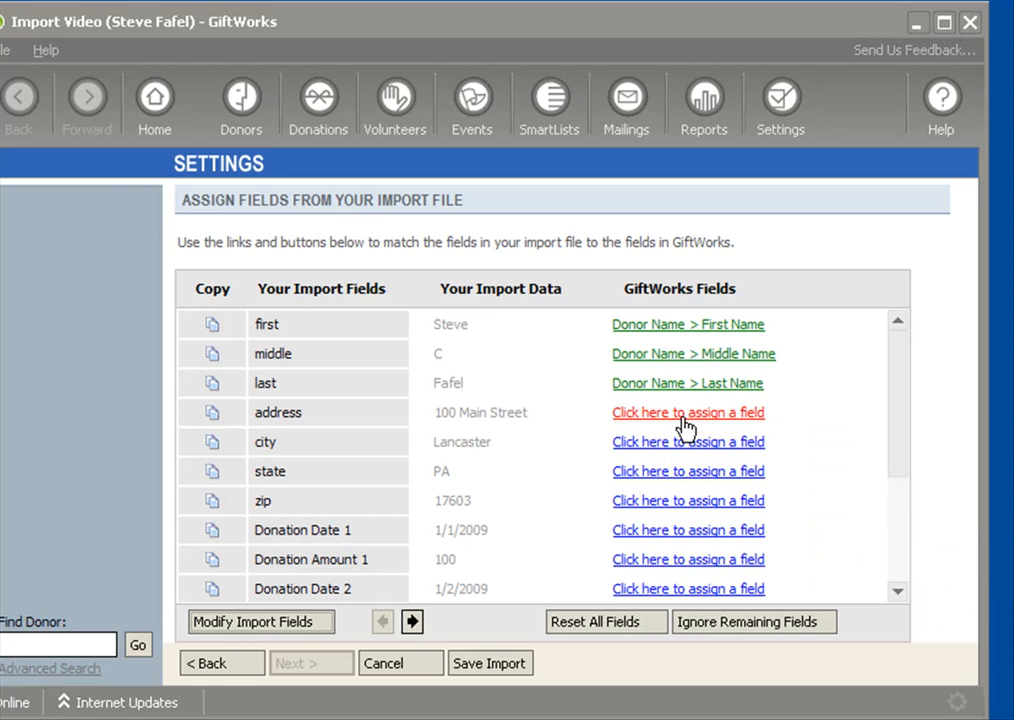
- Map address, city, state and zip to Donor Address 1 Street 1, City, State/Province and ZIP/Postal Code
left_click(688, 412)
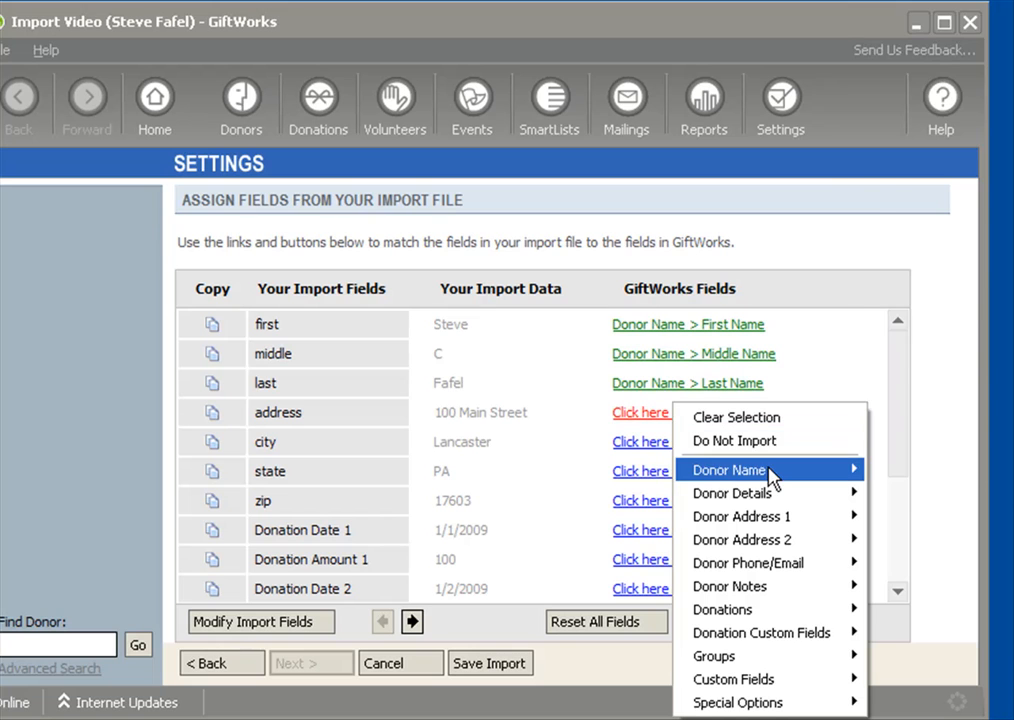
mouse_move(740, 516)
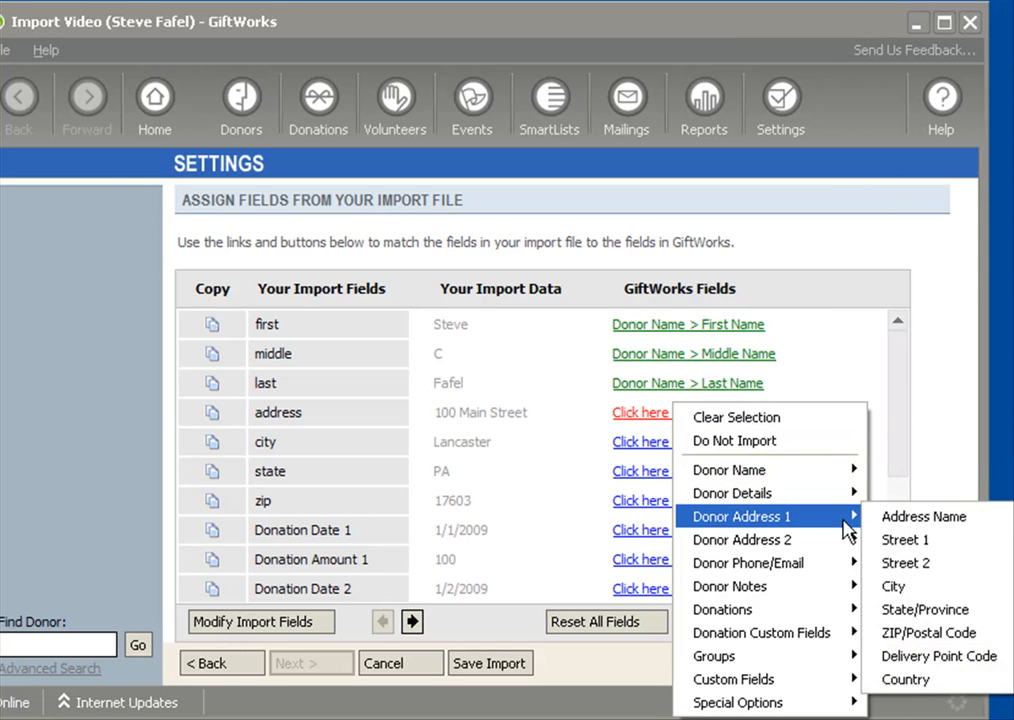
left_click(904, 540)
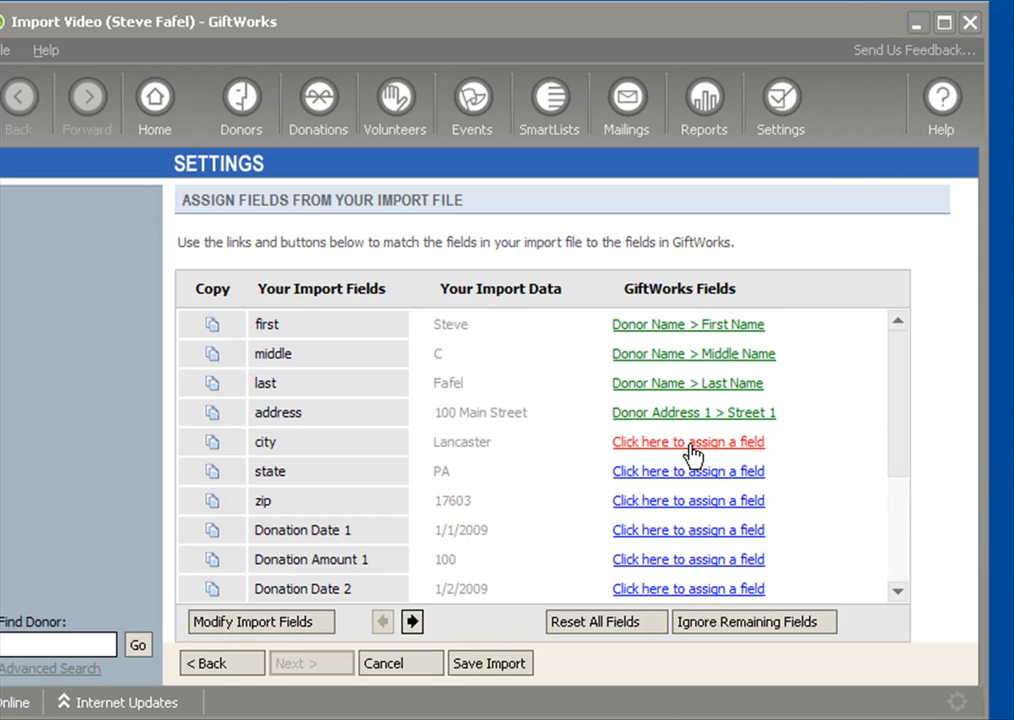
left_click(688, 442)
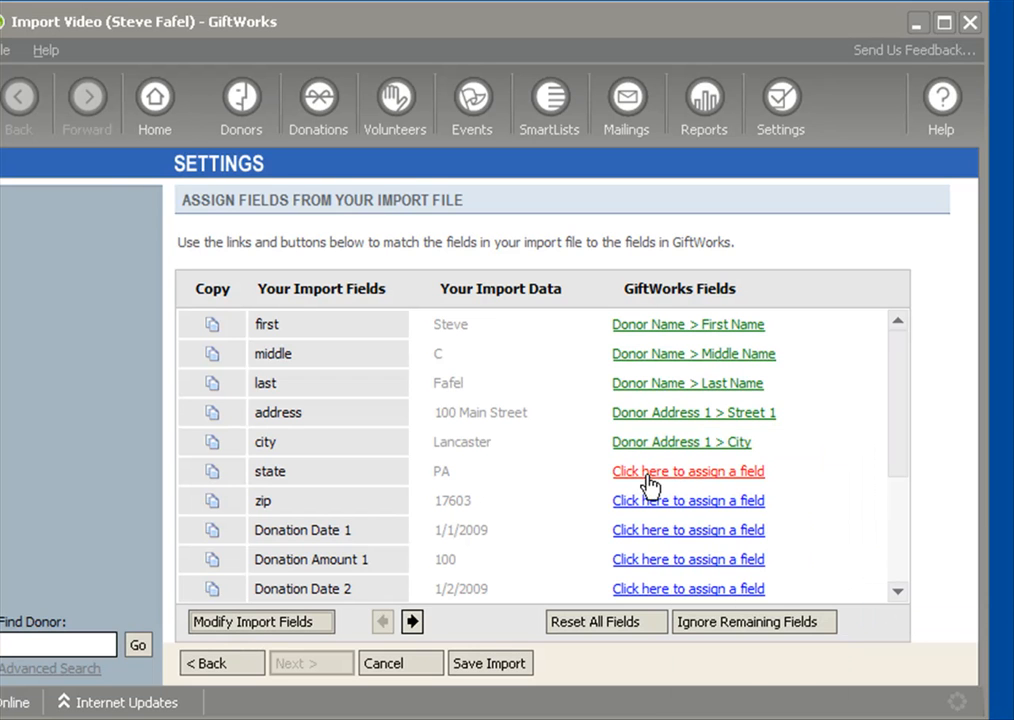
left_click(688, 472)
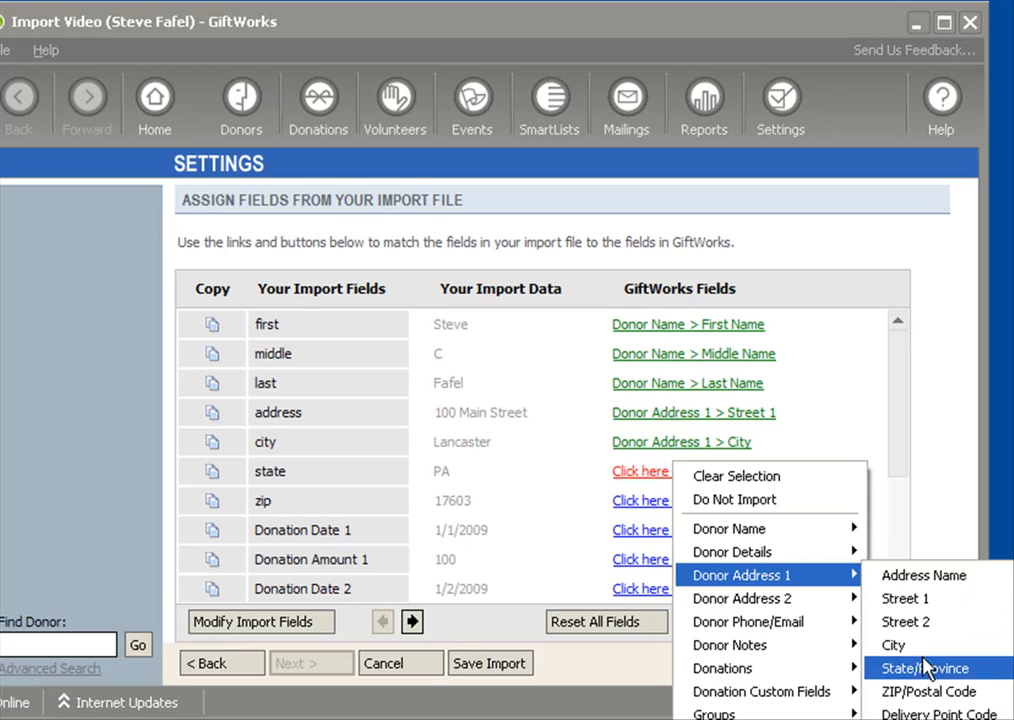
left_click(924, 668)
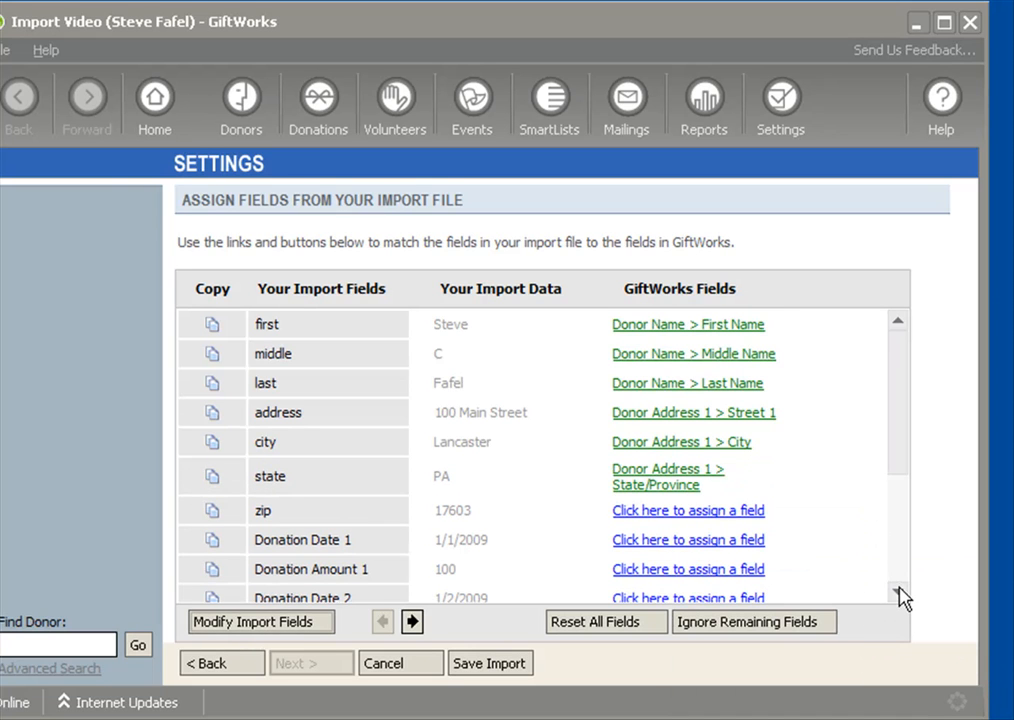
scroll("down", 3)
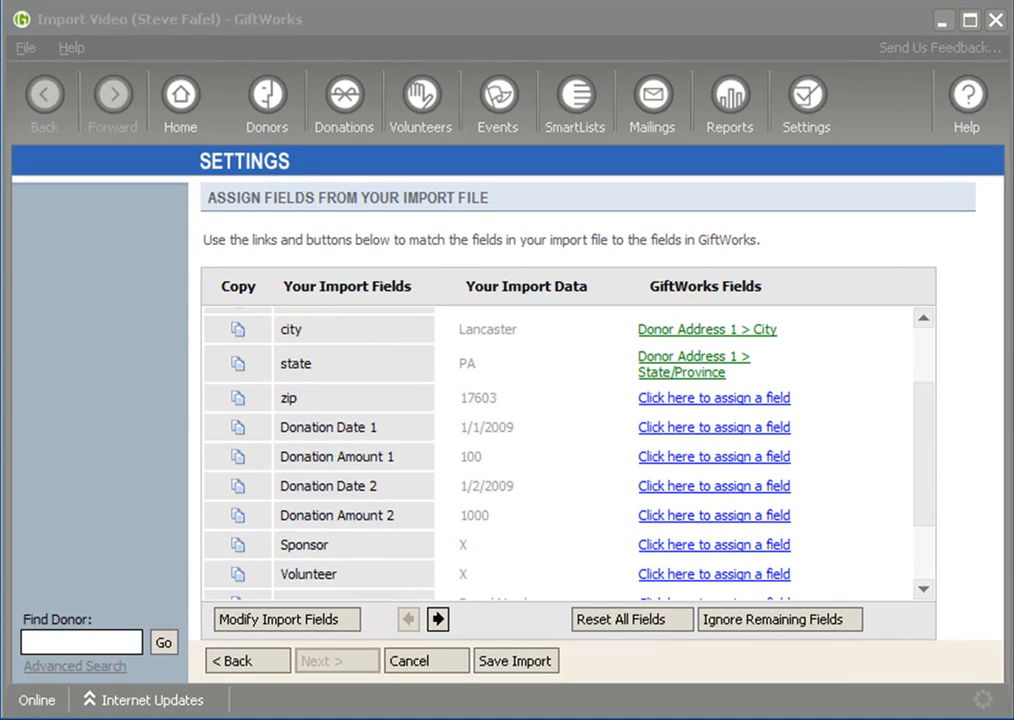
left_click(712, 396)
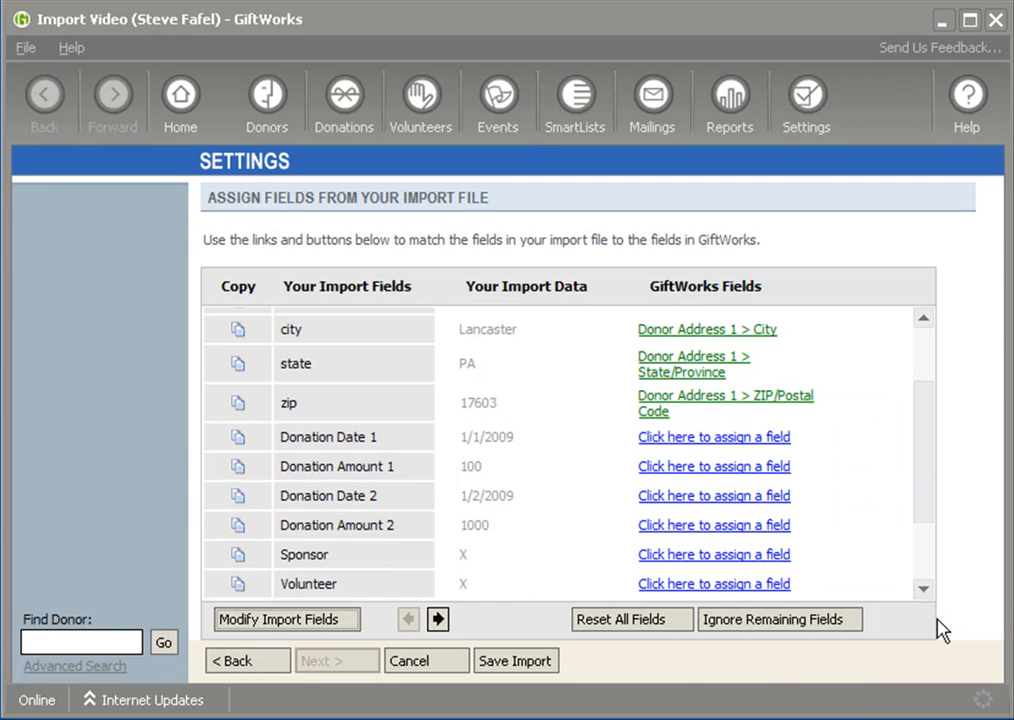
mouse_move(742, 456)
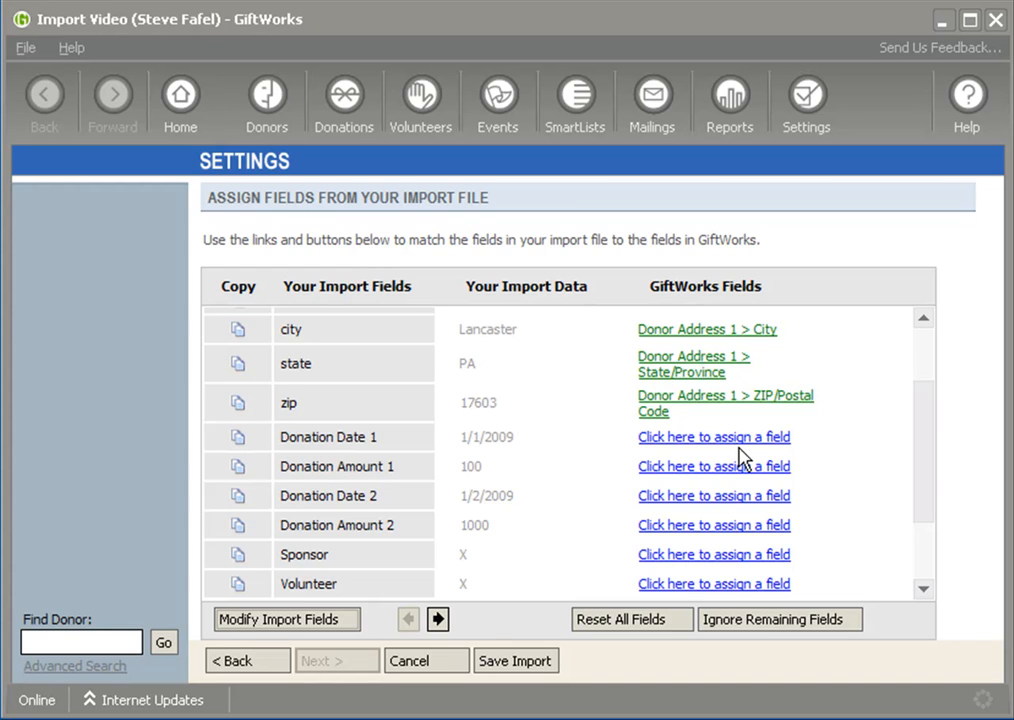
mouse_move(678, 458)
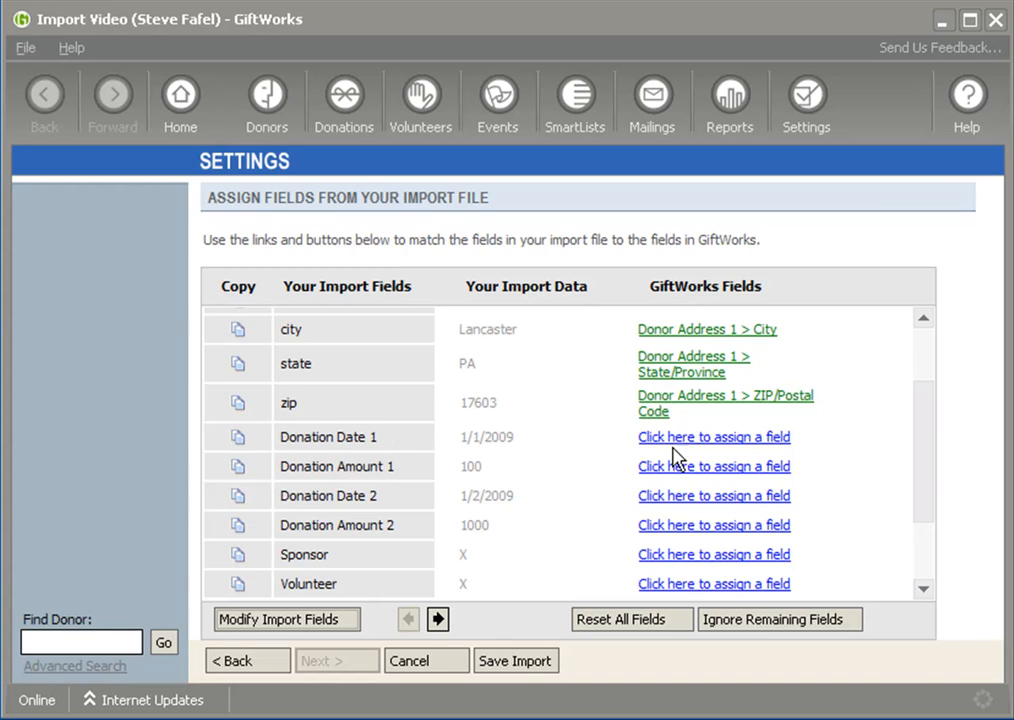
- Map the two donation date and amount columns to Donation 1 and Donation 2 Date and Amount
left_click(712, 436)
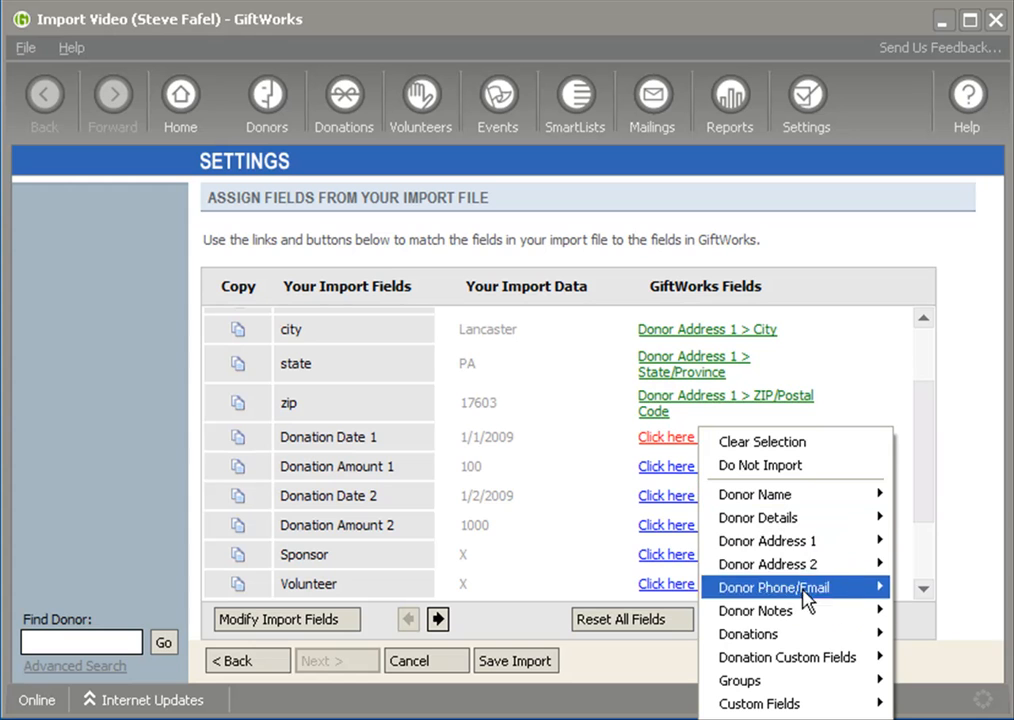
mouse_move(748, 634)
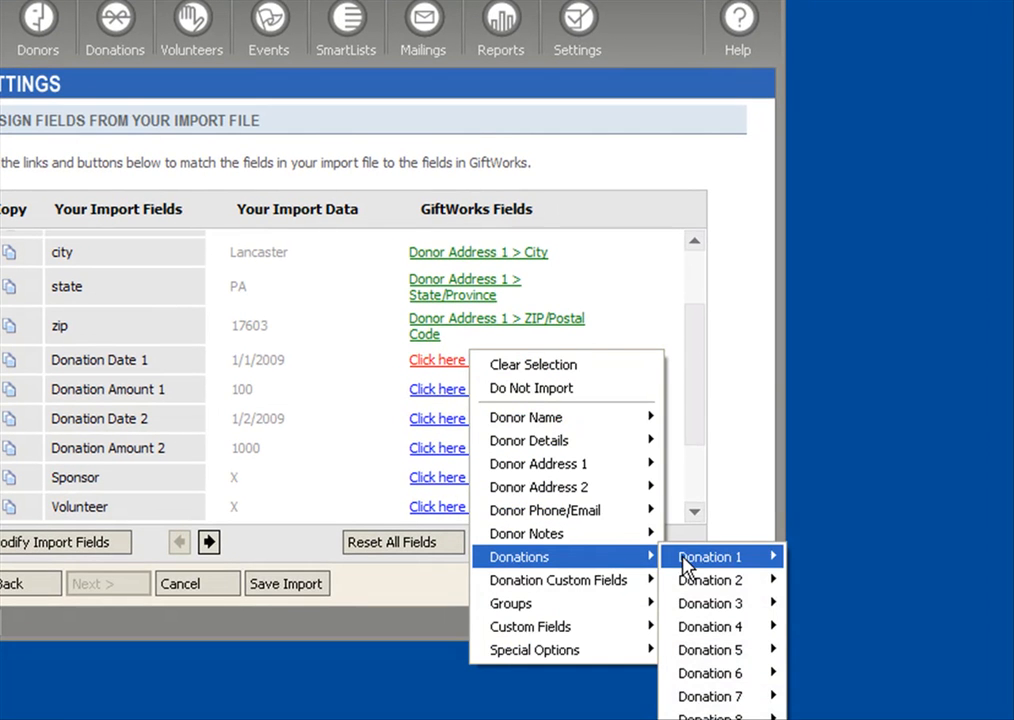
left_click(704, 556)
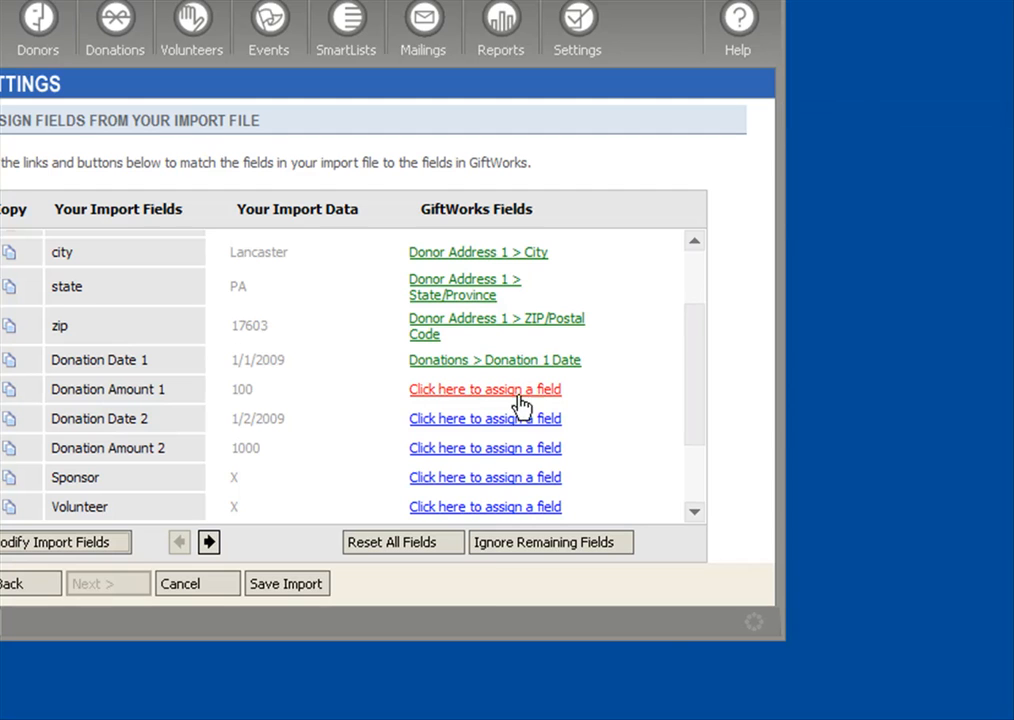
left_click(484, 388)
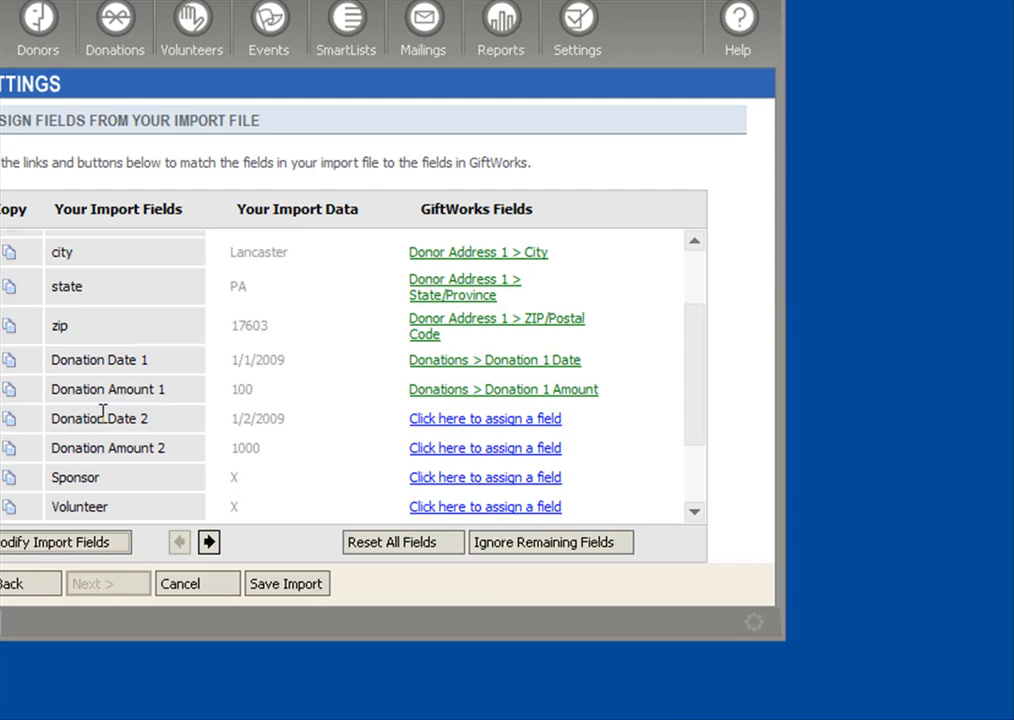
left_click(484, 418)
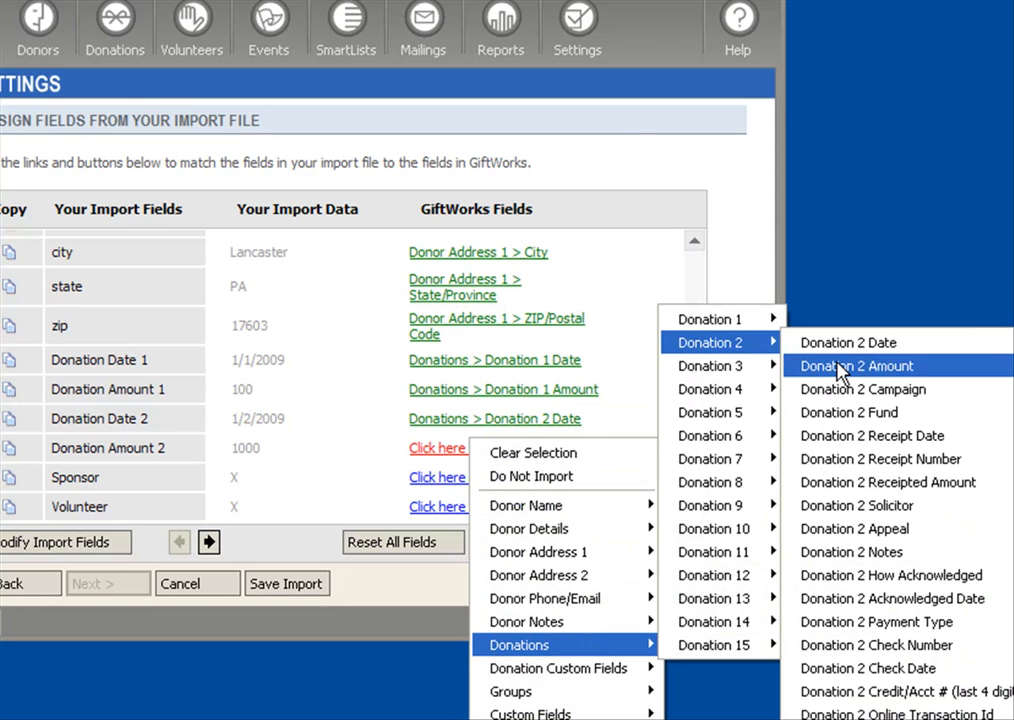
left_click(856, 364)
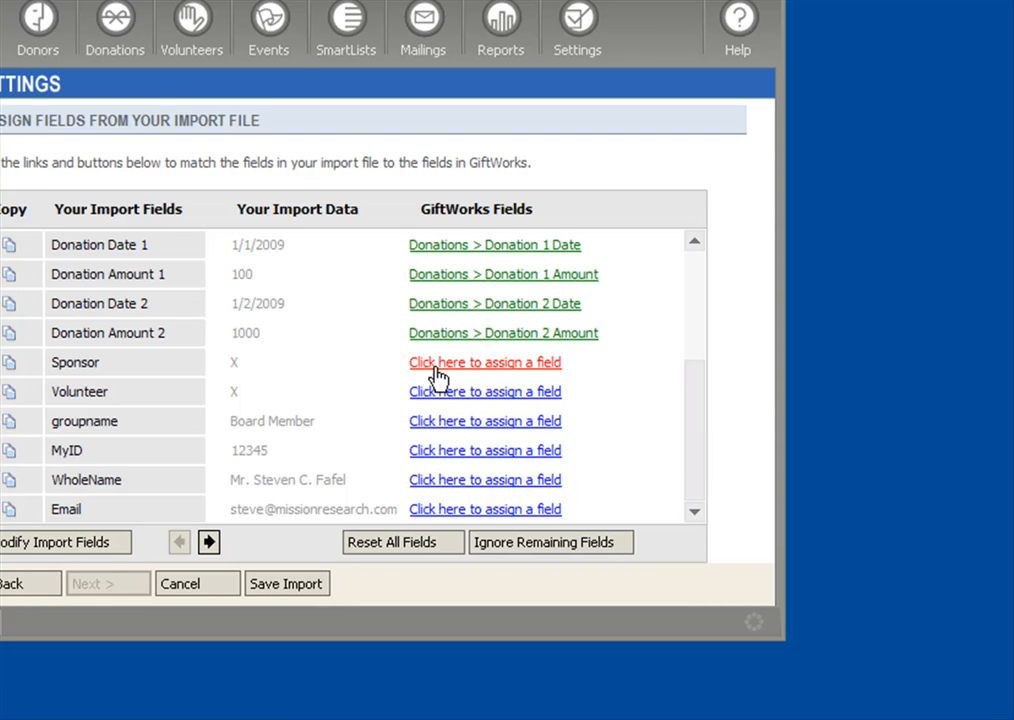
mouse_move(360, 380)
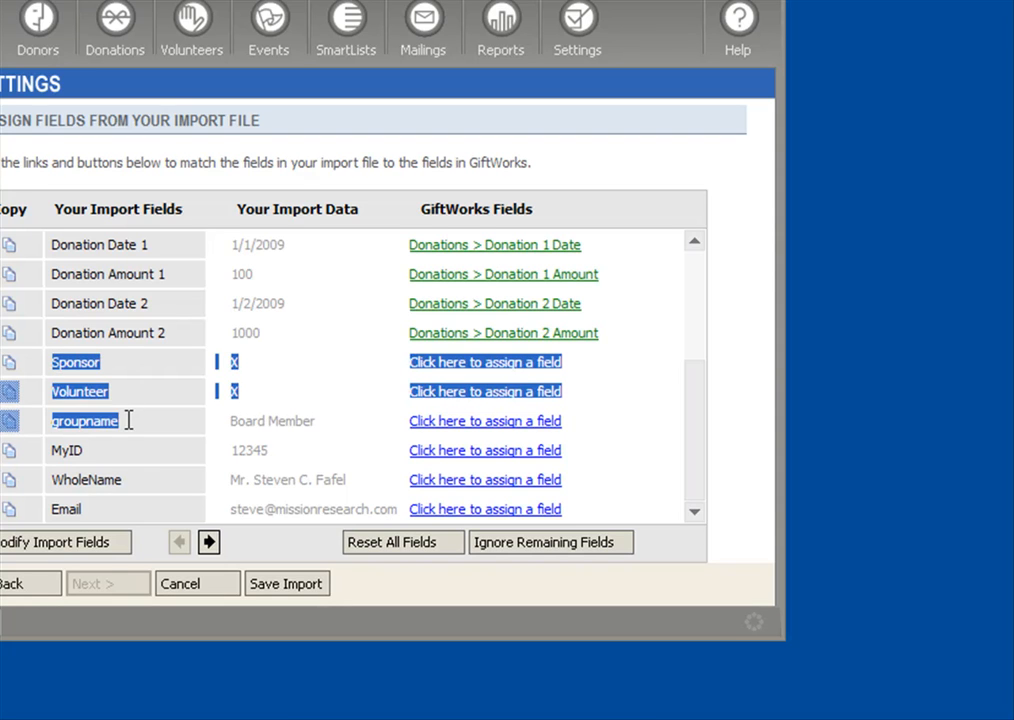
- Set Sponsor and Volunteer to Do Not Import, then ignore all remaining unassigned columns
left_click(68, 450)
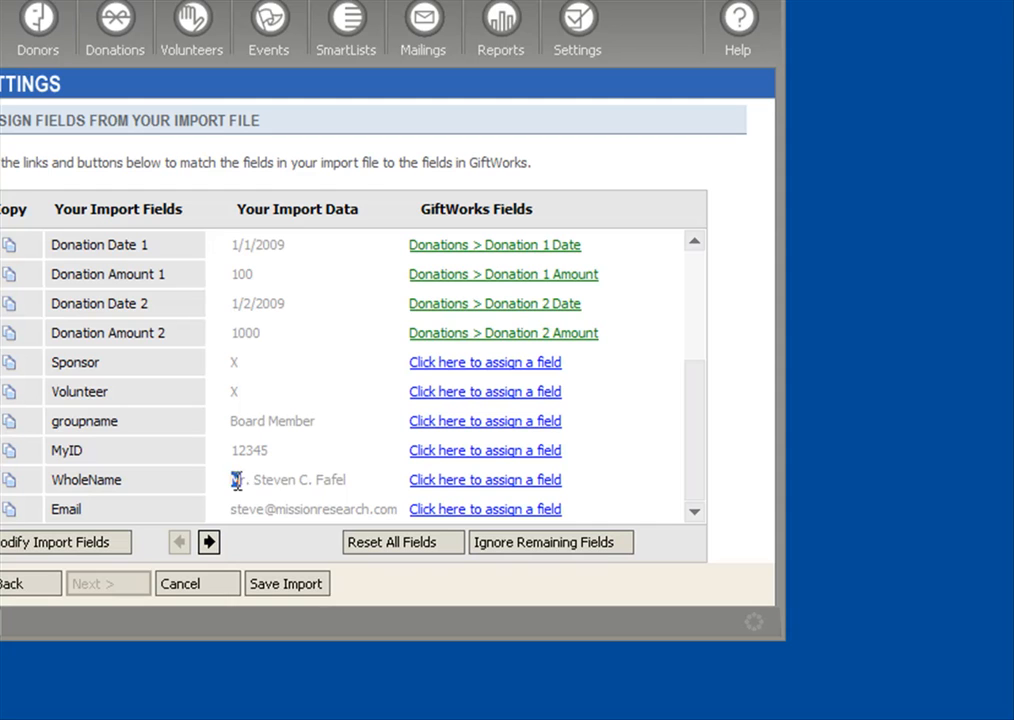
double_click(288, 480)
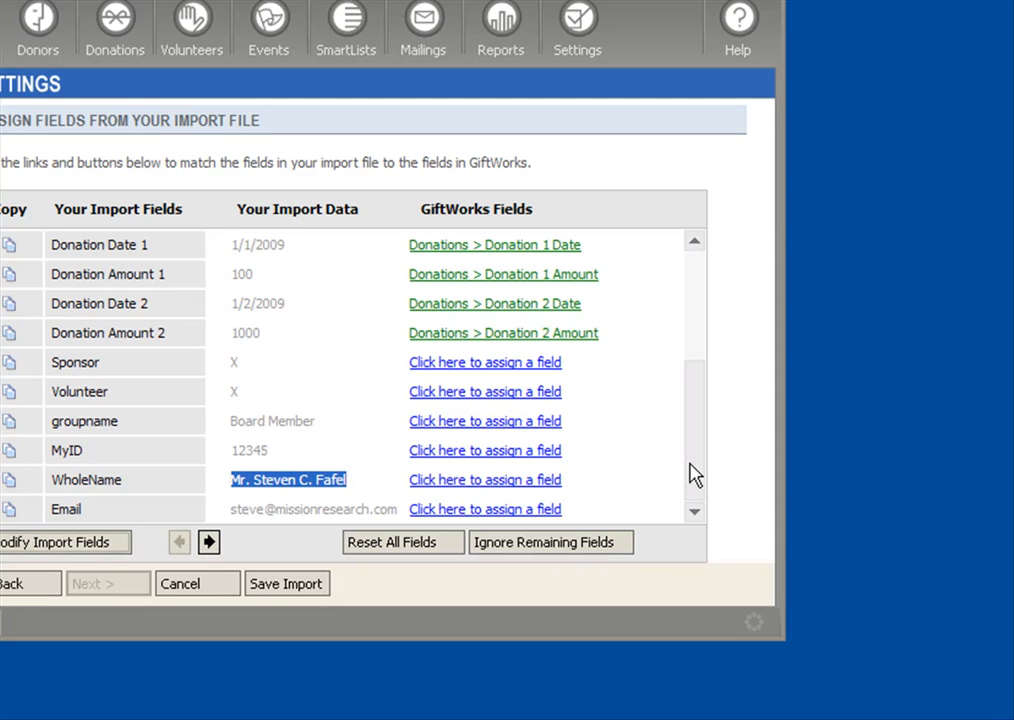
left_click(484, 362)
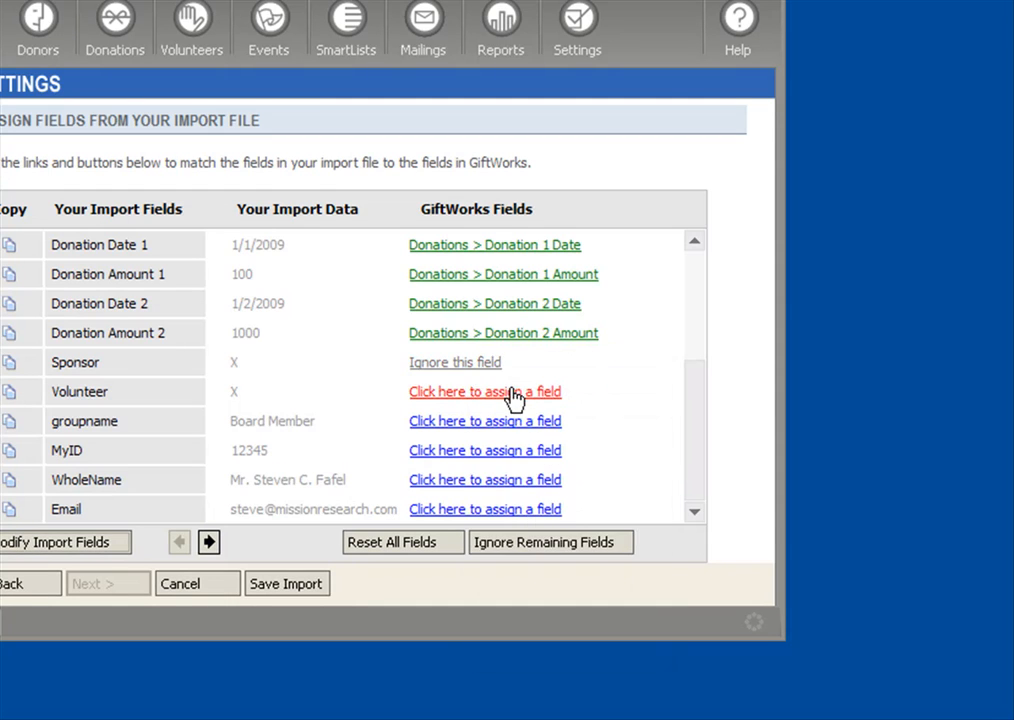
left_click(484, 390)
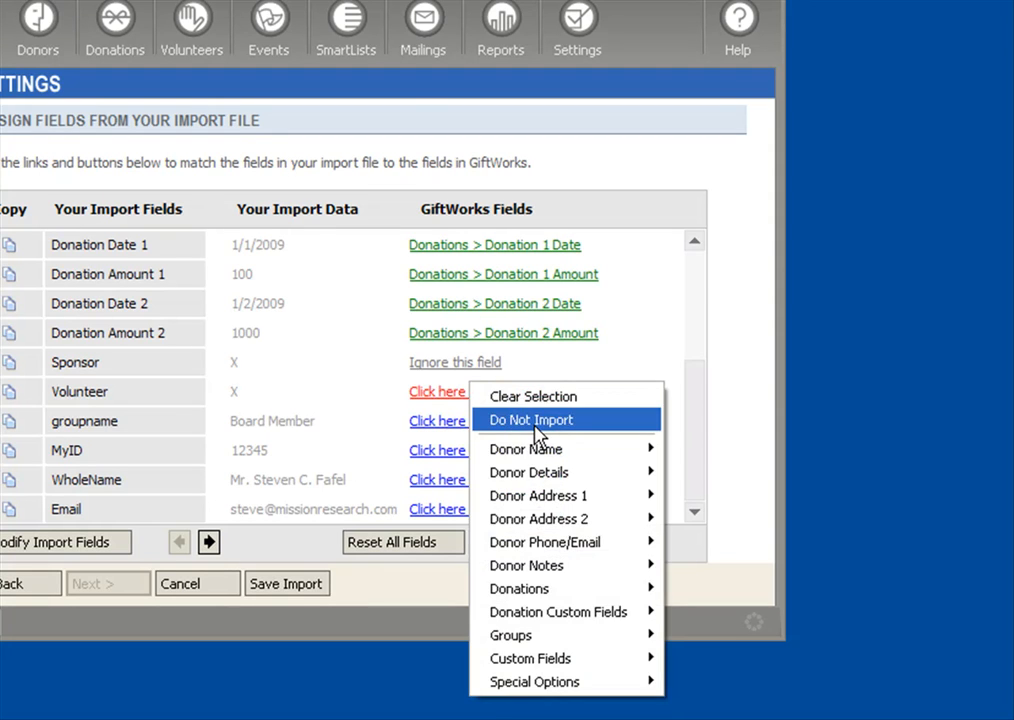
left_click(532, 420)
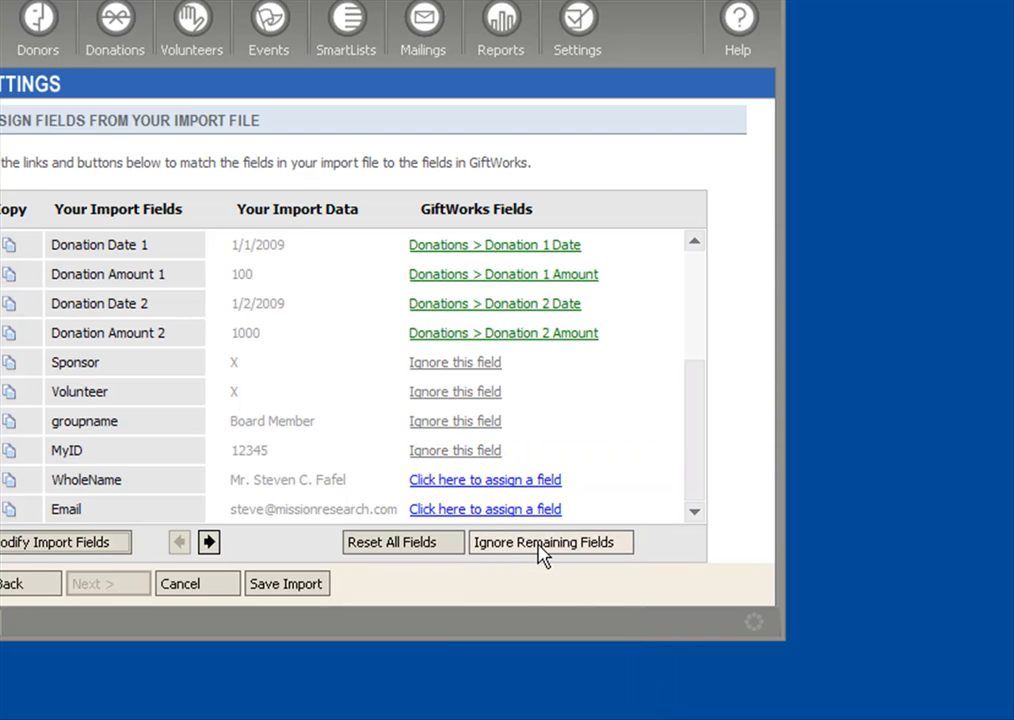
left_click(548, 542)
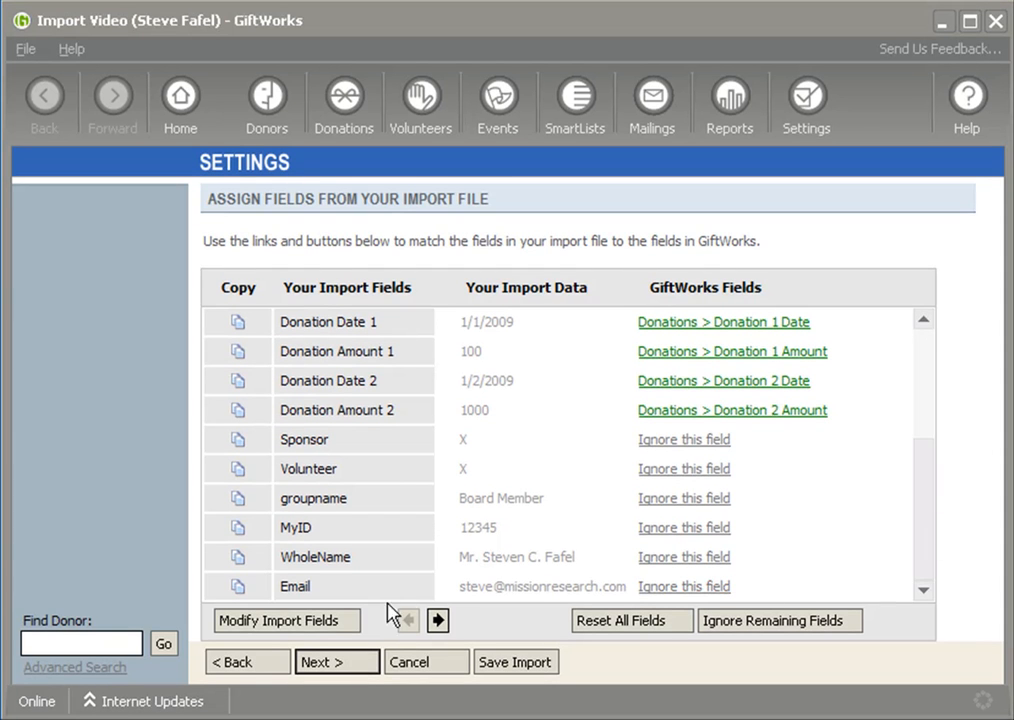
- Map the Email column to Donor Phone/Email > Email Address 1
left_click(684, 586)
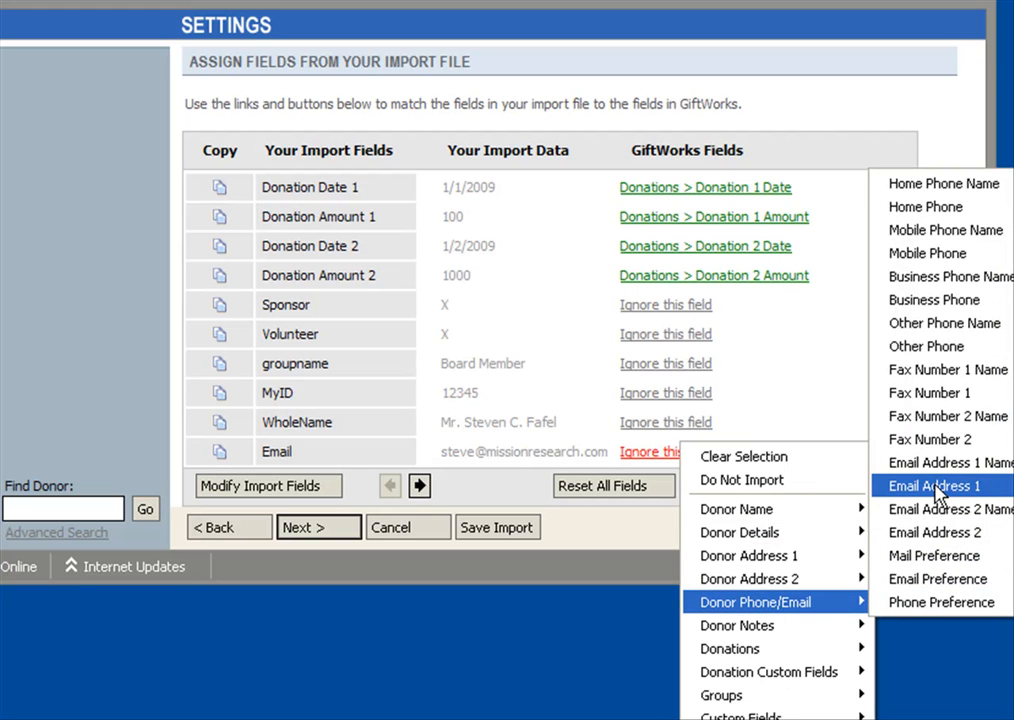
left_click(932, 486)
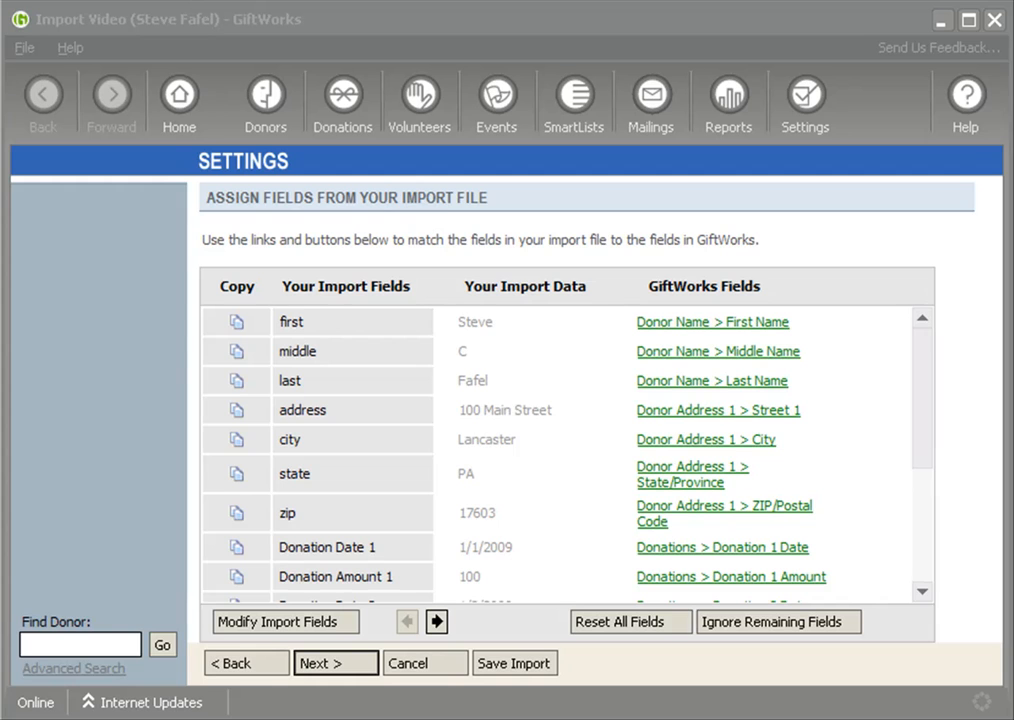
mouse_move(1000, 710)
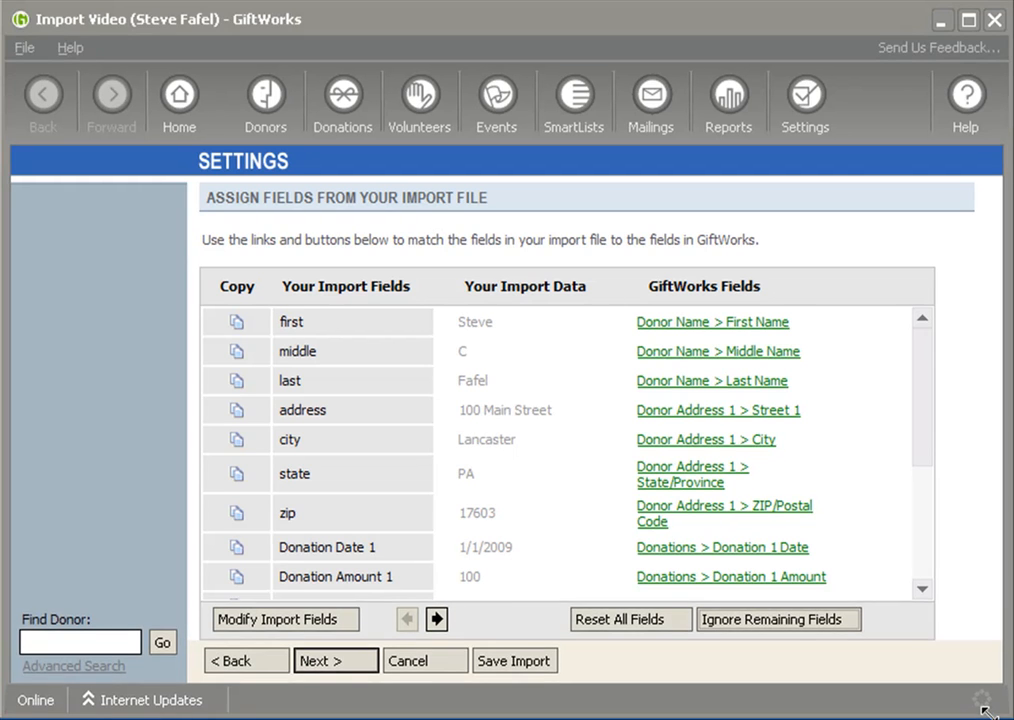
mouse_move(1004, 684)
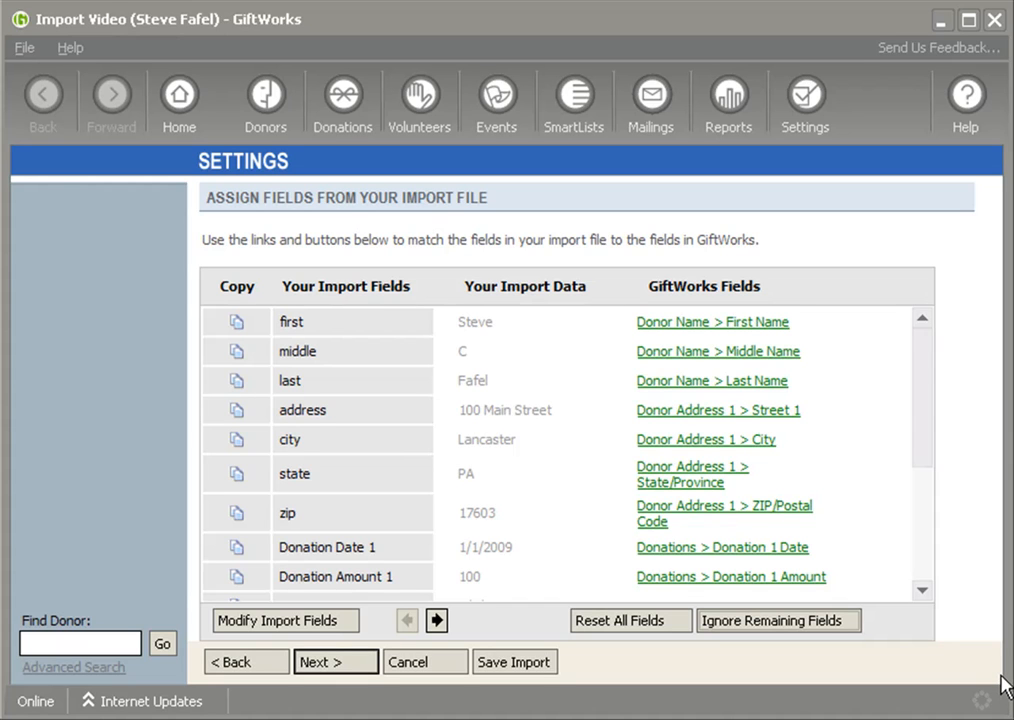
mouse_move(930, 440)
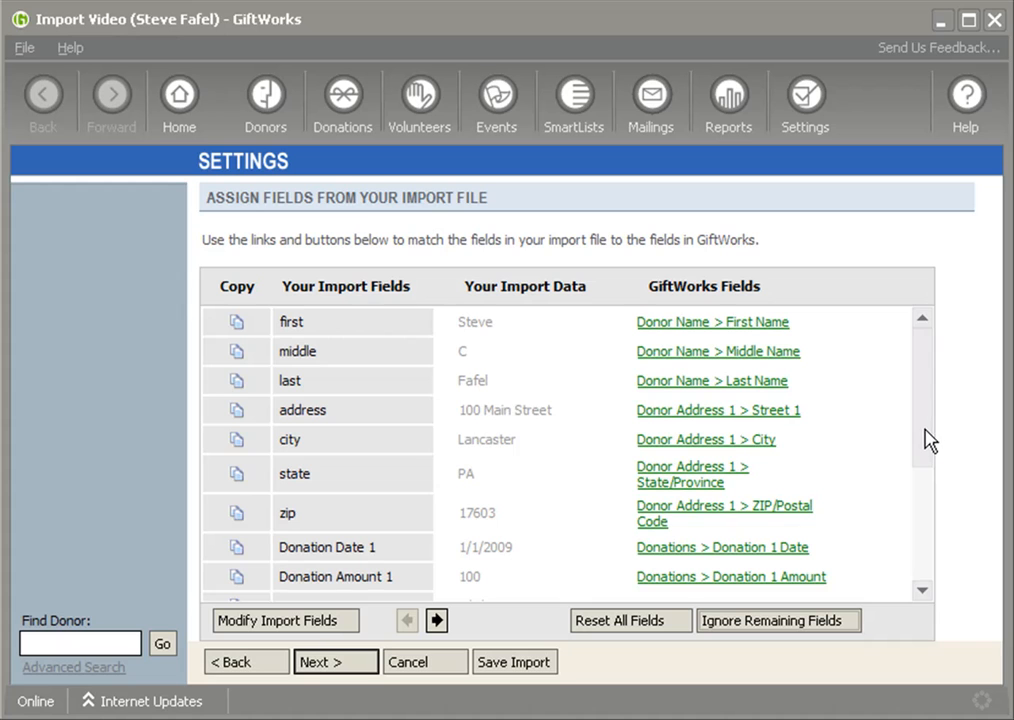
mouse_move(680, 600)
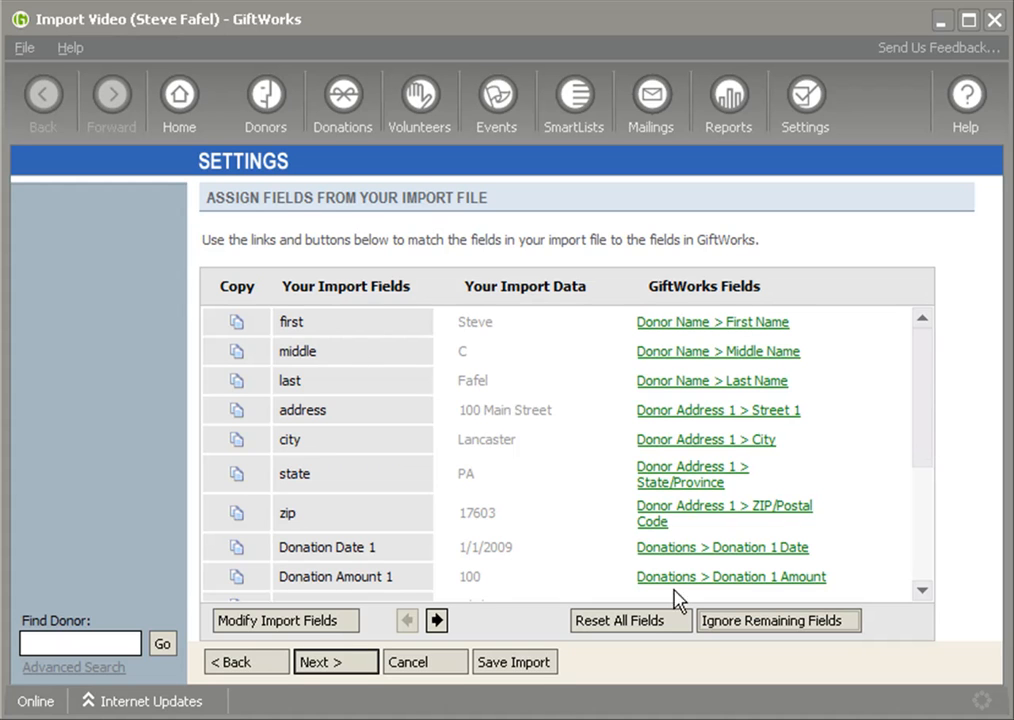
mouse_move(924, 420)
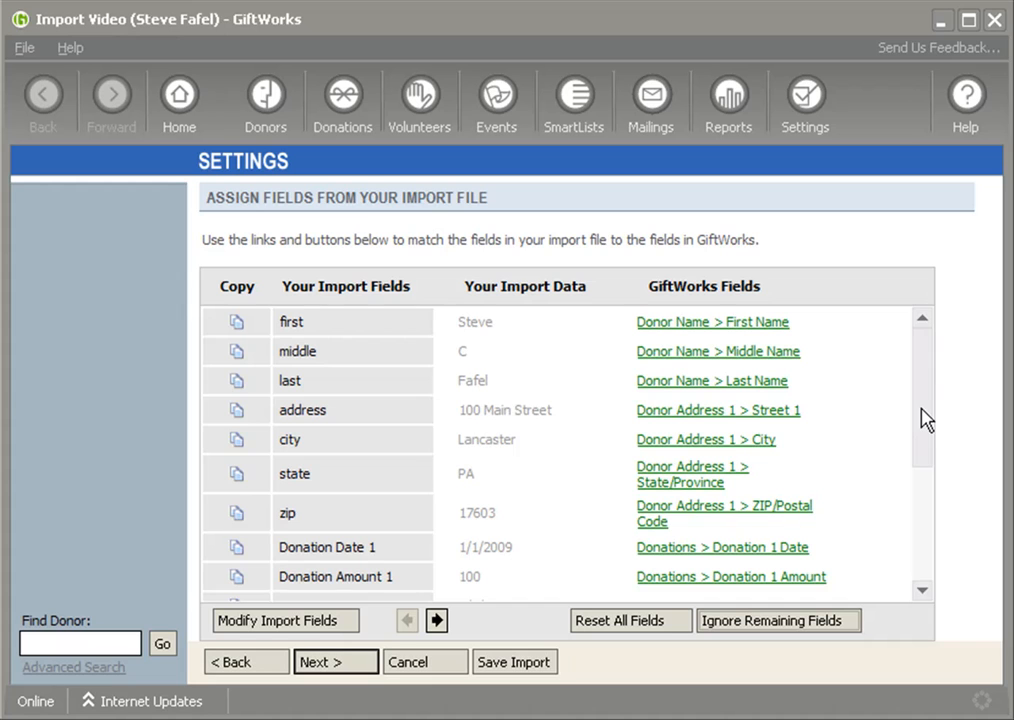
mouse_move(932, 460)
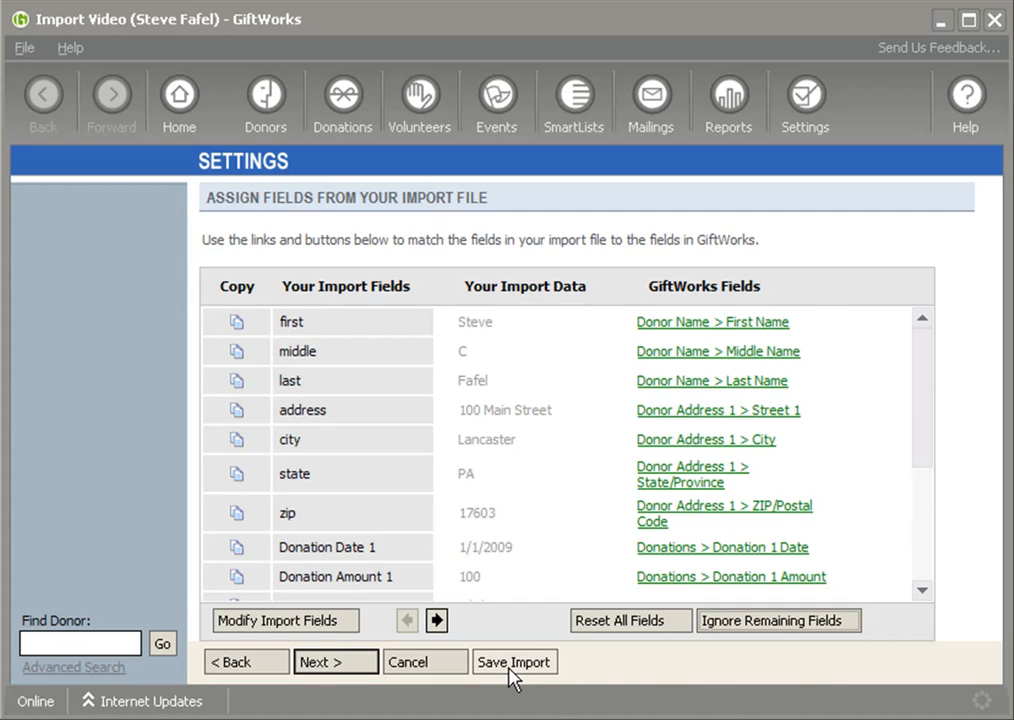
mouse_move(520, 678)
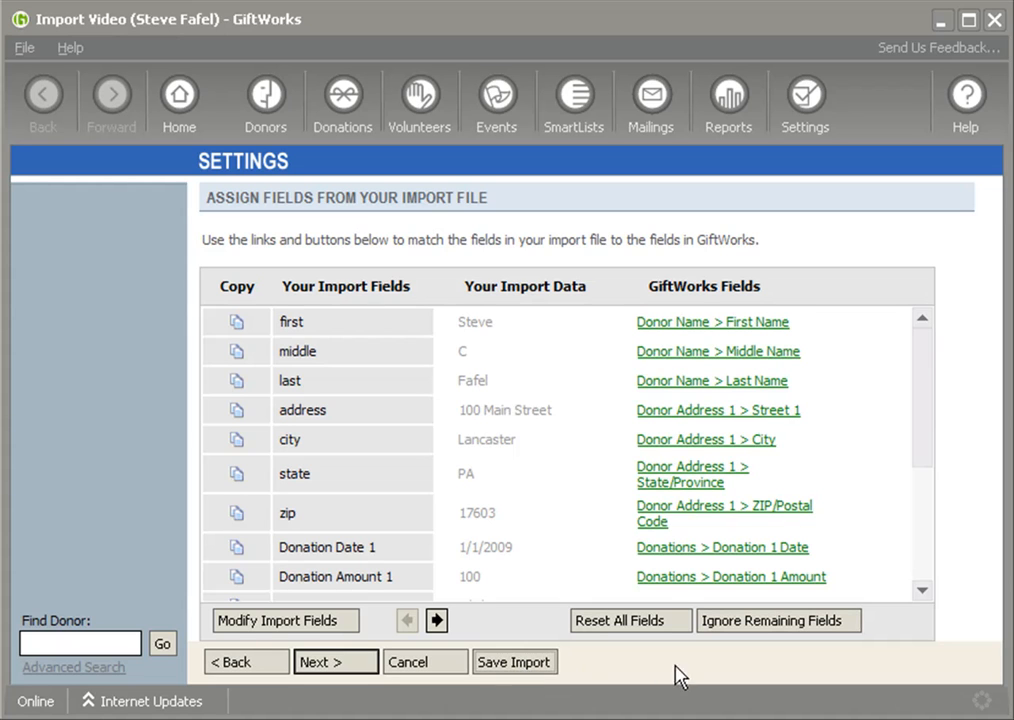
mouse_move(640, 592)
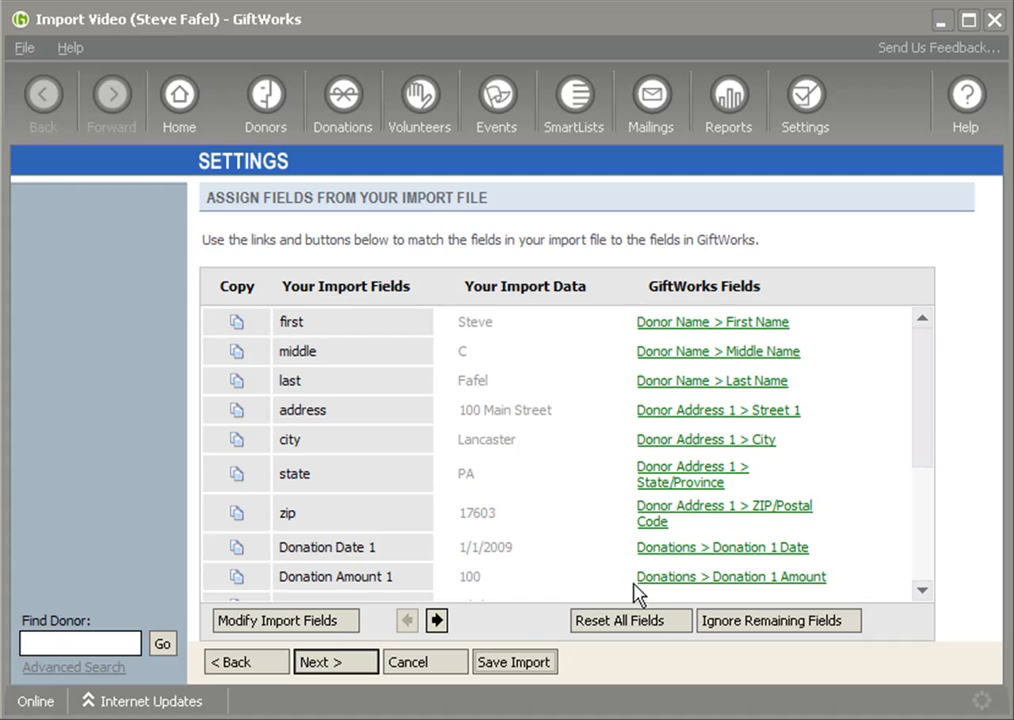
mouse_move(664, 538)
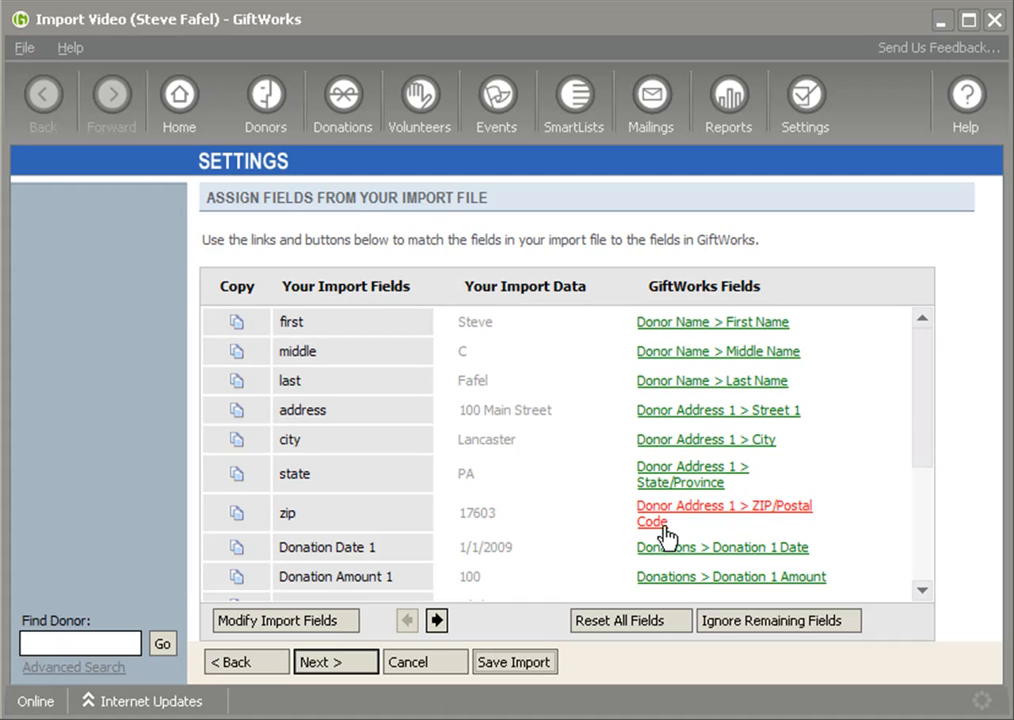
left_click(724, 512)
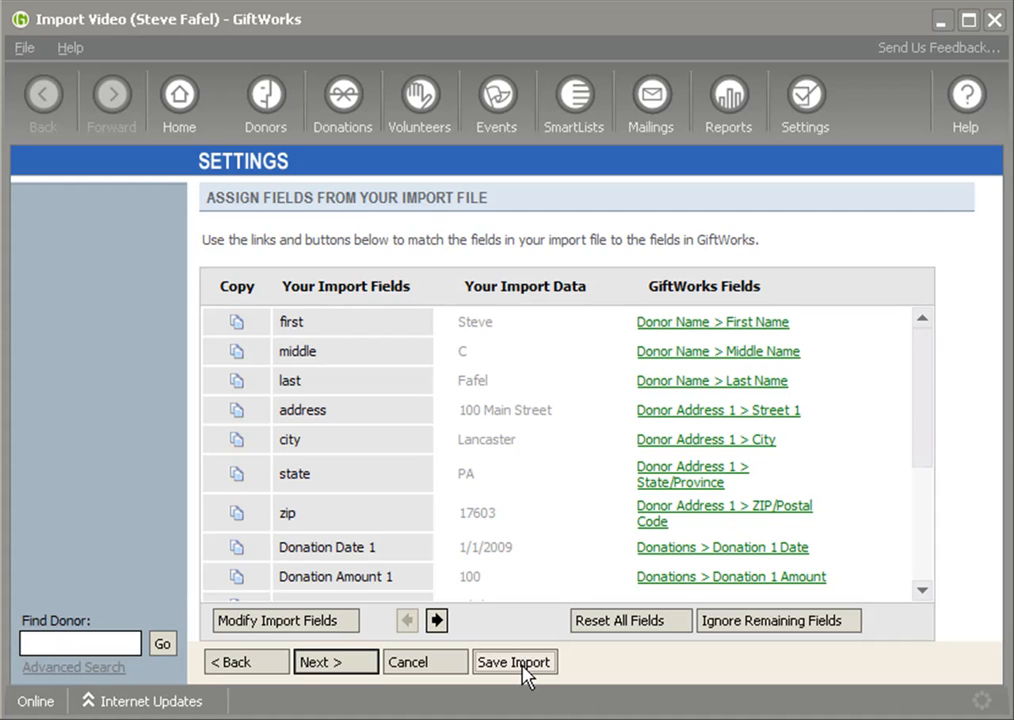
mouse_move(570, 578)
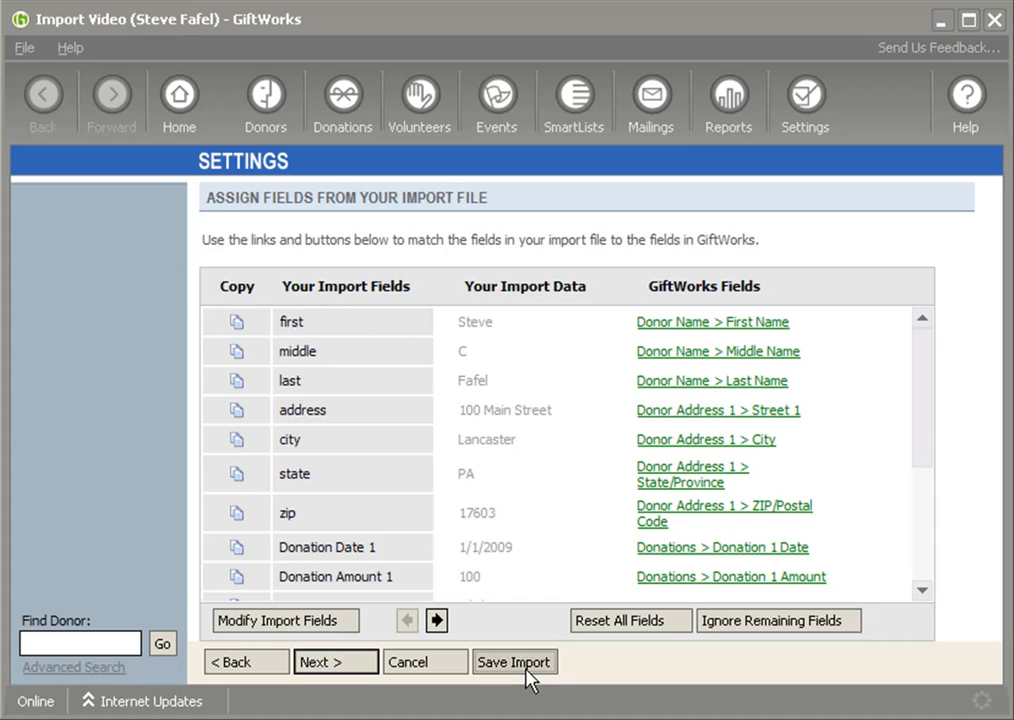
- Save the field mappings as TourVideoImport.gic and dismiss the saved confirmation
left_click(516, 662)
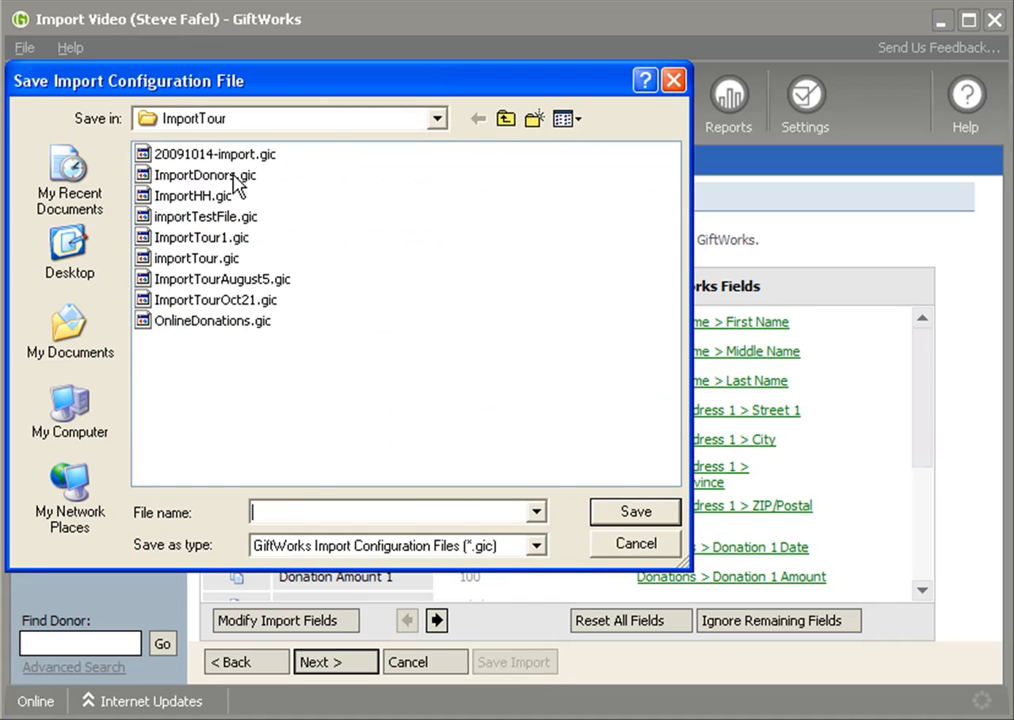
type("T")
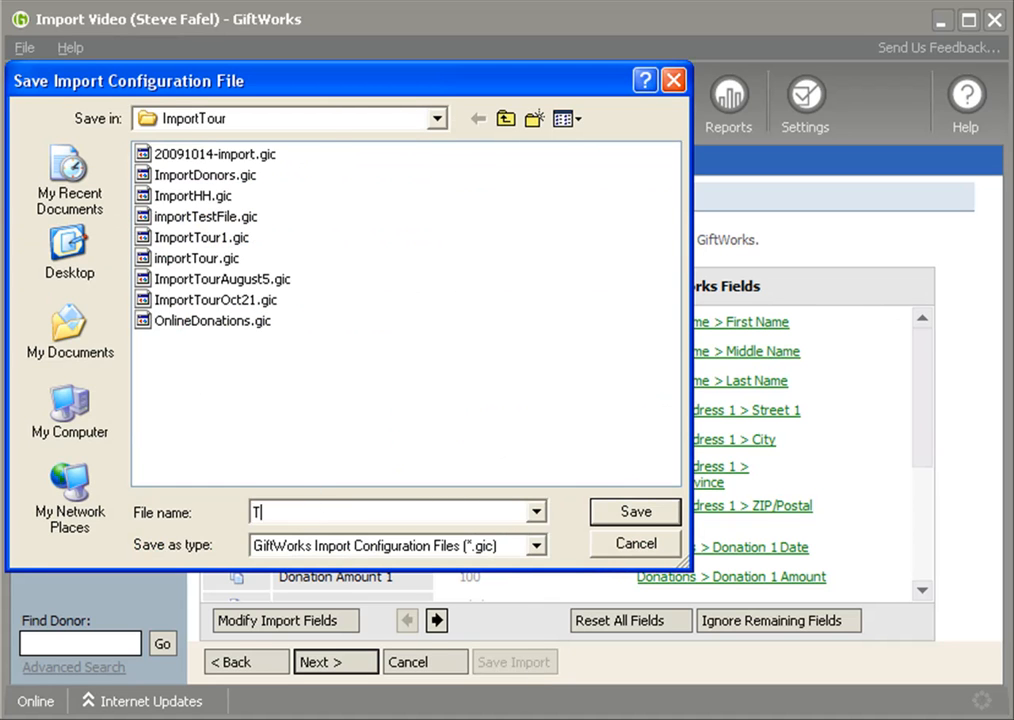
type("ourVideoImport")
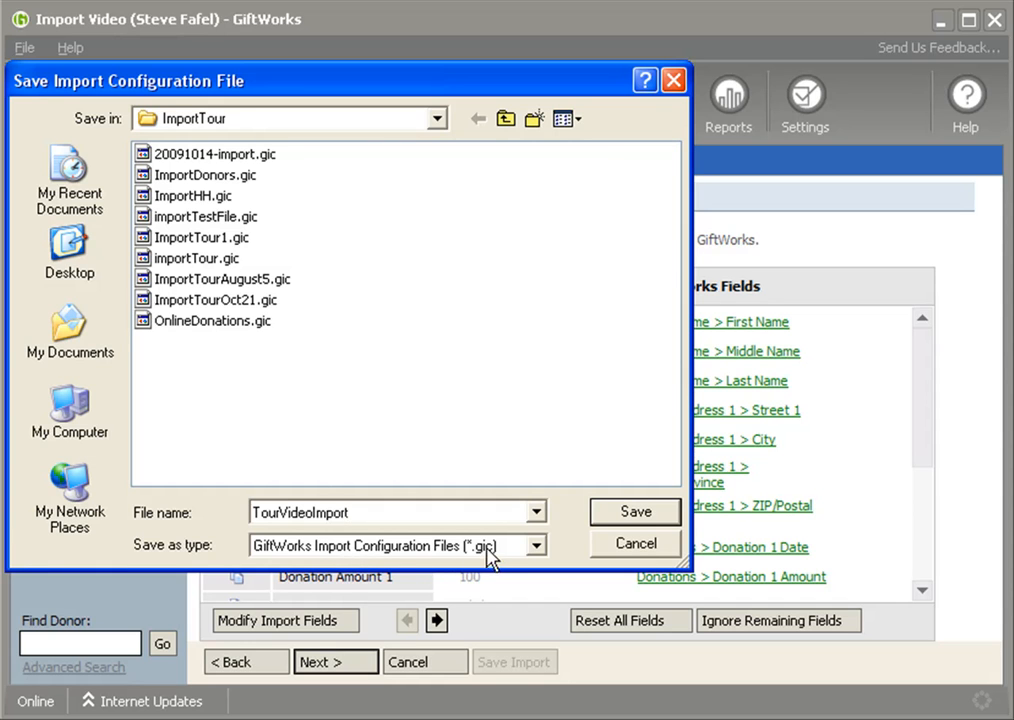
mouse_move(540, 530)
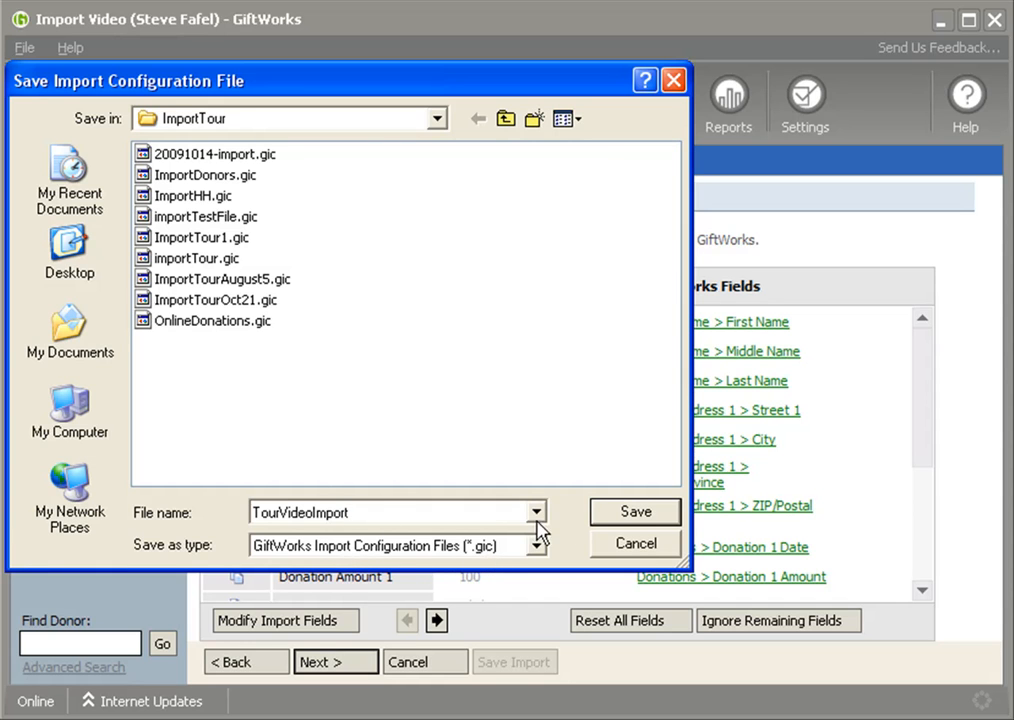
left_click(634, 512)
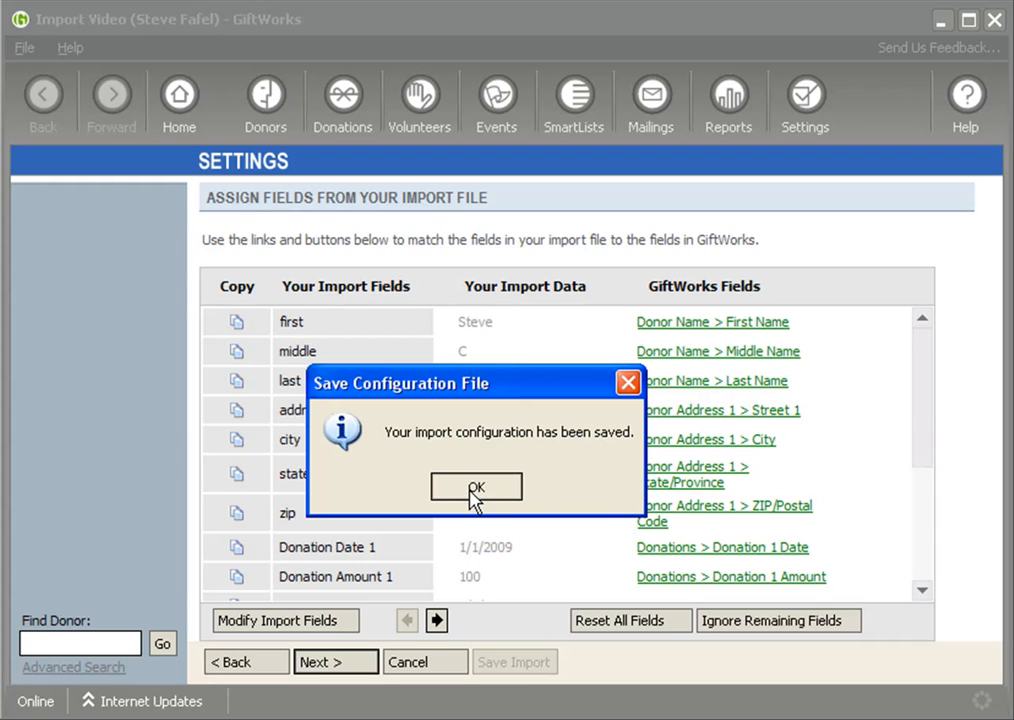
left_click(476, 488)
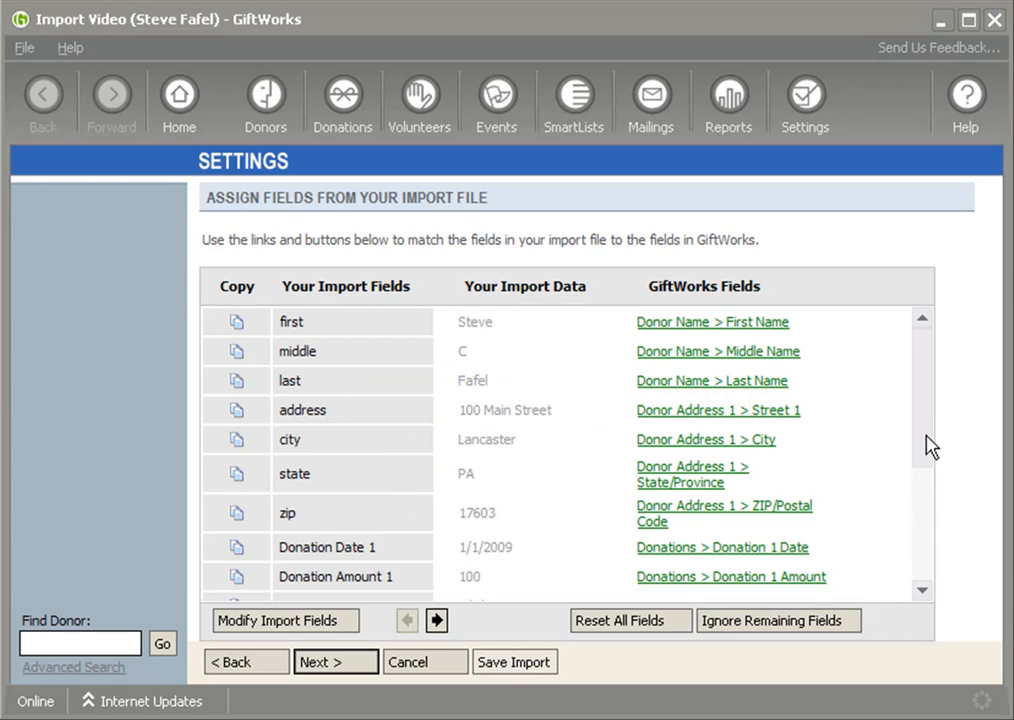
mouse_move(930, 408)
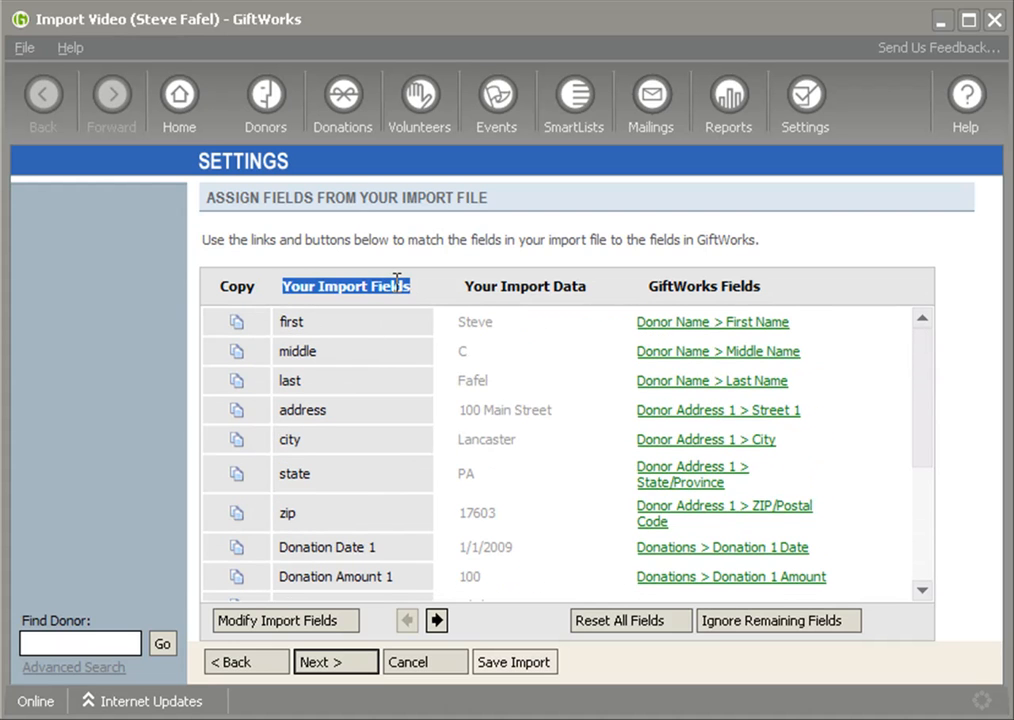
- Review the Assign Fields list showing donation mappings and fields set to Ignore this field
left_click(704, 286)
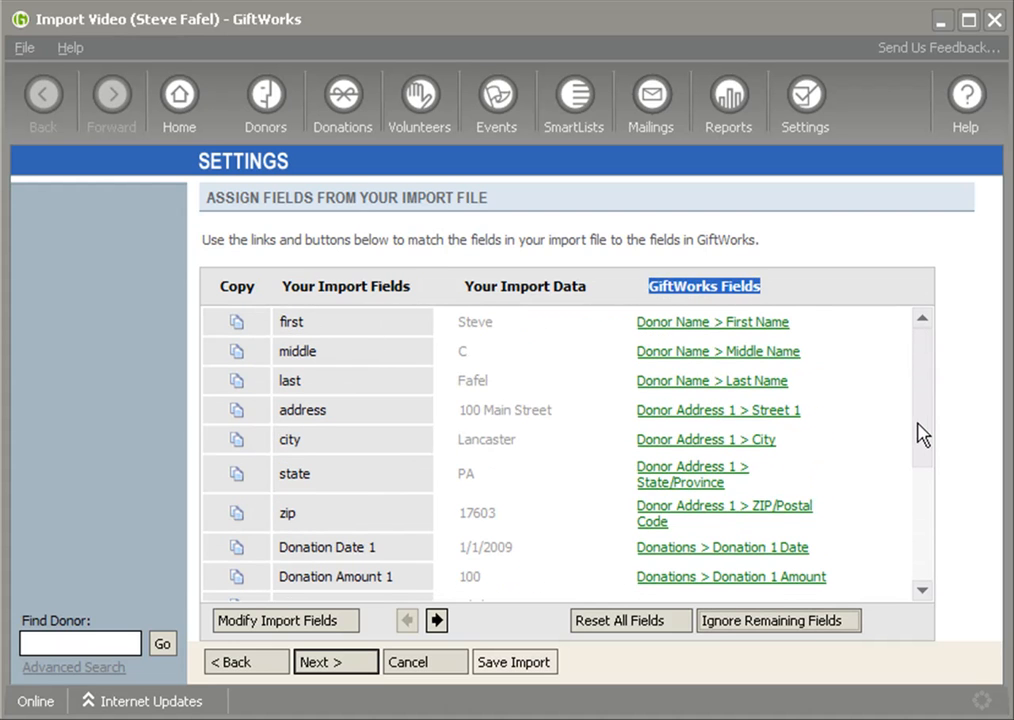
mouse_move(778, 620)
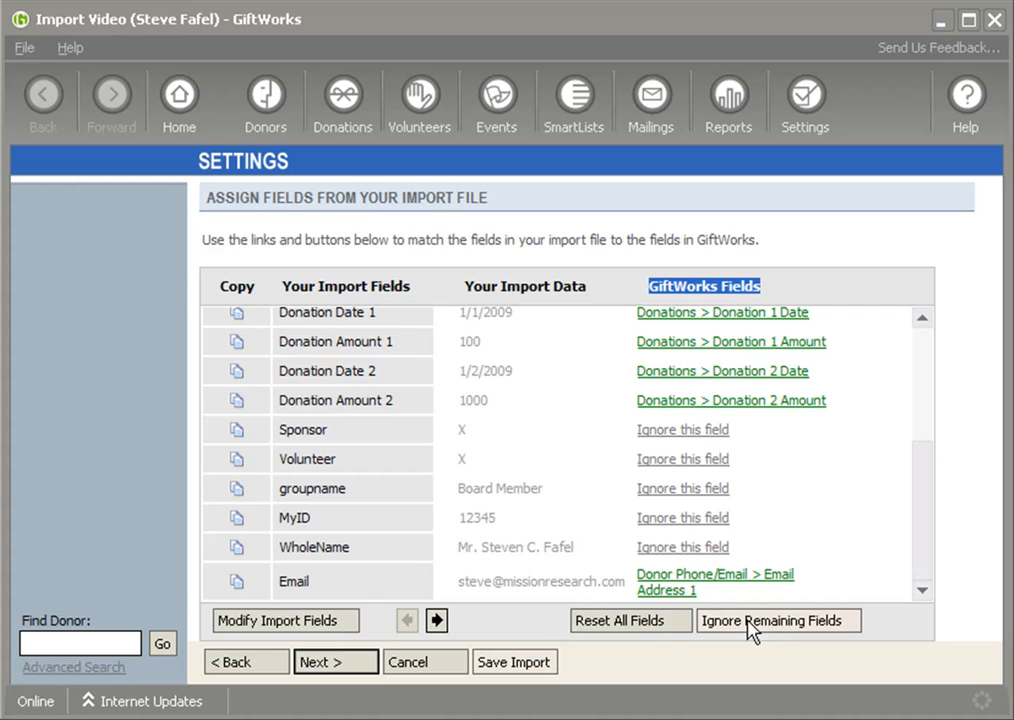
mouse_move(614, 632)
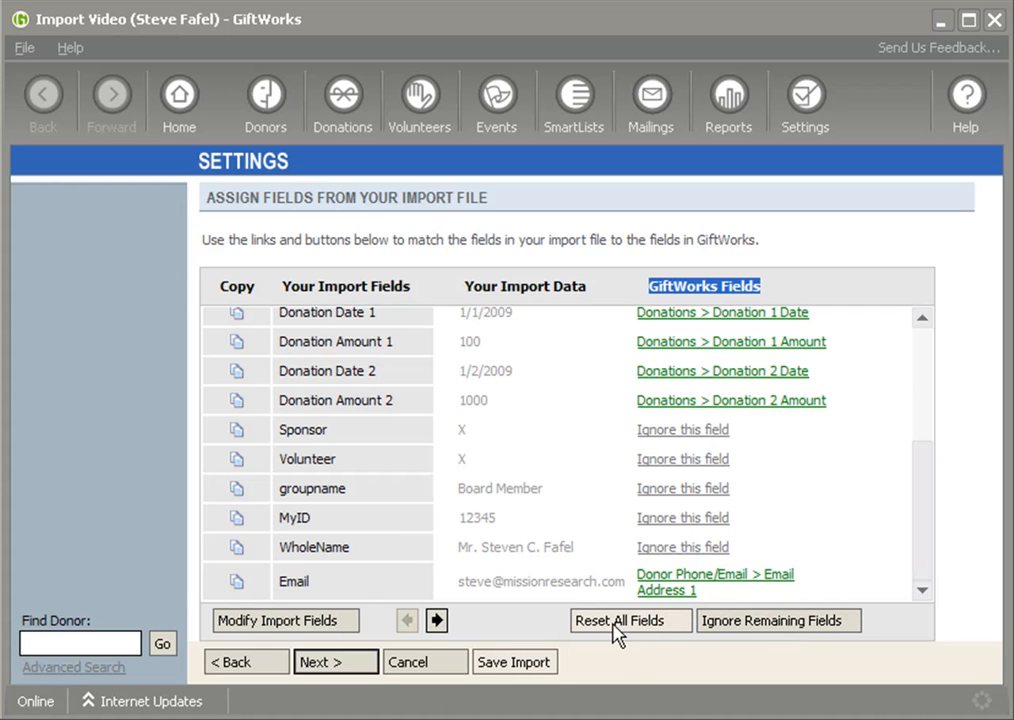
mouse_move(516, 662)
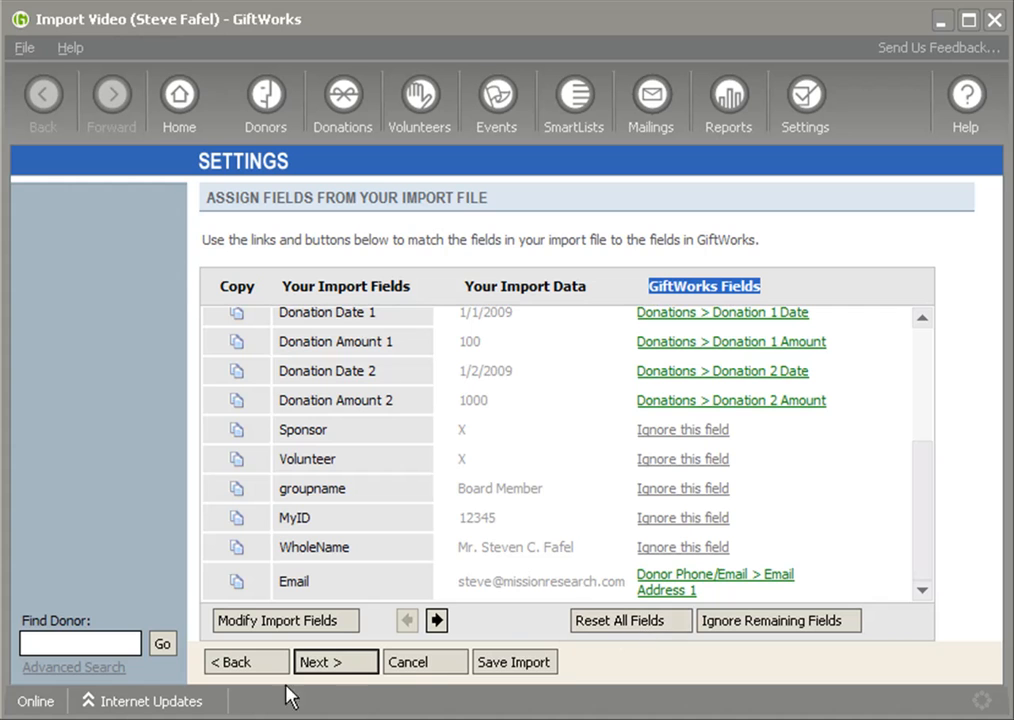
- Cancel the current import, confirm discarding it, and begin a new Import A File
left_click(424, 660)
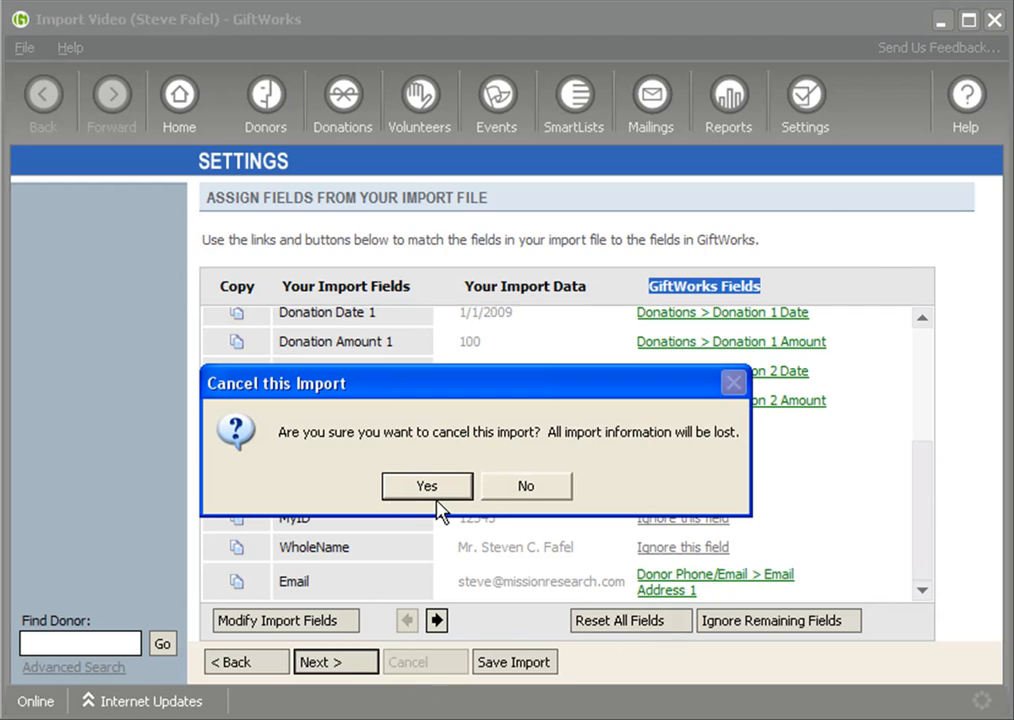
left_click(426, 486)
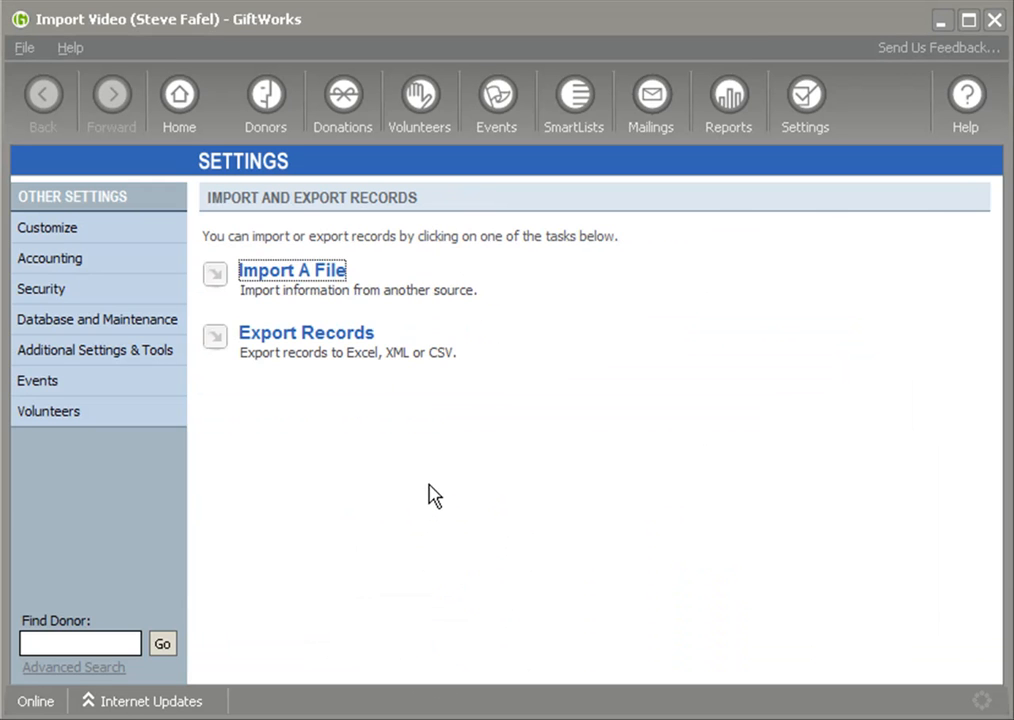
mouse_move(390, 348)
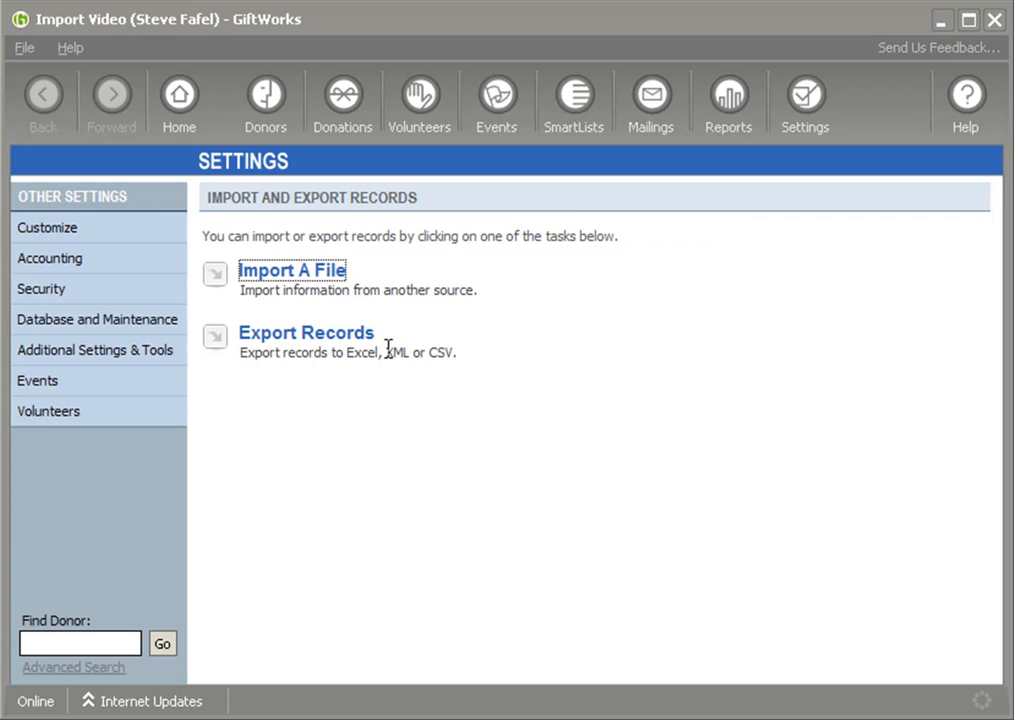
mouse_move(292, 284)
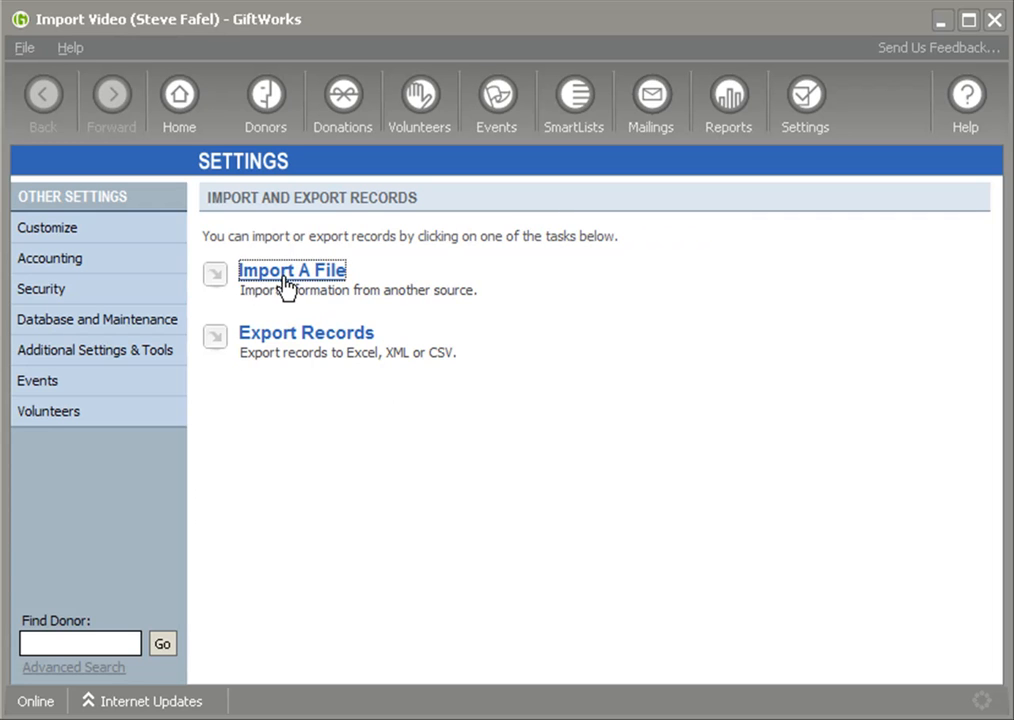
left_click(292, 270)
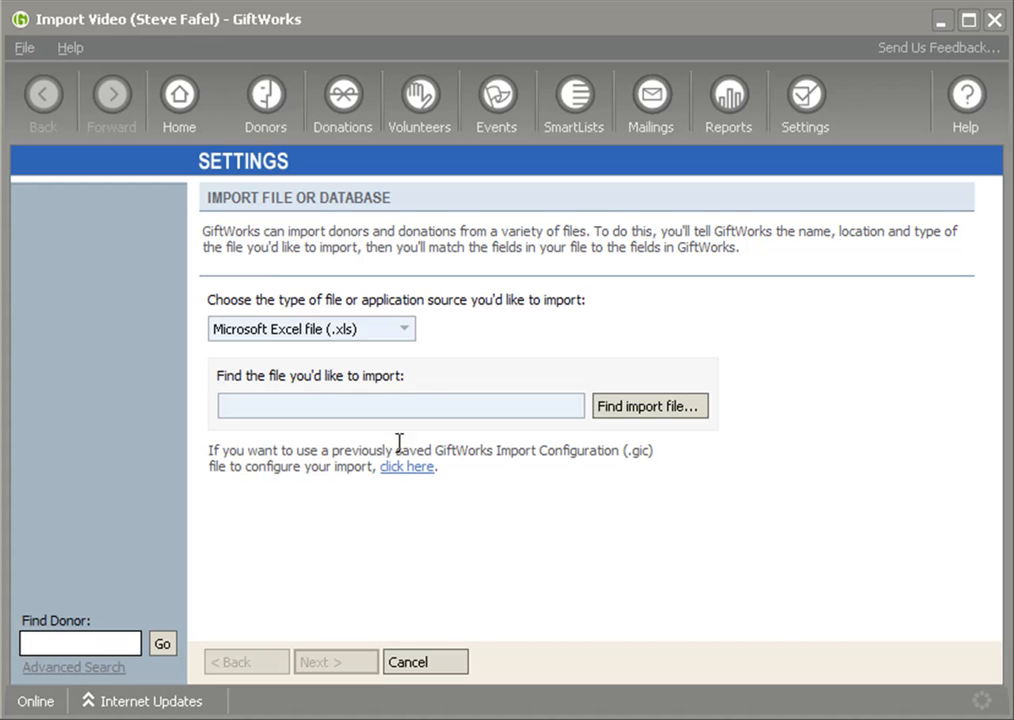
mouse_move(204, 404)
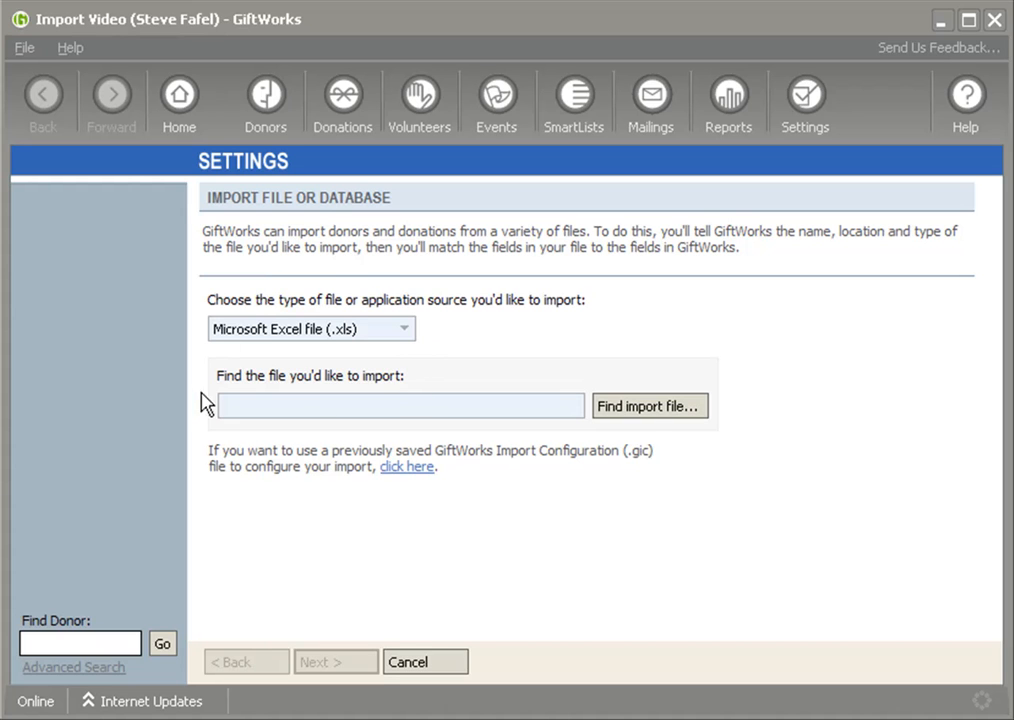
mouse_move(648, 404)
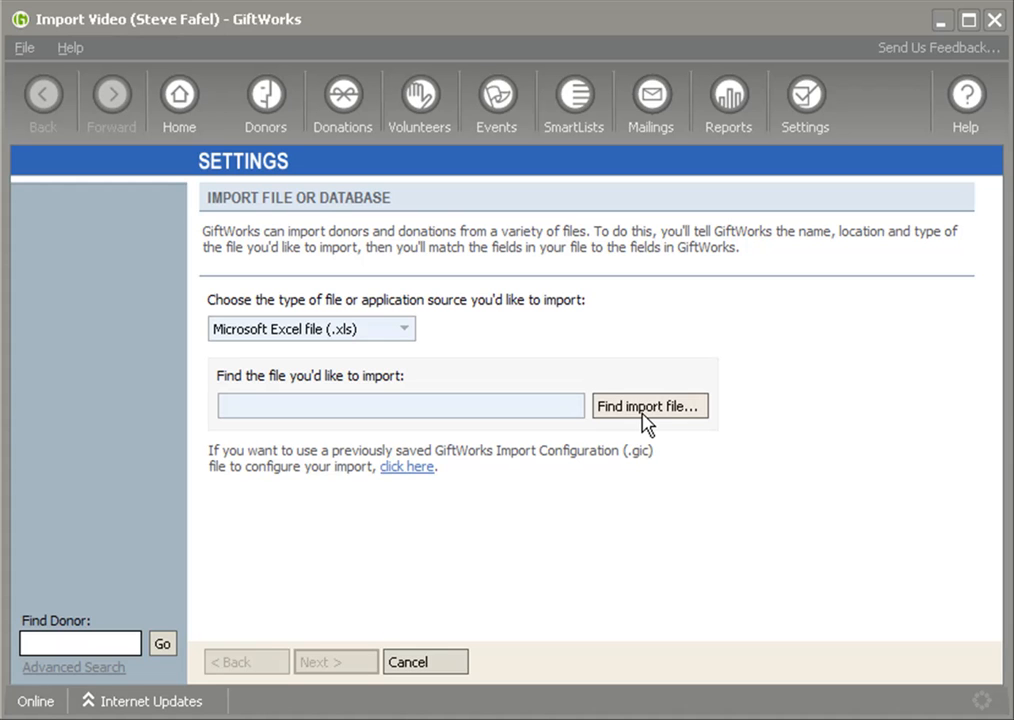
mouse_move(406, 466)
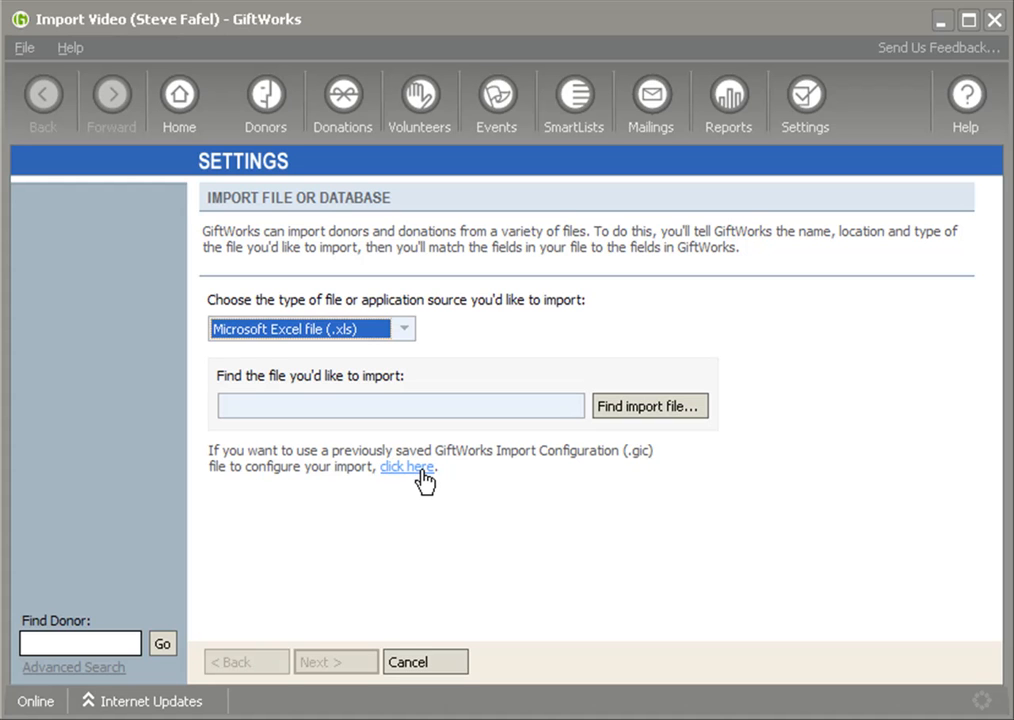
- Load the saved TourVideoImport.gic configuration, filling in the import file and configuration paths
left_click(408, 468)
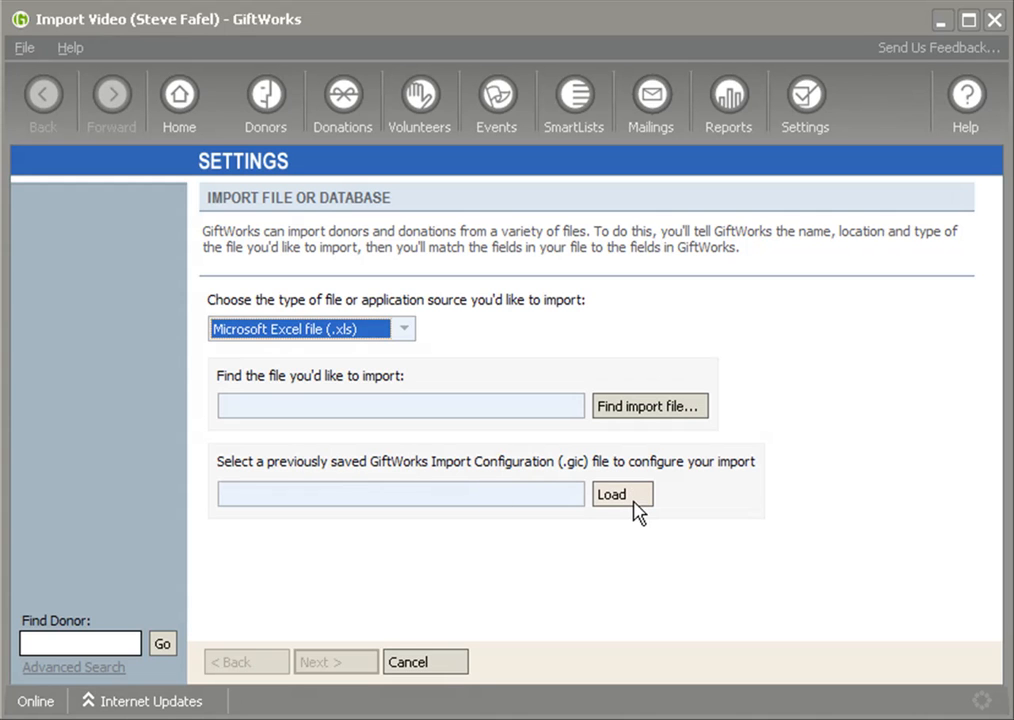
left_click(622, 494)
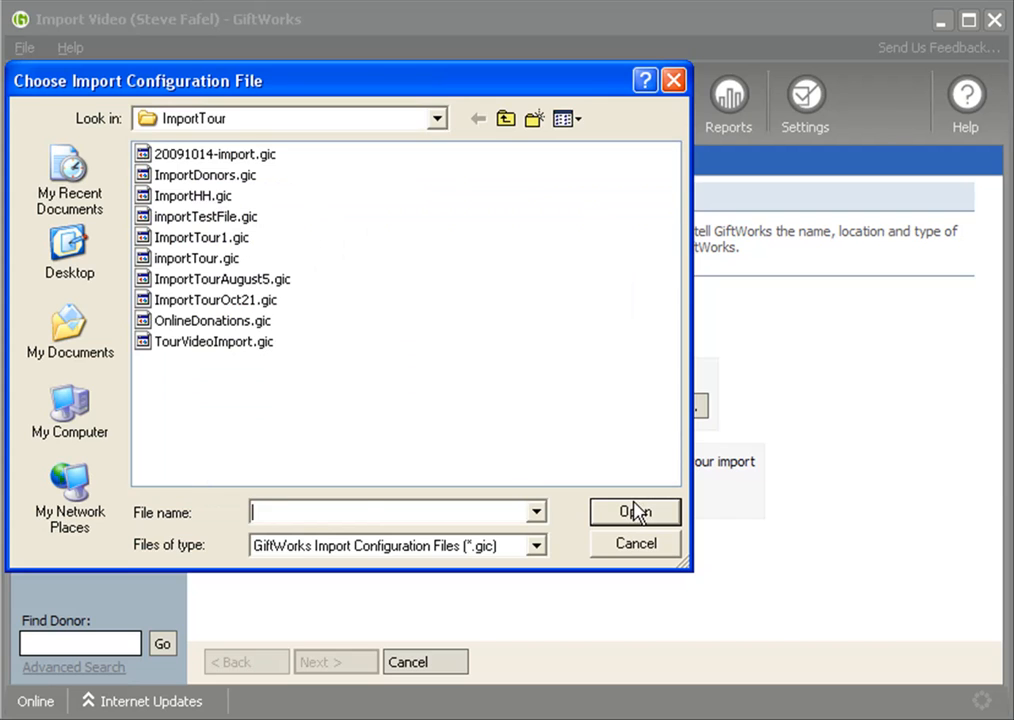
left_click(212, 340)
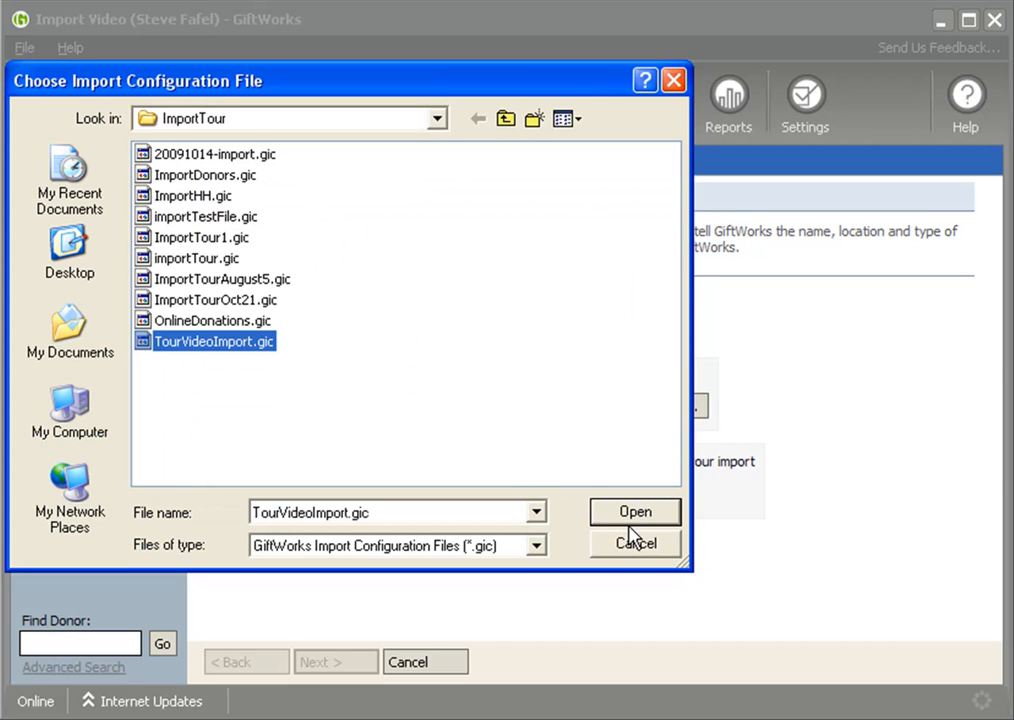
left_click(634, 512)
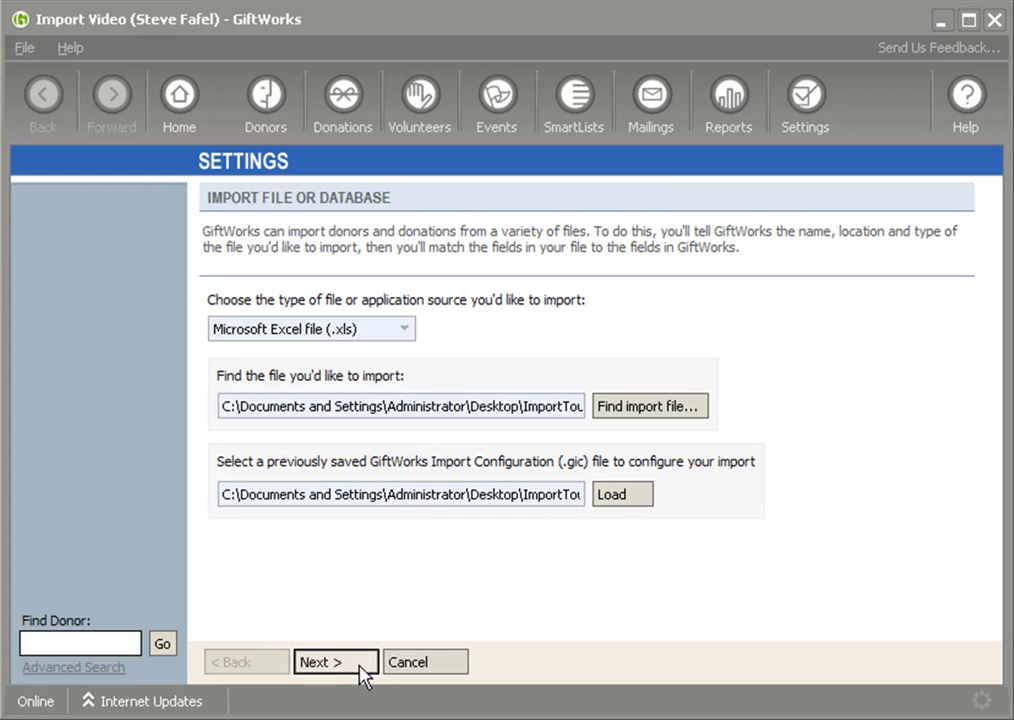
- Advance past file preview and donor options to Assign Fields with first through Donation Amount 1 restored
left_click(336, 662)
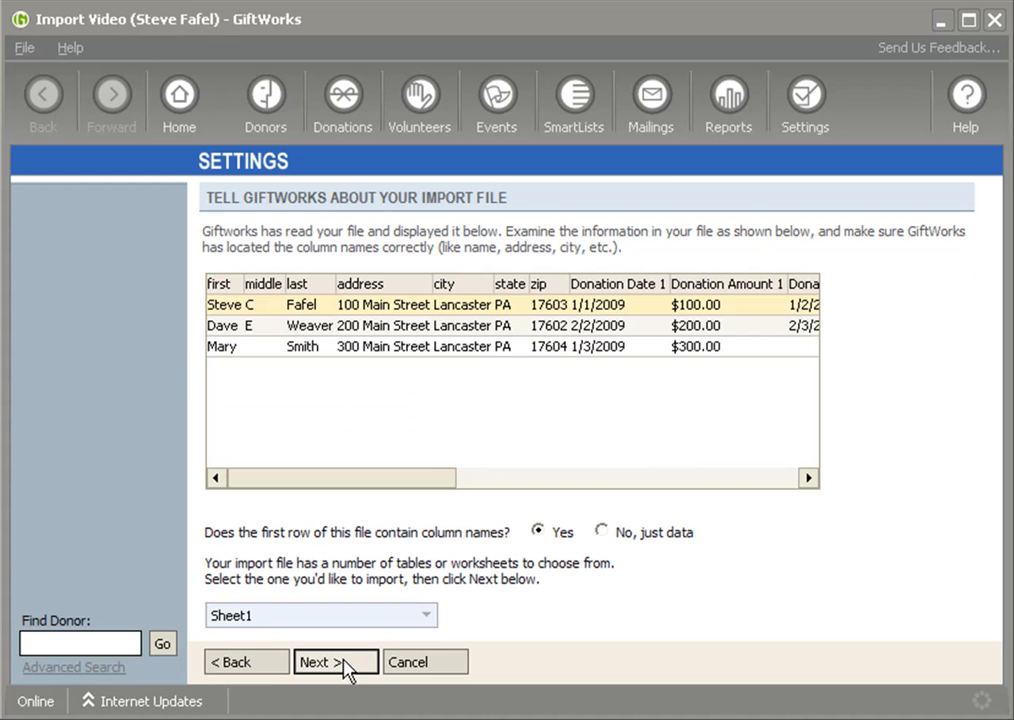
left_click(336, 660)
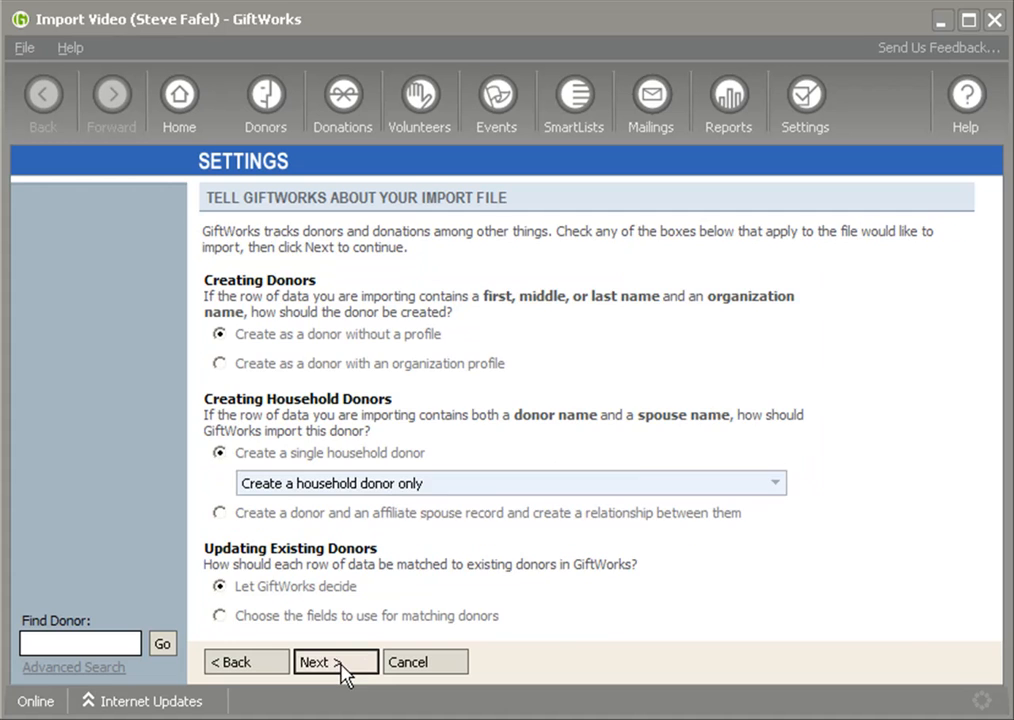
left_click(336, 660)
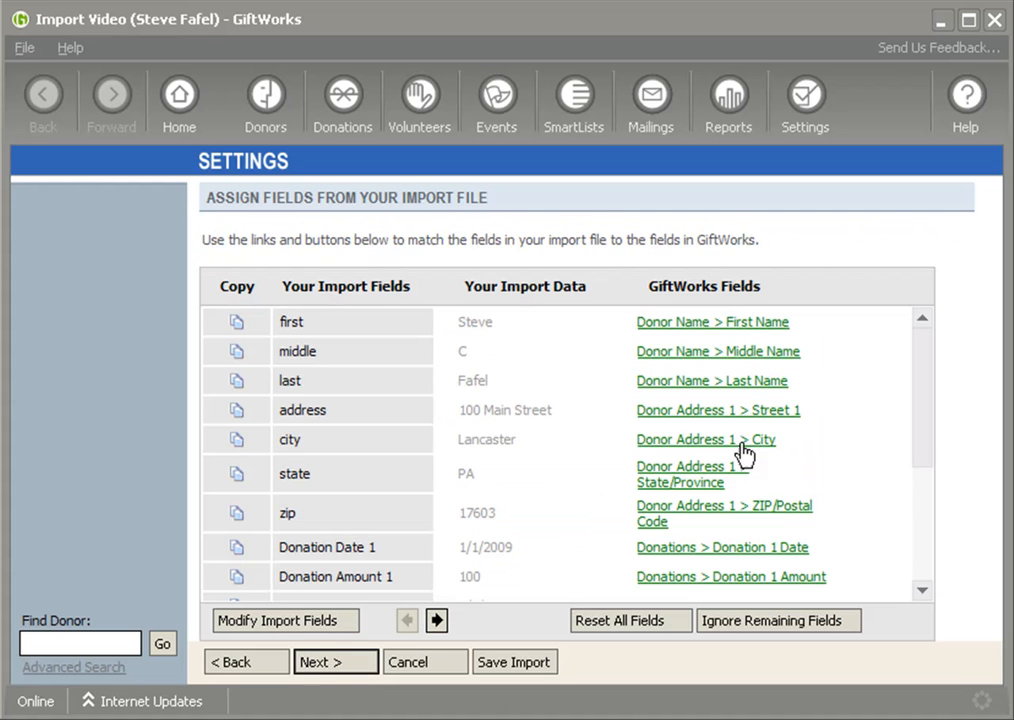
scroll("down", 3)
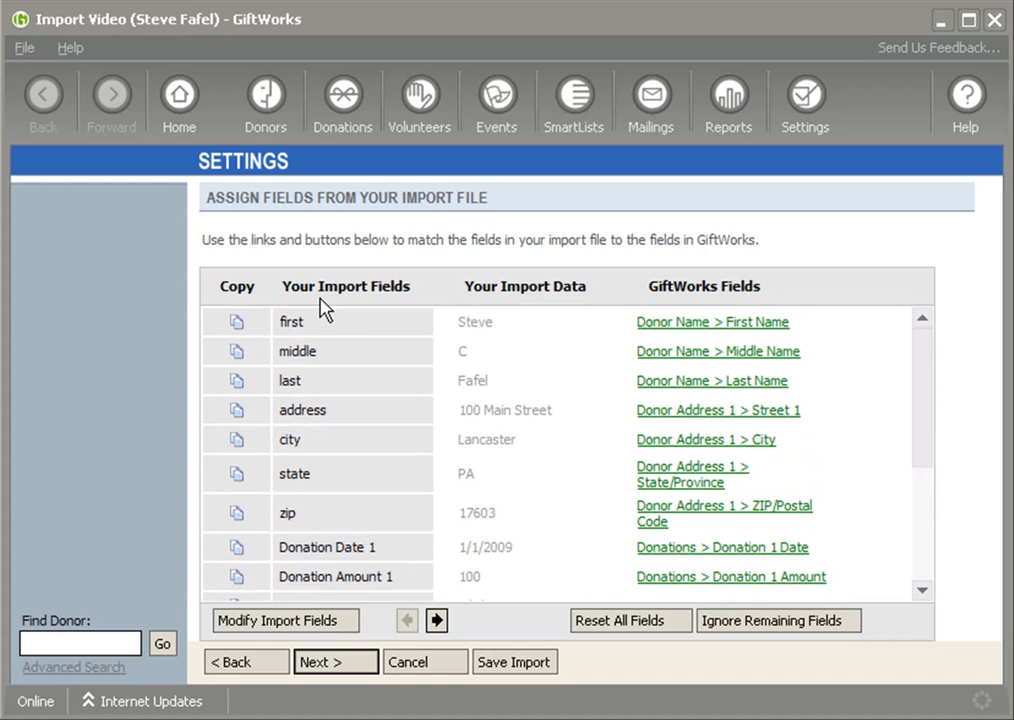
mouse_move(904, 442)
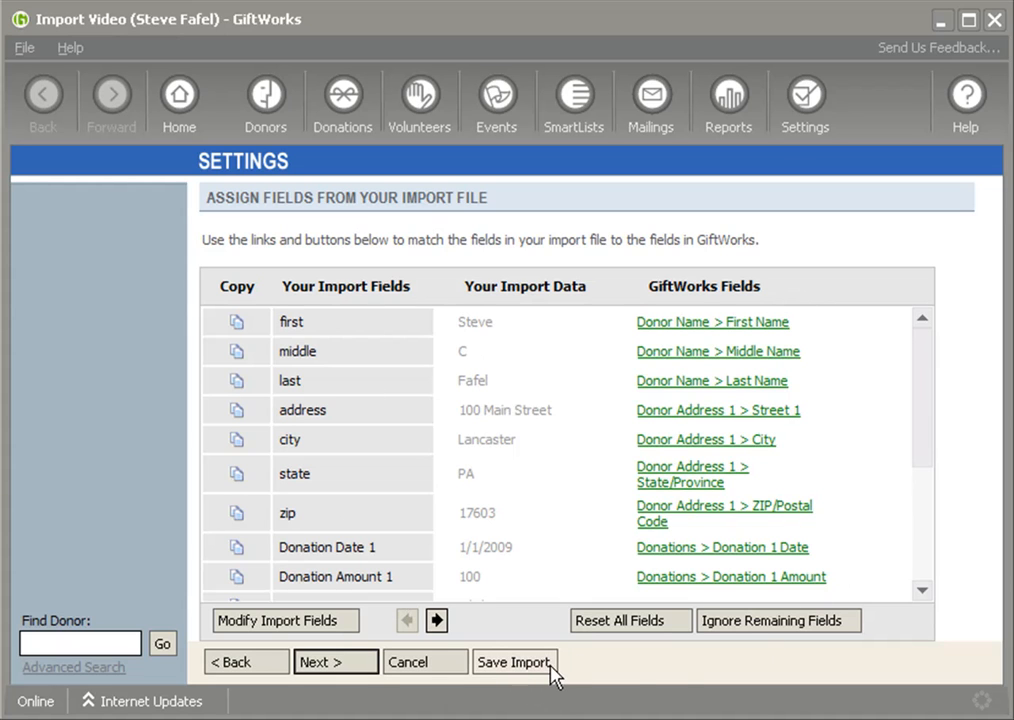
mouse_move(636, 678)
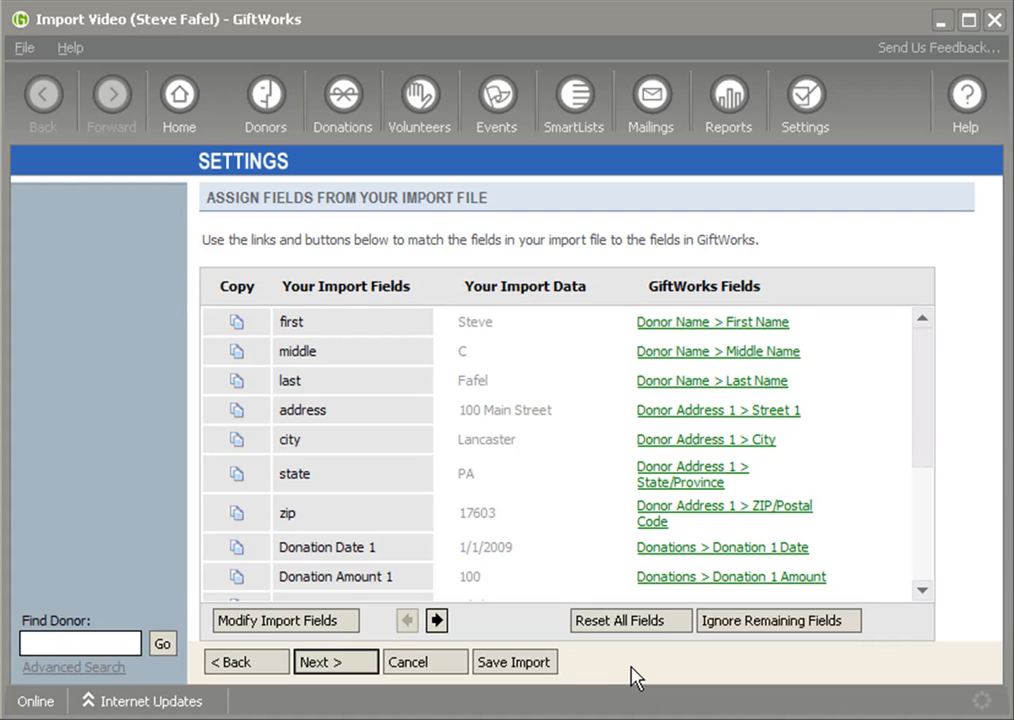
mouse_move(924, 392)
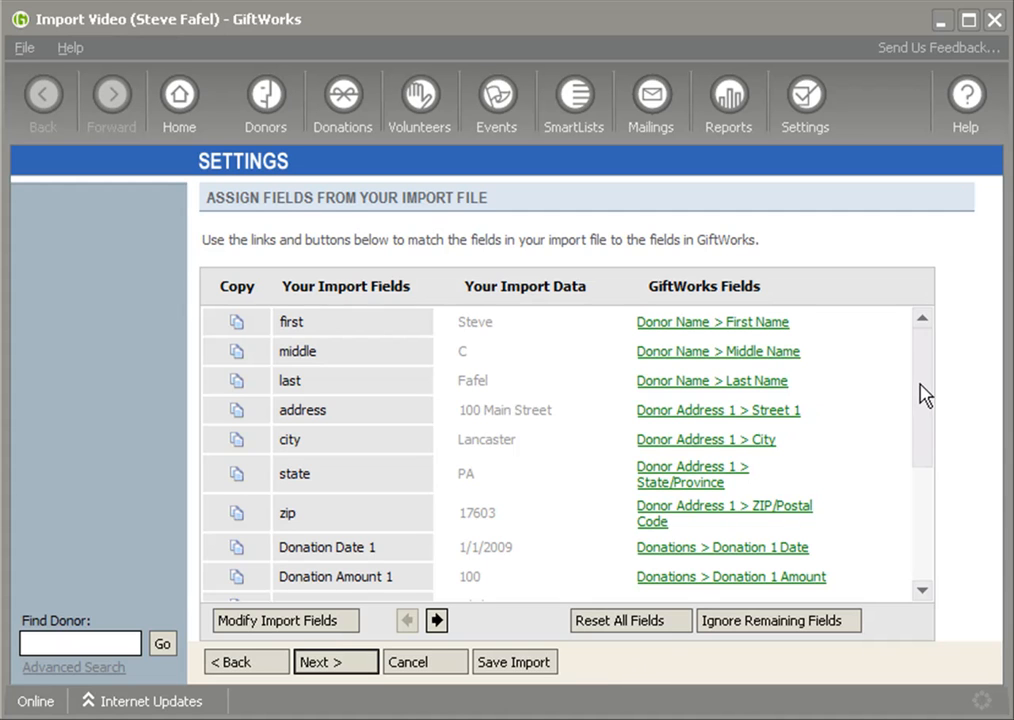
mouse_move(712, 322)
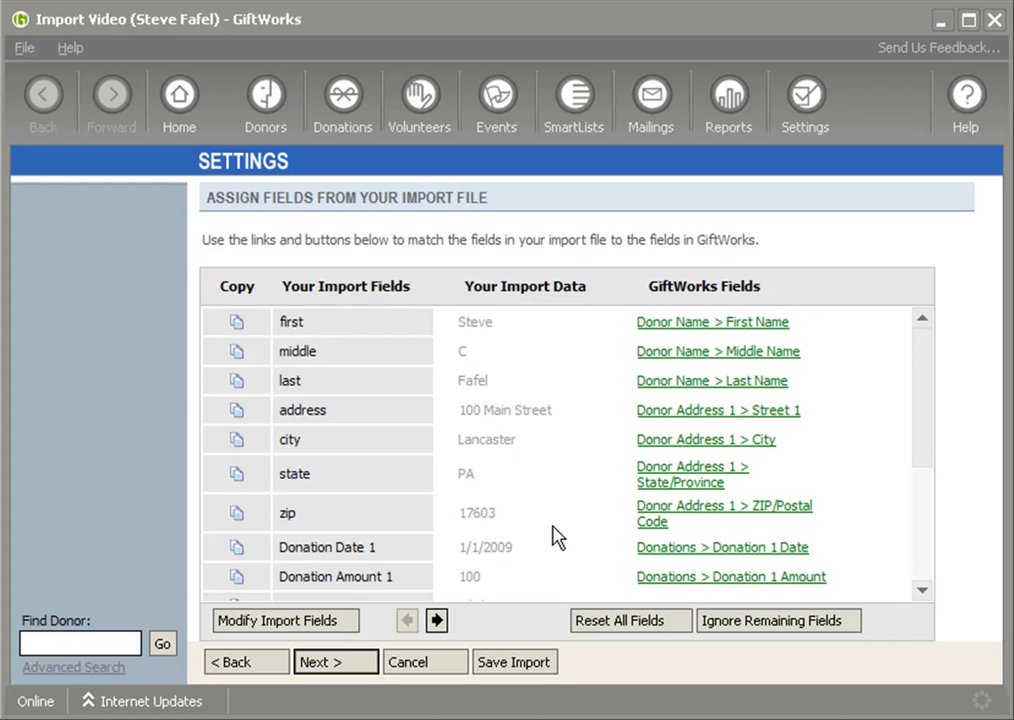
mouse_move(932, 432)
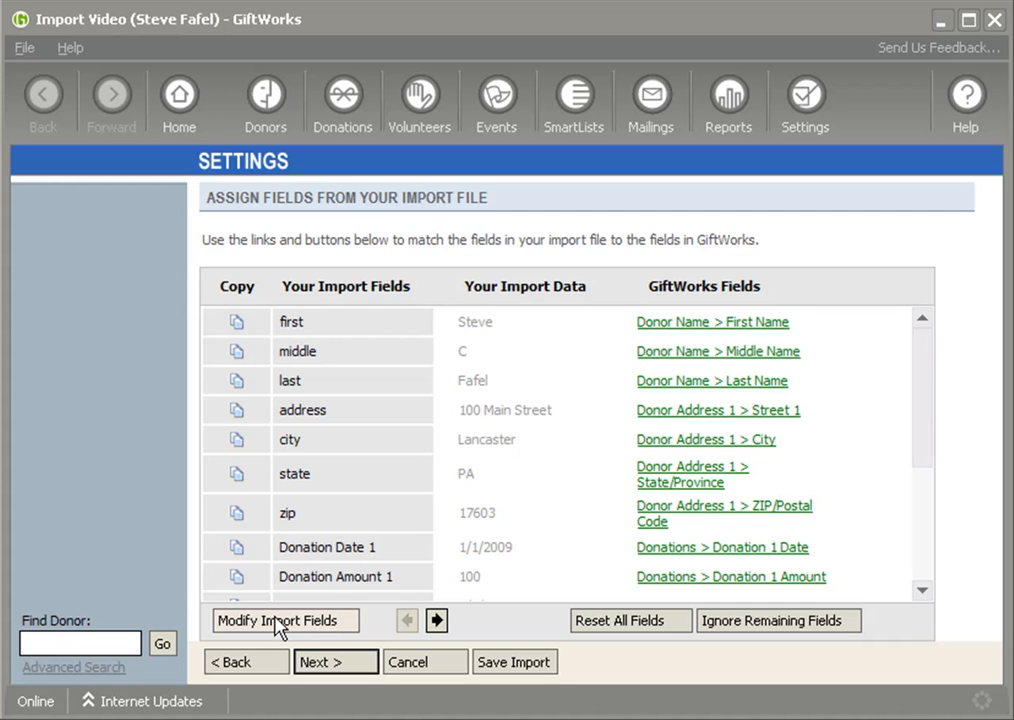
mouse_move(238, 324)
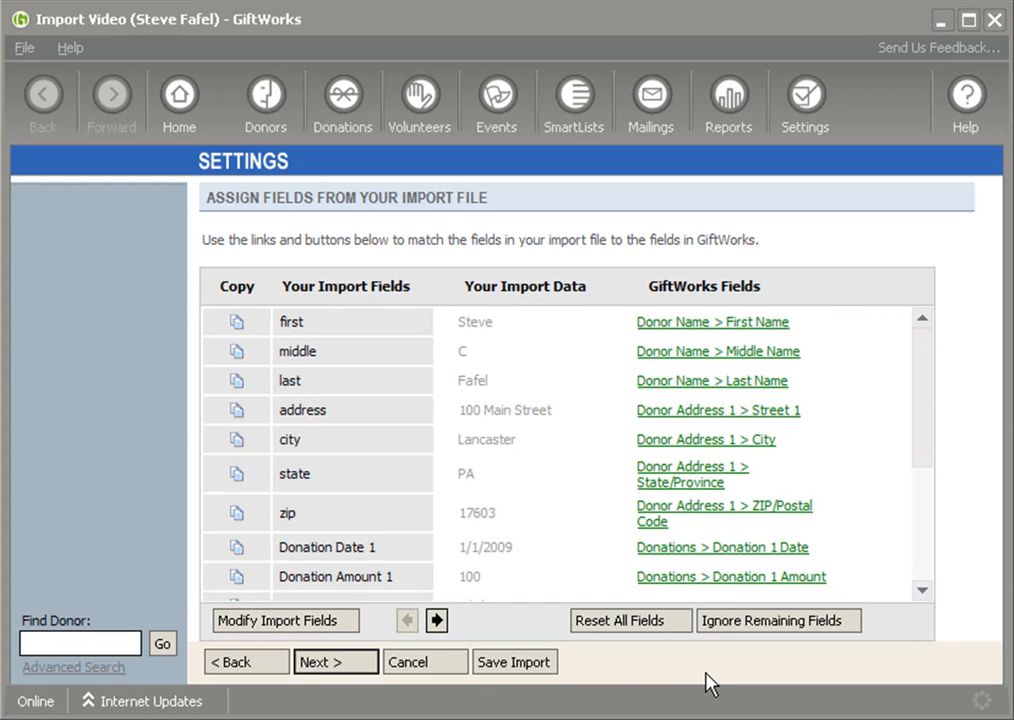
mouse_move(932, 432)
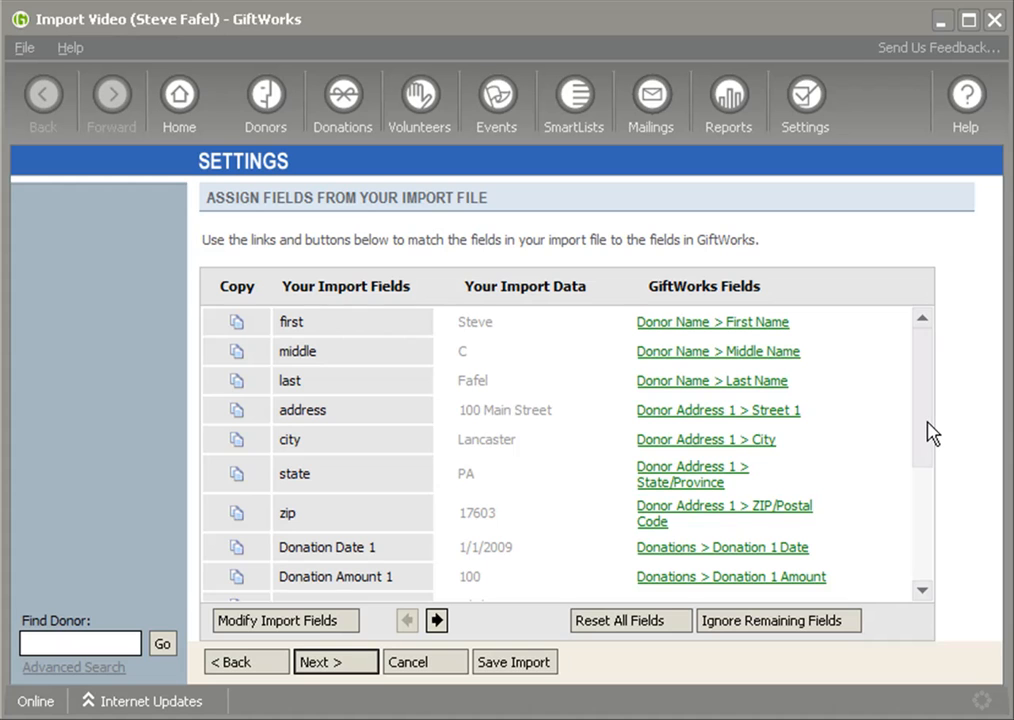
mouse_move(604, 684)
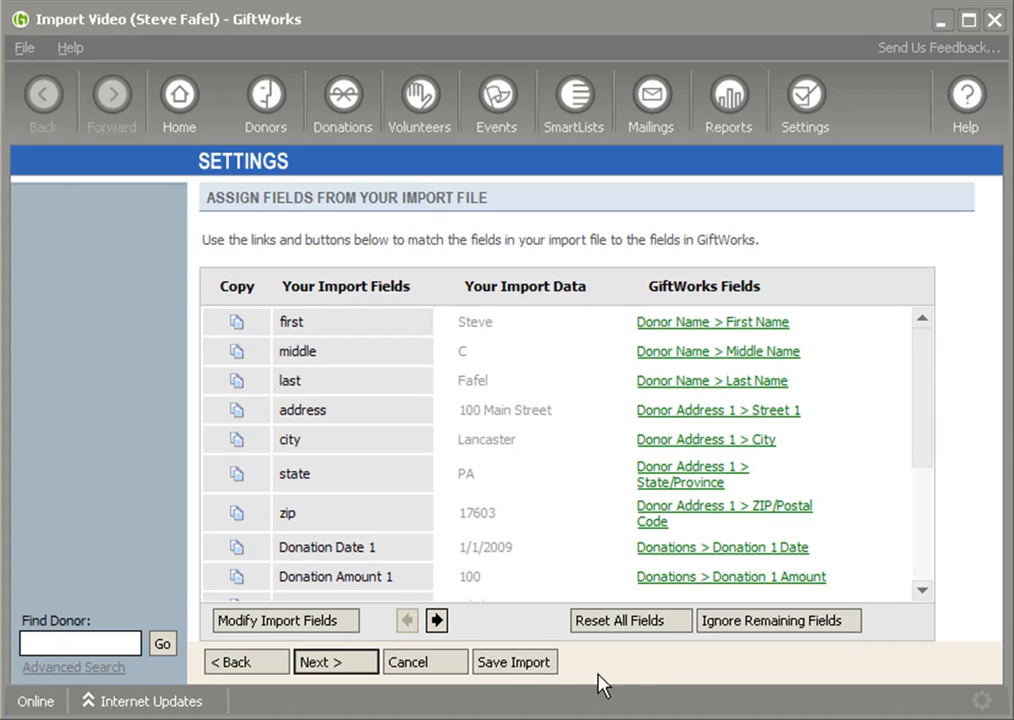